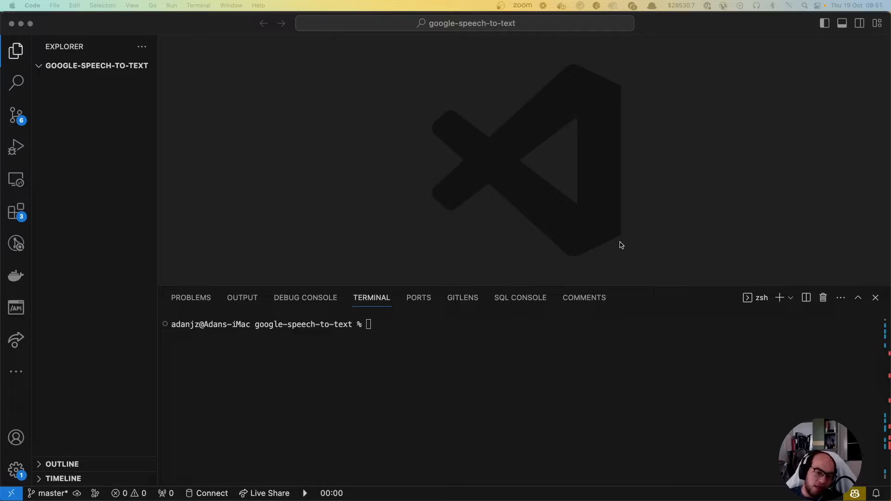
pyautogui.moveTo(427, 325)
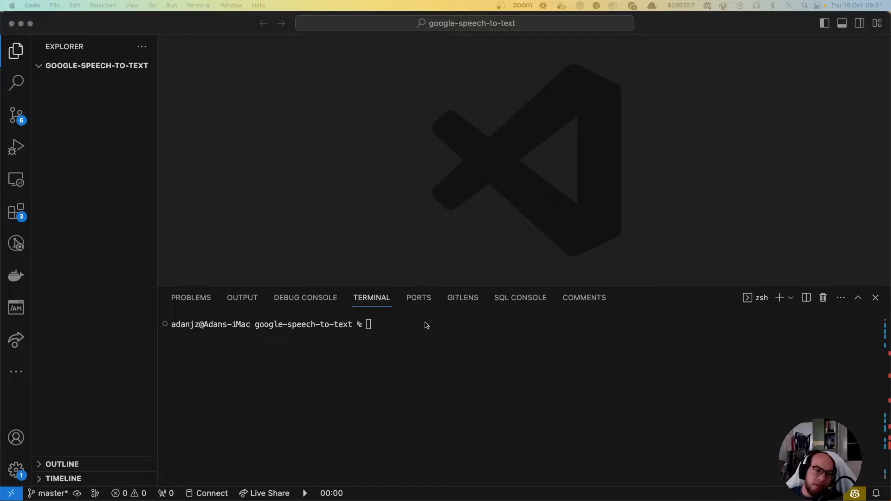
pyautogui.moveTo(562, 209)
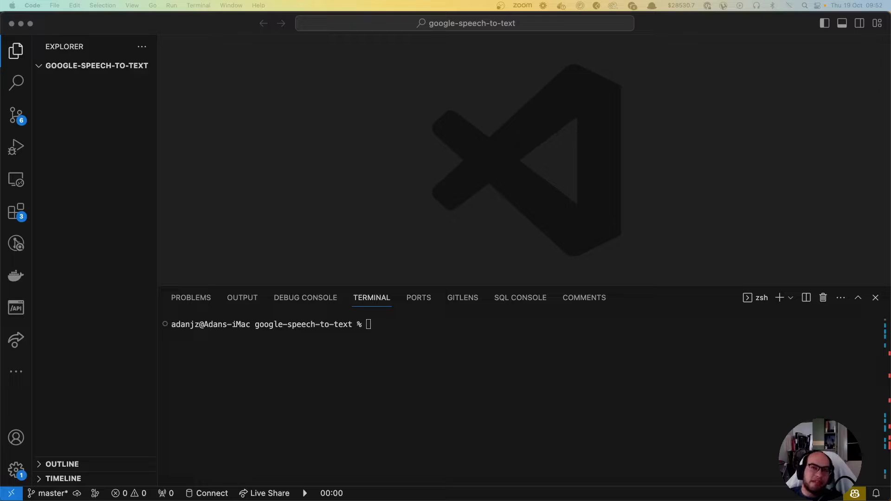
pyautogui.moveTo(309, 267)
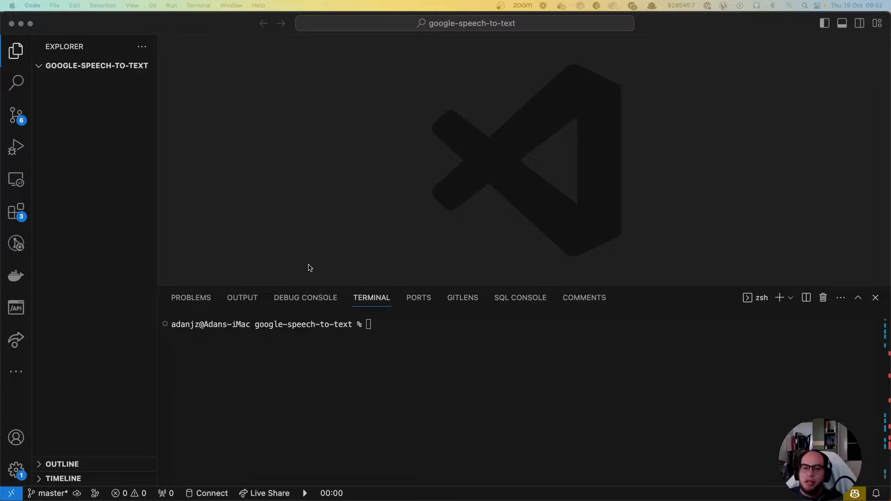
pyautogui.write('npm i')
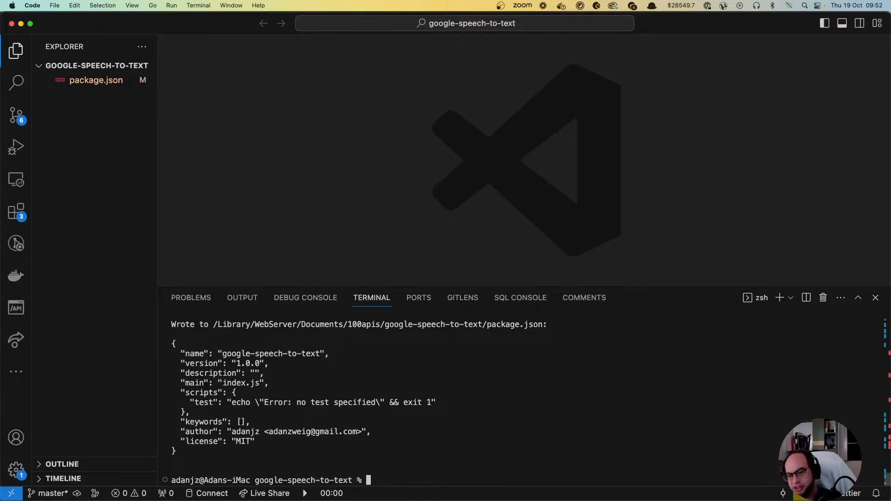
pyautogui.write('m')
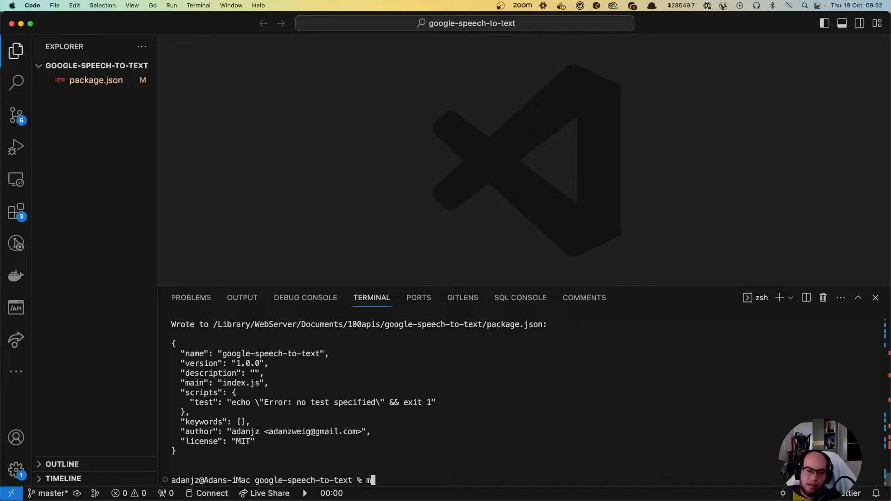
pyautogui.write('pm i @')
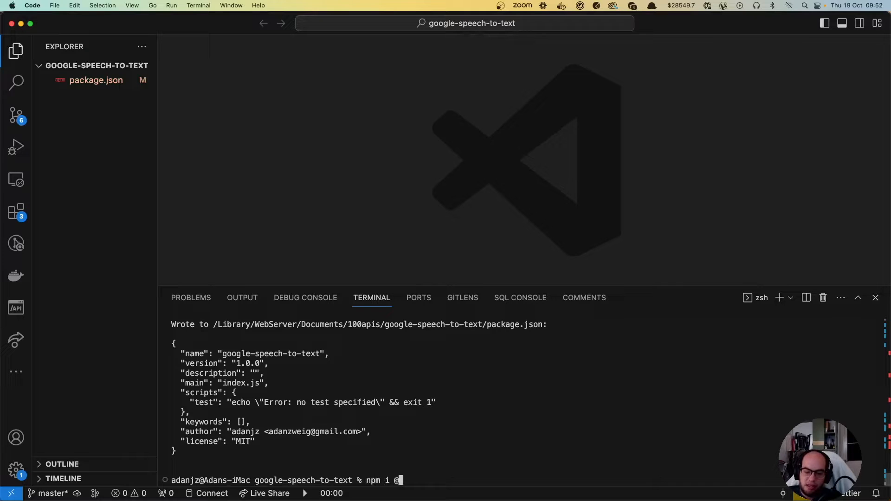
pyautogui.write('google-clo')
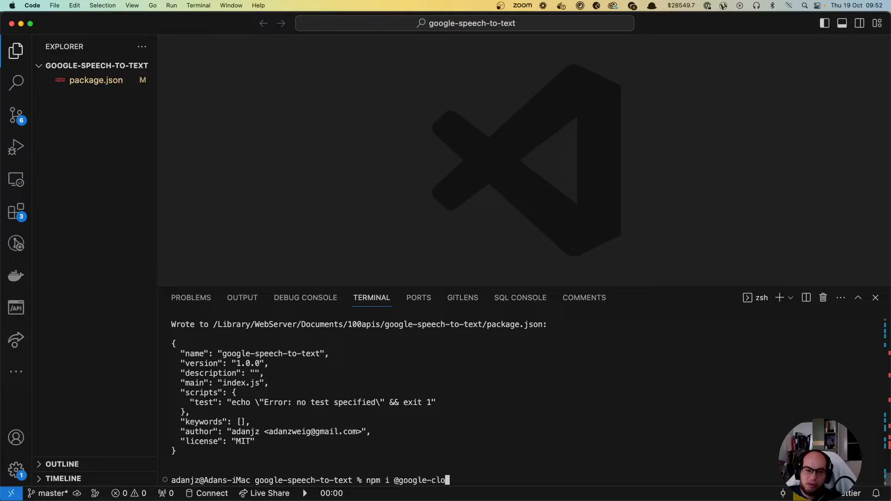
pyautogui.write('ud/speech')
pyautogui.write('npm i')
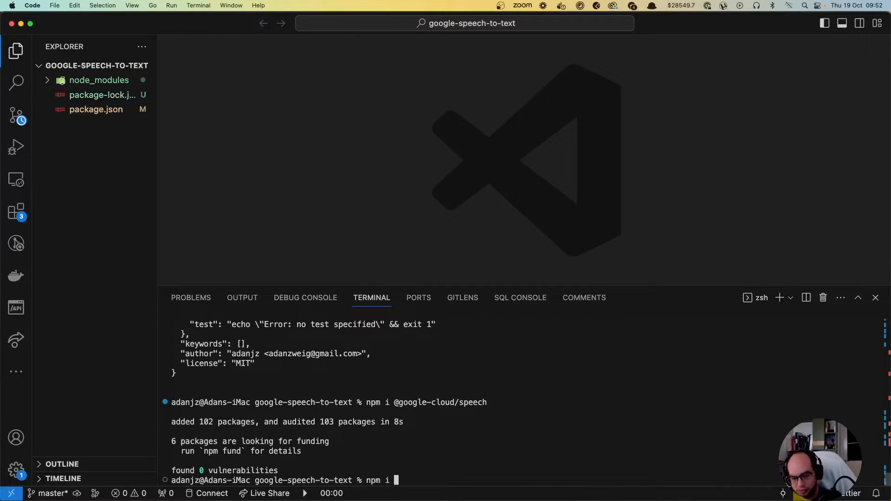
pyautogui.write('fs')
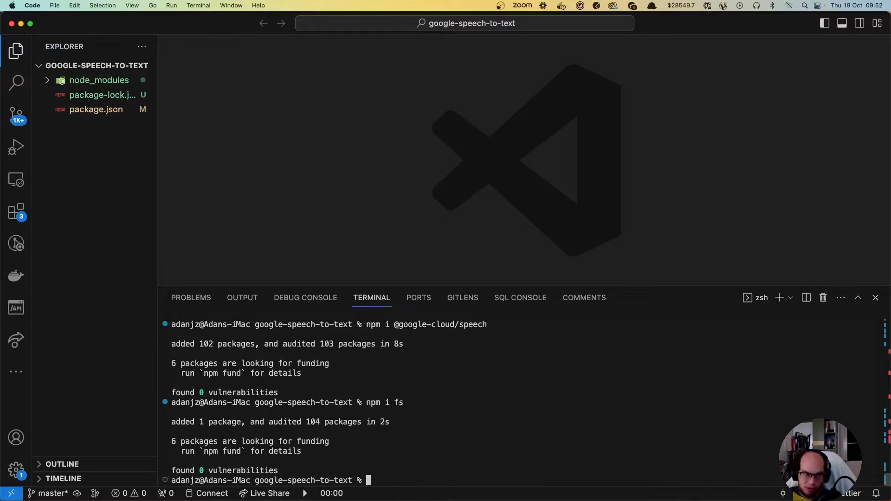
pyautogui.click(100, 65)
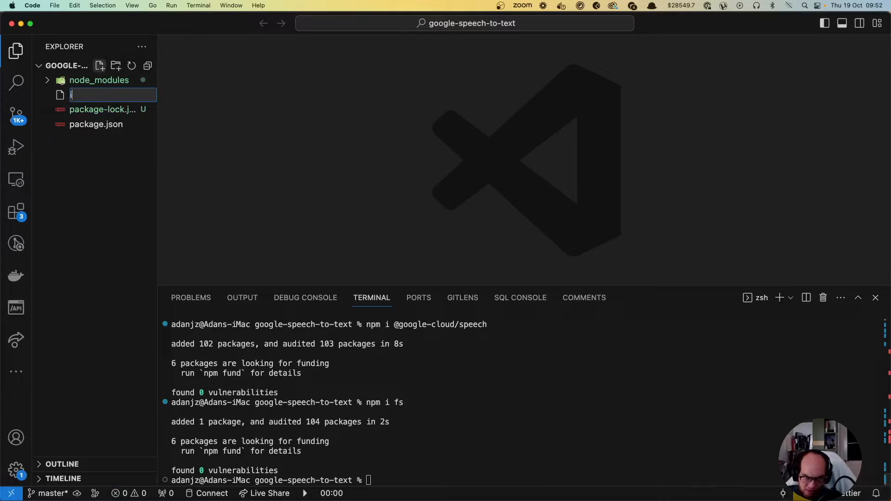
pyautogui.write('index.js')
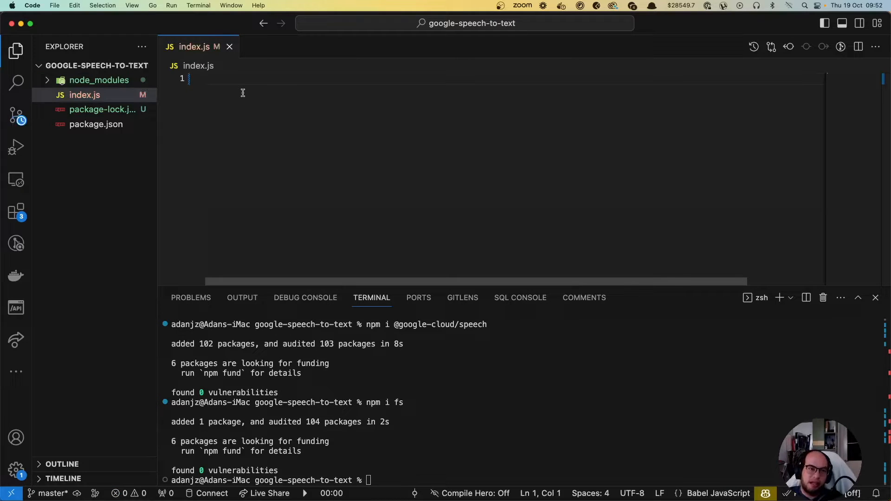
pyautogui.write('const speech =')
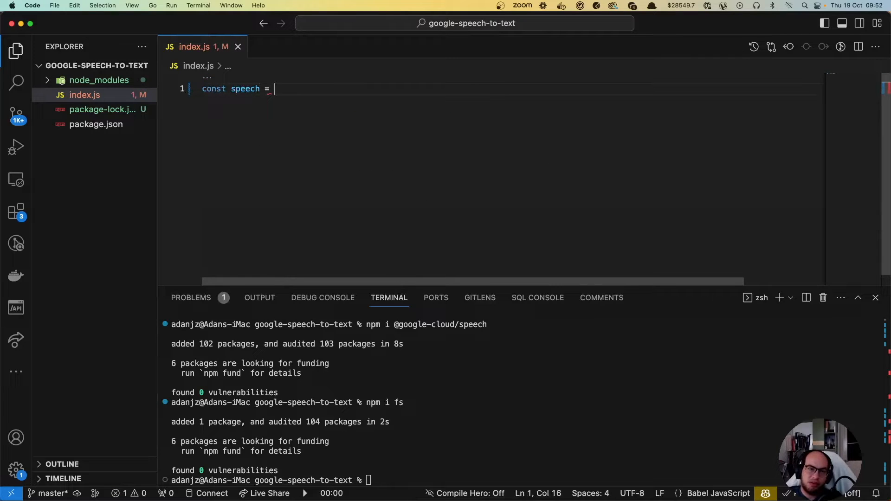
pyautogui.write("require('')")
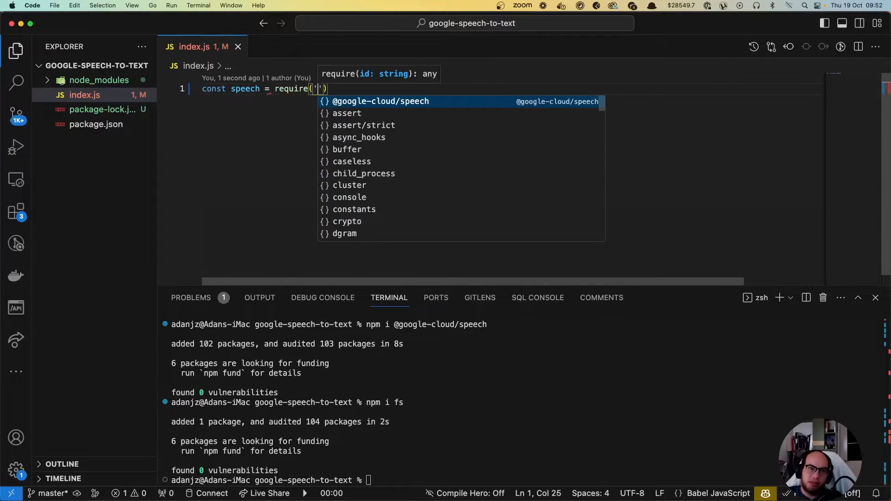
pyautogui.press('enter')
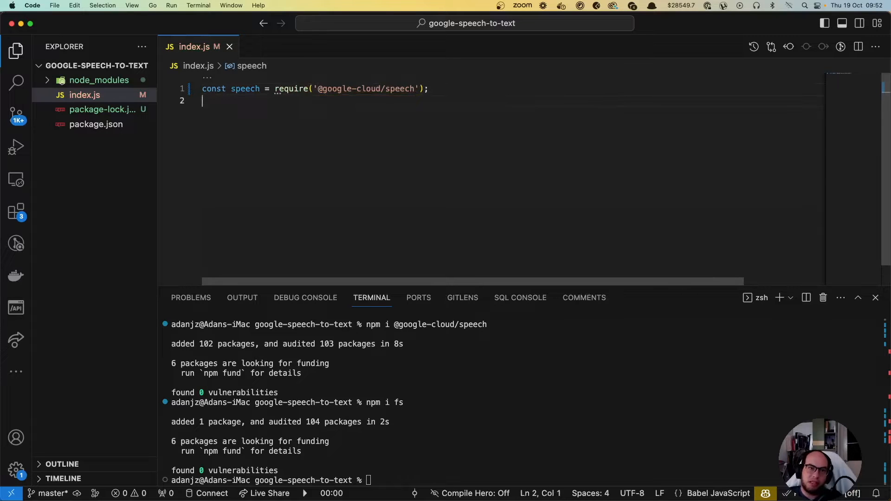
pyautogui.write('const fs =')
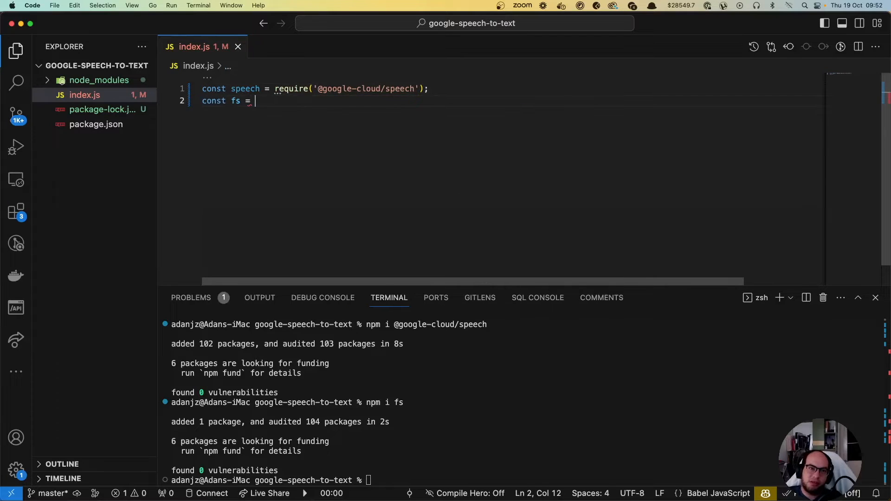
pyautogui.write("require('fs');")
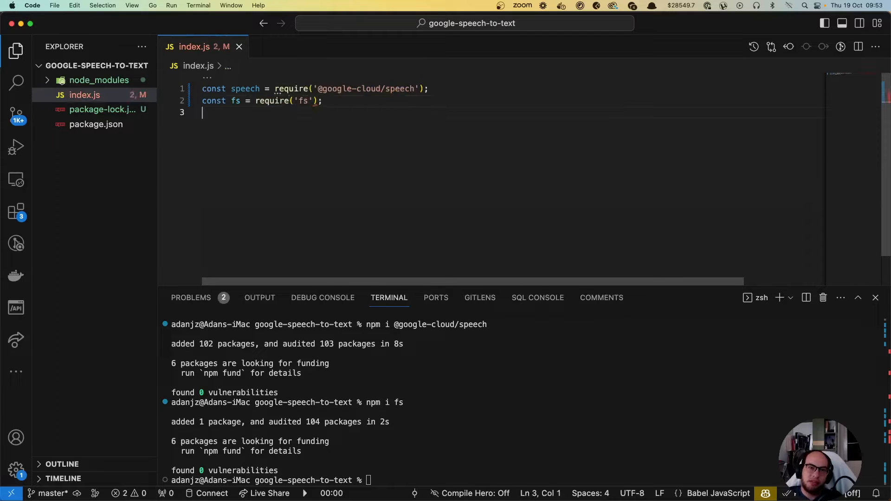
pyautogui.press('enter')
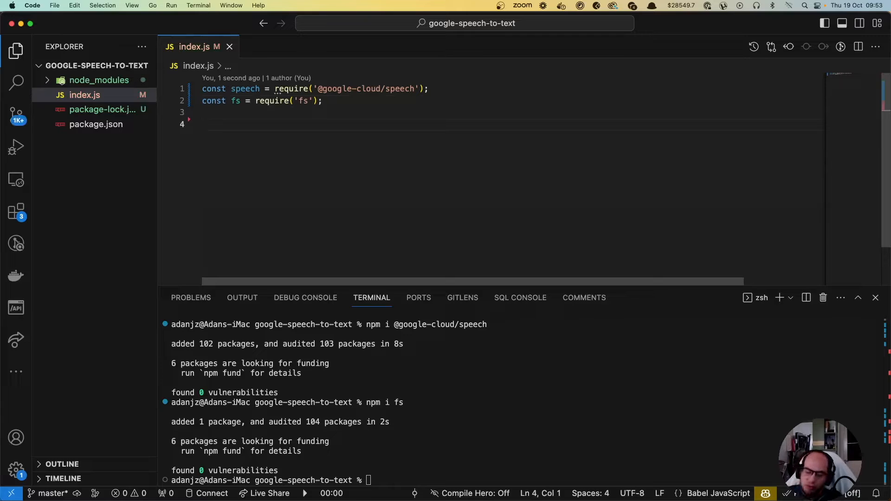
# Set process.env.GOOGLE_APPLICATION_CREDENTIALS to 'codingwithado.json'
pyautogui.write('process.env.')
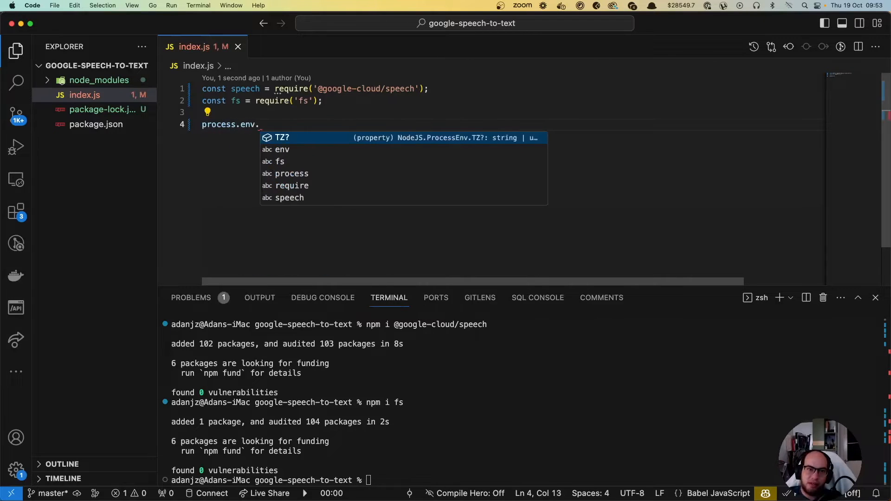
pyautogui.write('GOOGLE_')
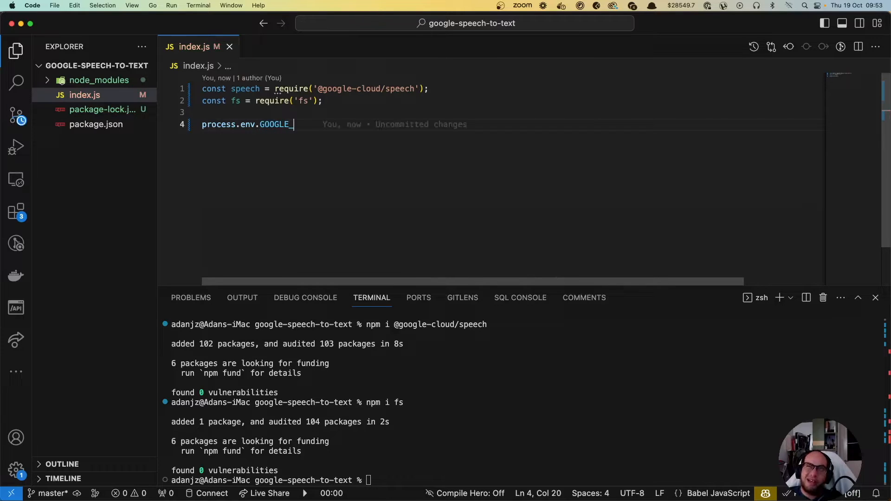
pyautogui.write('APPL')
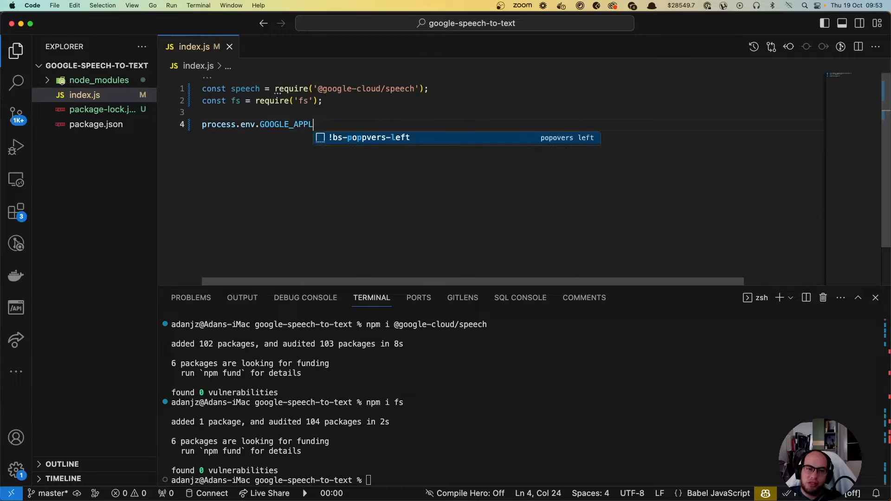
pyautogui.write('ICATION_CRE')
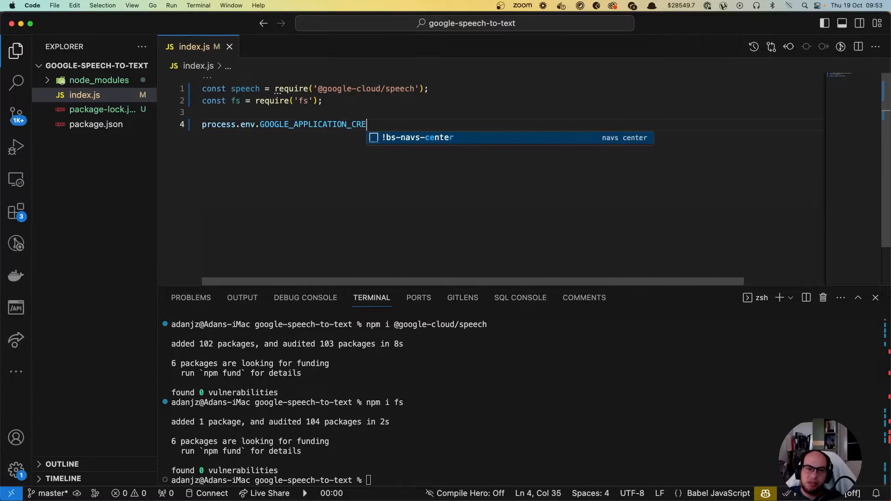
pyautogui.write('DENTIALS=')
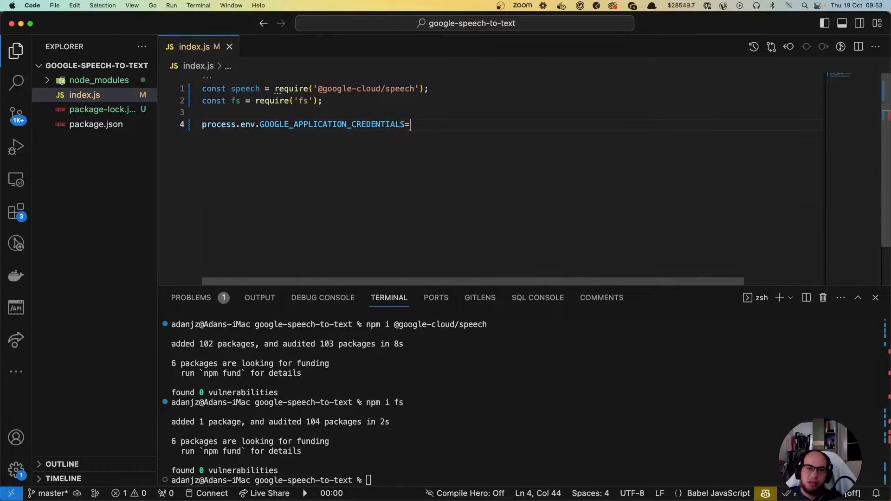
pyautogui.write("'c'")
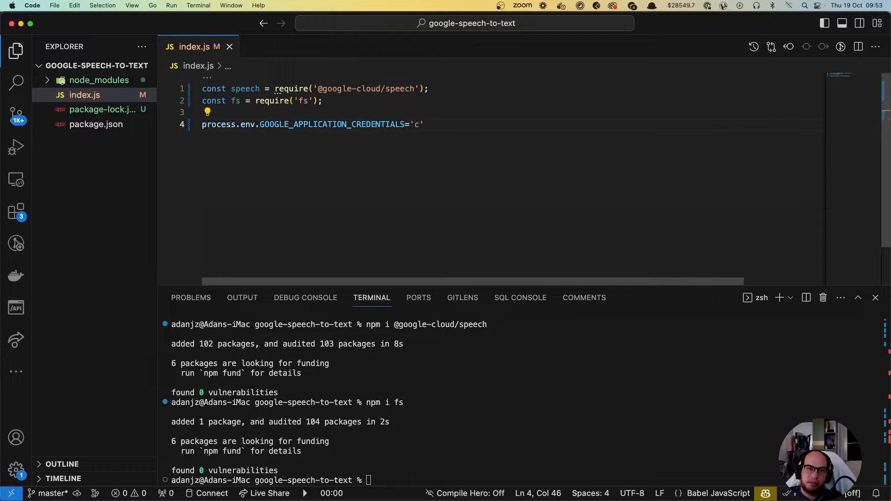
pyautogui.write('oding.')
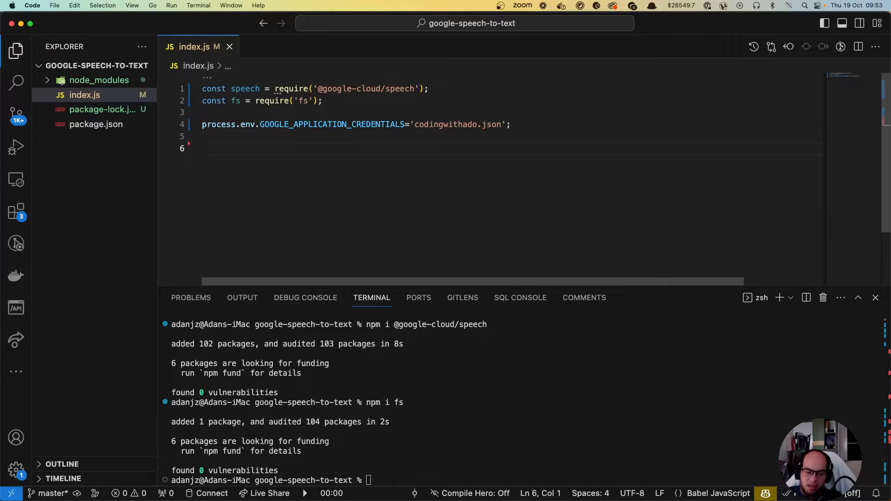
# Declare async transcribeAudio(audiofile) with a try block and a catch logging 'ERROR:' and the error
pyautogui.write('async functii')
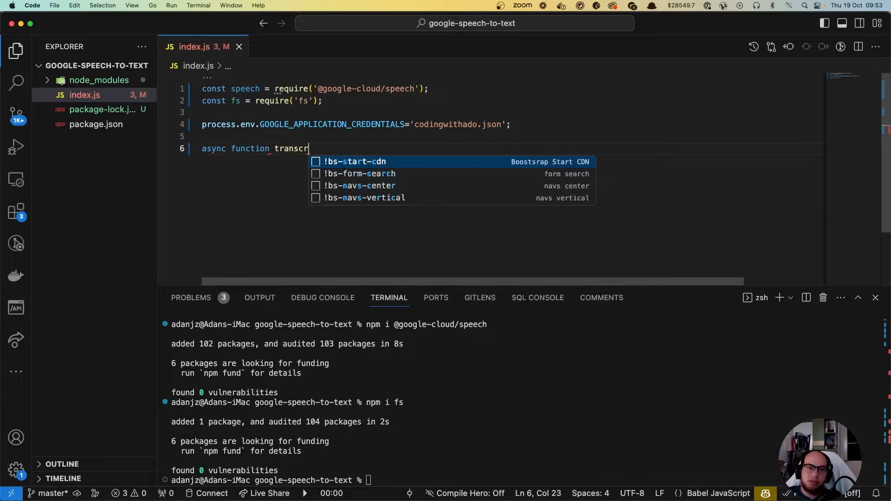
pyautogui.write('ibeAudio()')
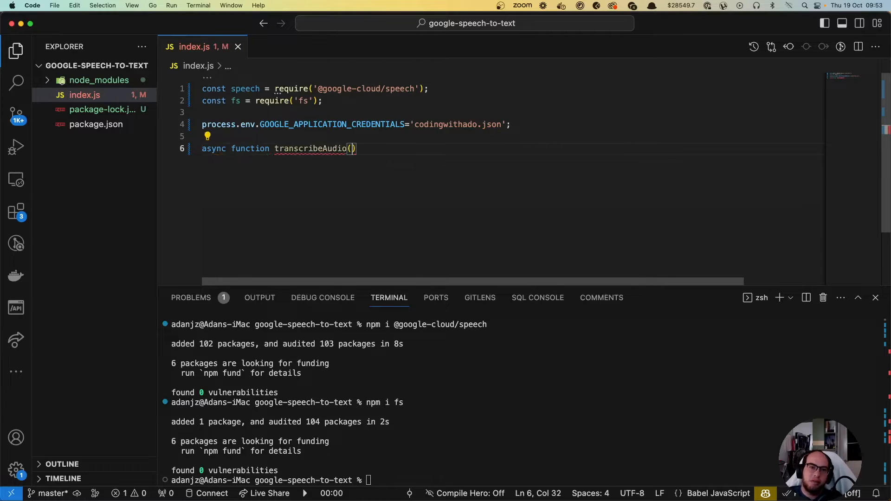
pyautogui.write('audiofile')
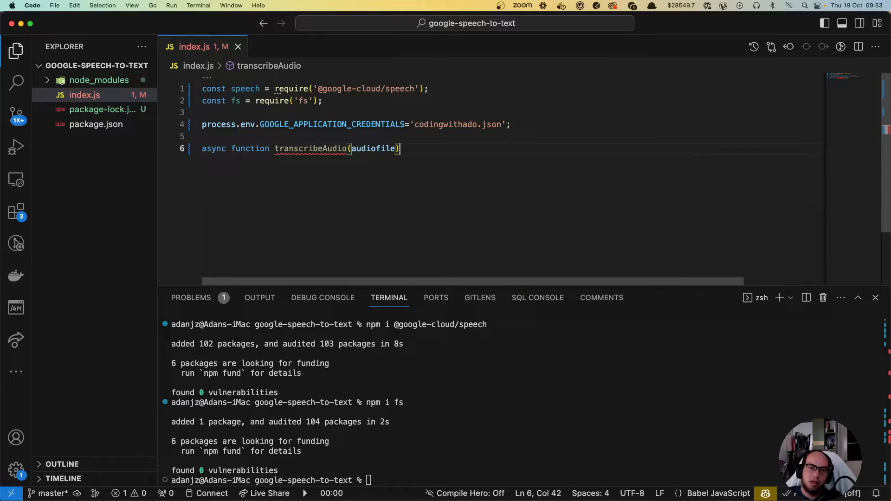
pyautogui.write('{')
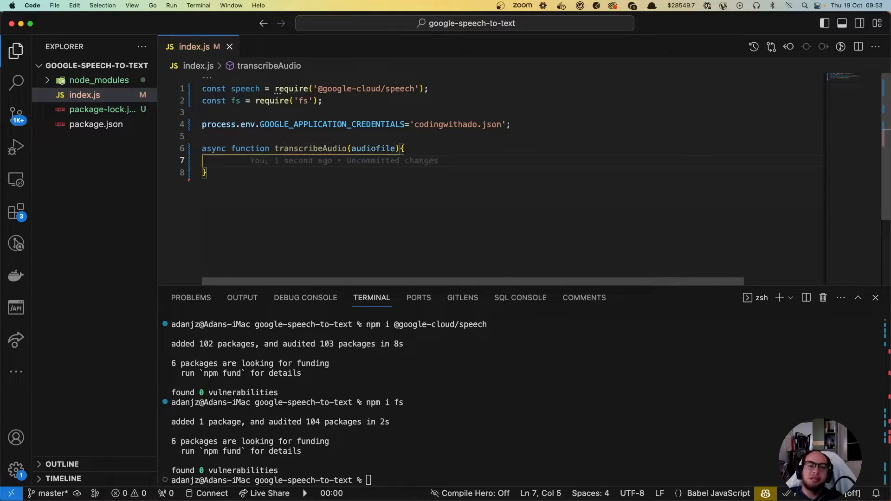
pyautogui.write('try{')
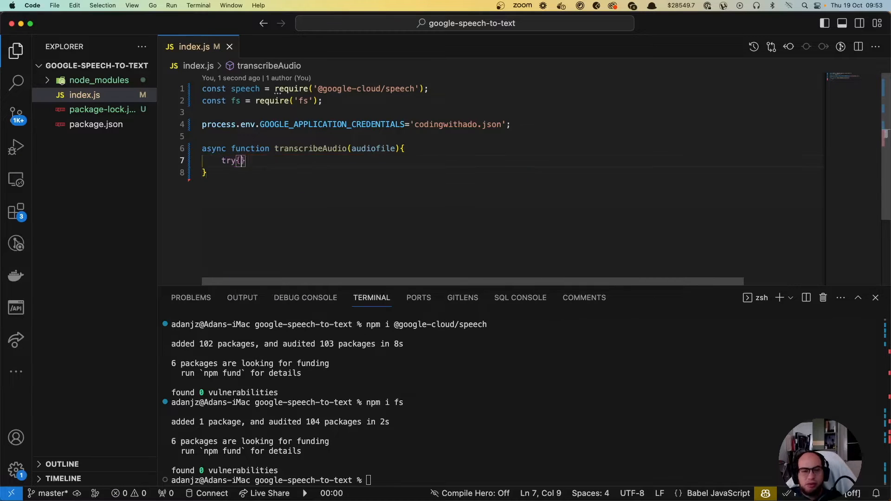
pyautogui.write('}catch()')
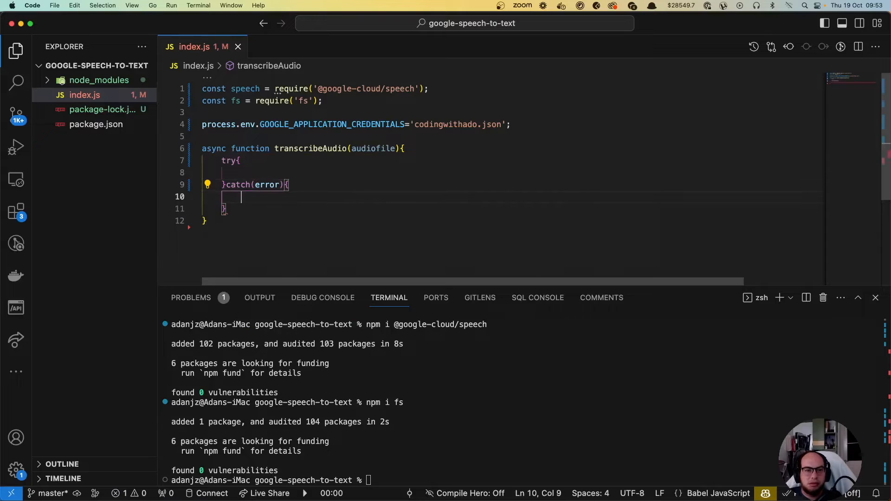
pyautogui.write("console.error('ERROR:',error);")
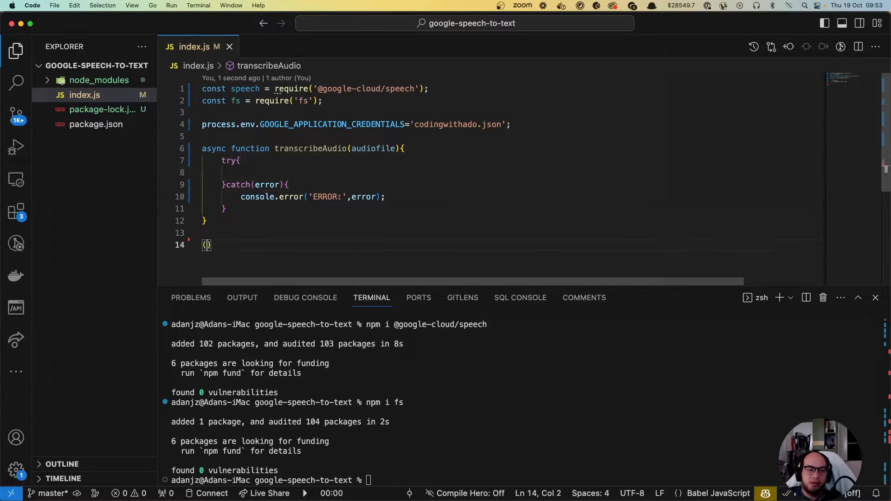
# Add a self-invoking async block awaiting transcribeAudio('') into data and logging data
pyautogui.write('async')
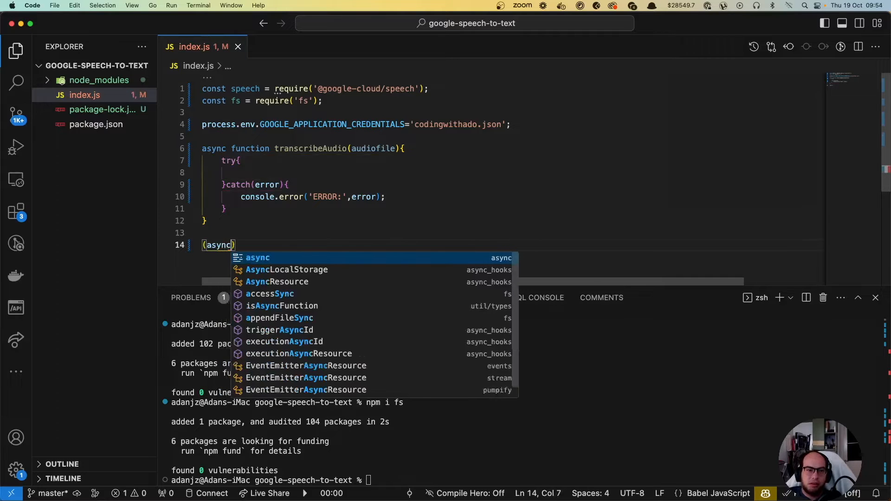
pyautogui.write('()=>{')
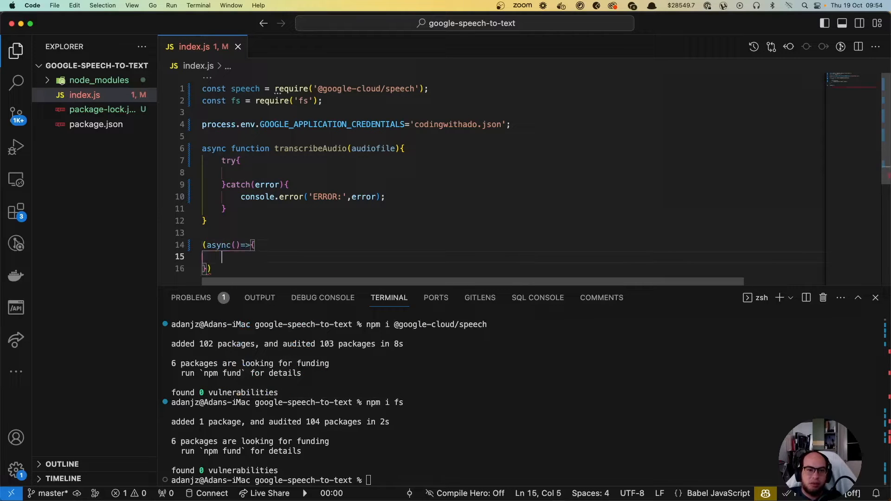
pyautogui.write('a')
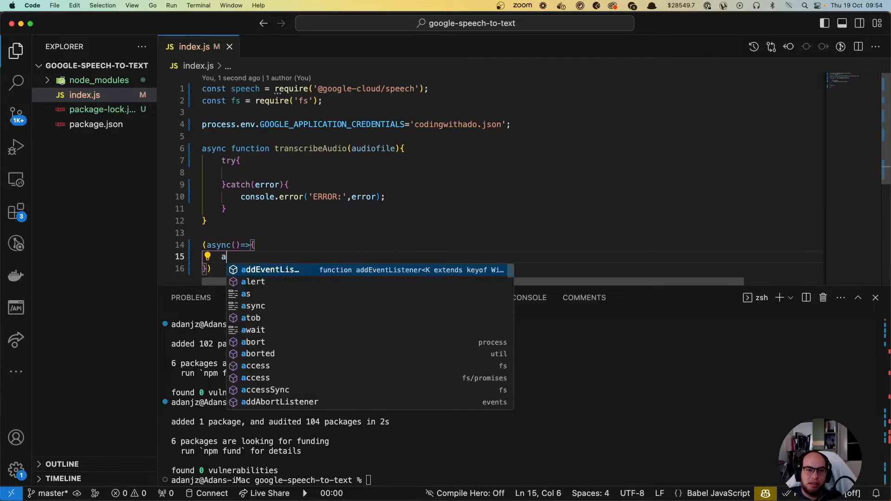
pyautogui.write('const data =')
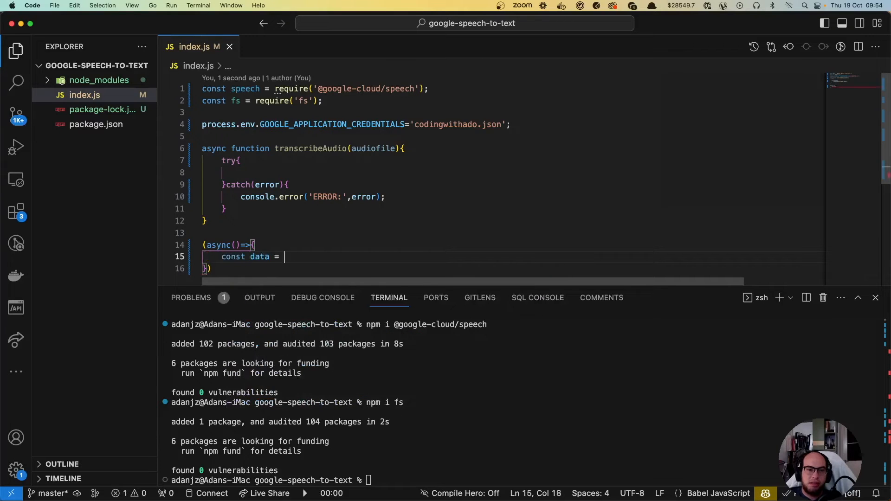
pyautogui.write("await transcribeAudio('")
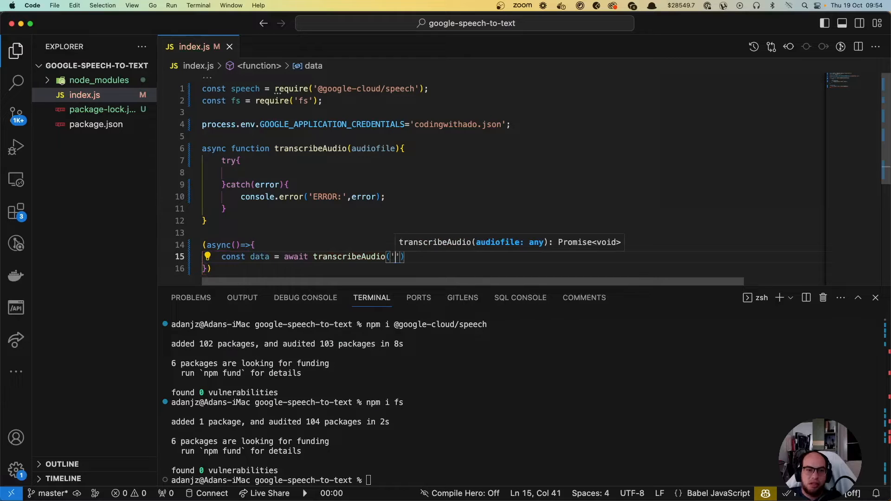
pyautogui.write(');')
pyautogui.click(510, 269)
pyautogui.write('(')
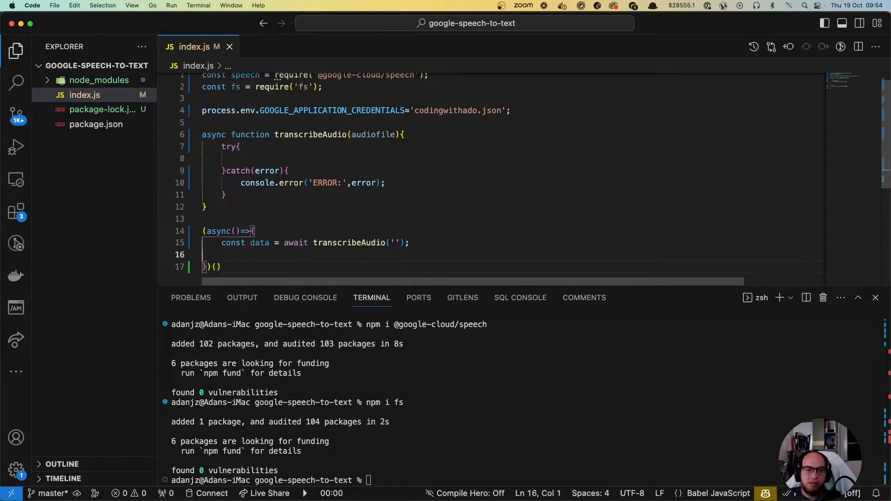
pyautogui.write('co')
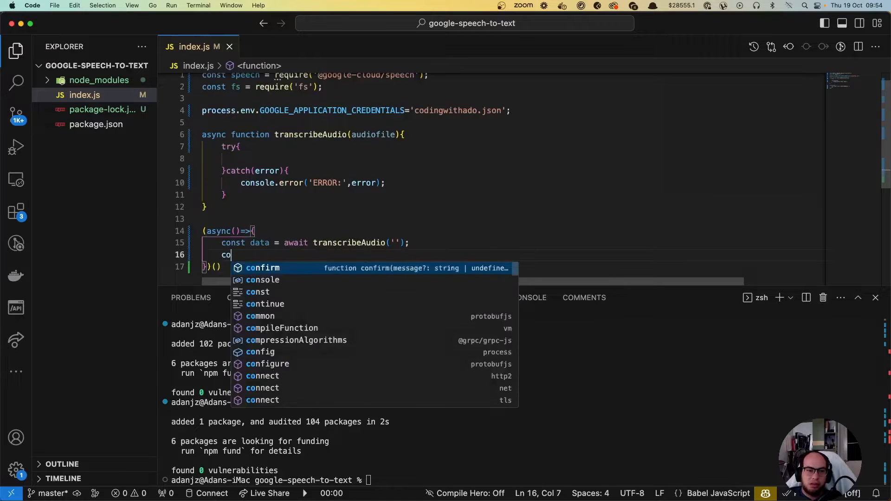
pyautogui.write('nsole.log(data);')
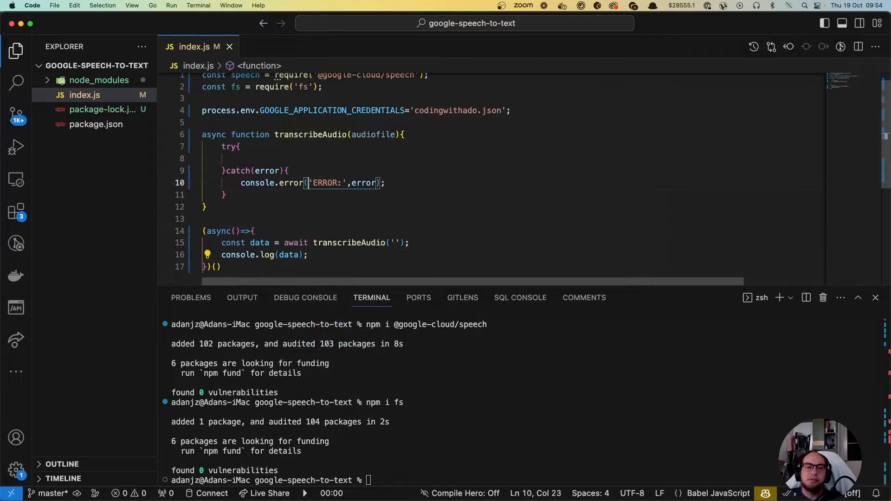
pyautogui.click(256, 158)
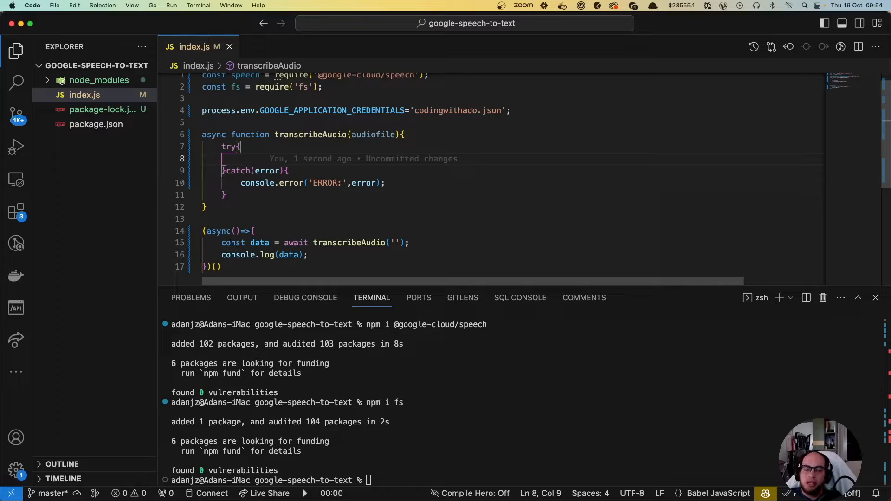
# Create const speechClient = new speech.SpeechClient() as the try block's first statement
pyautogui.write('const')
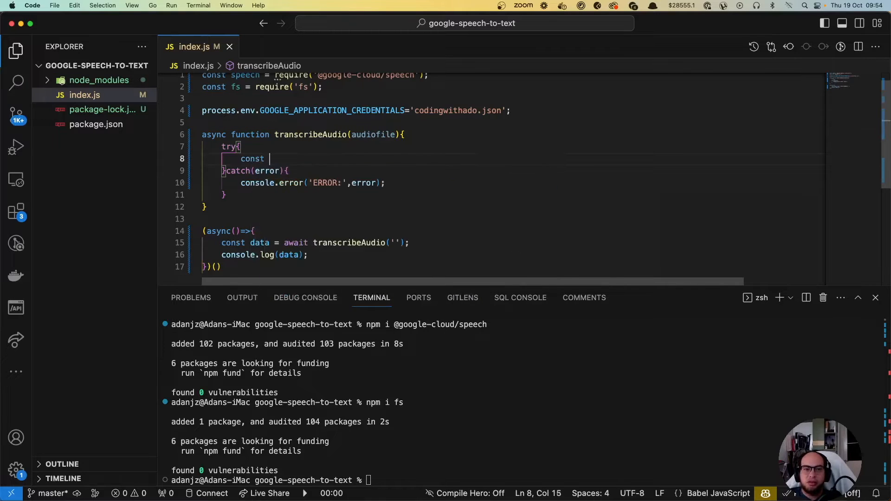
pyautogui.write('speechClient =')
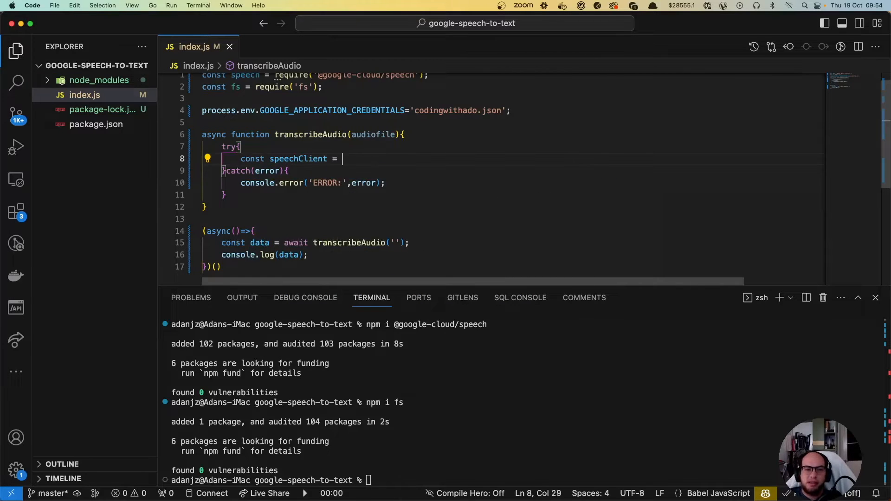
pyautogui.write('new speech.')
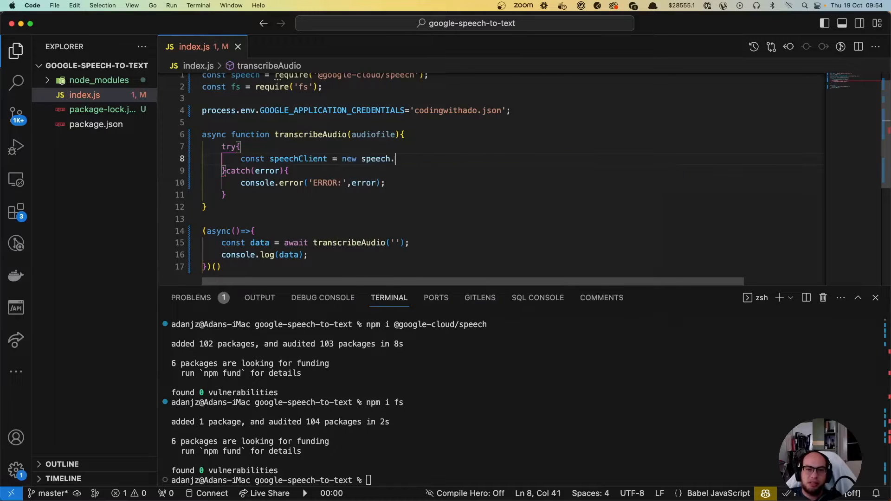
pyautogui.write('.')
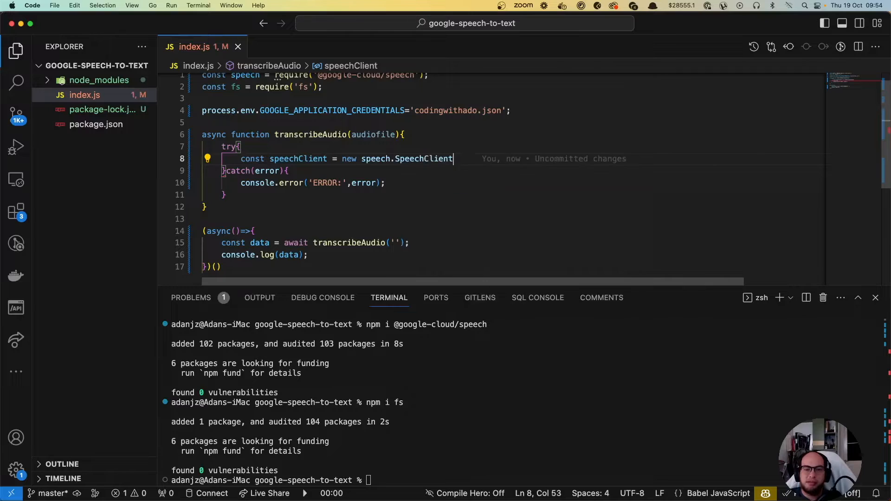
pyautogui.write('();')
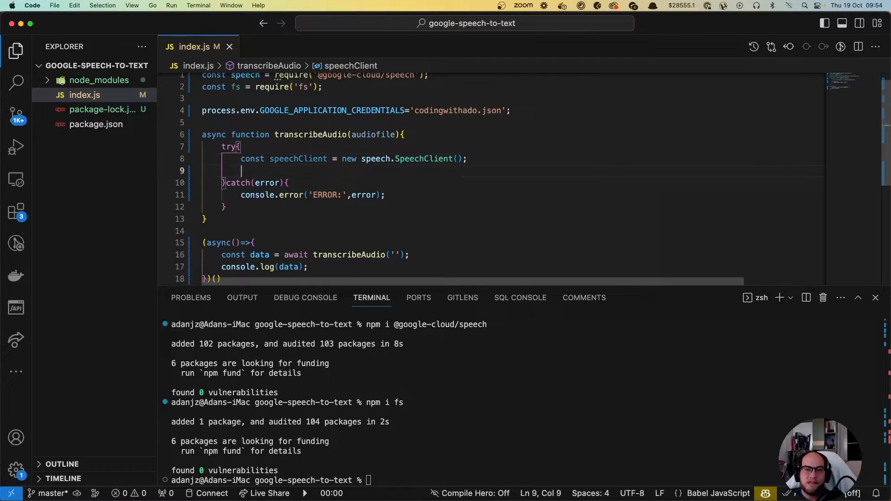
pyautogui.press('enter')
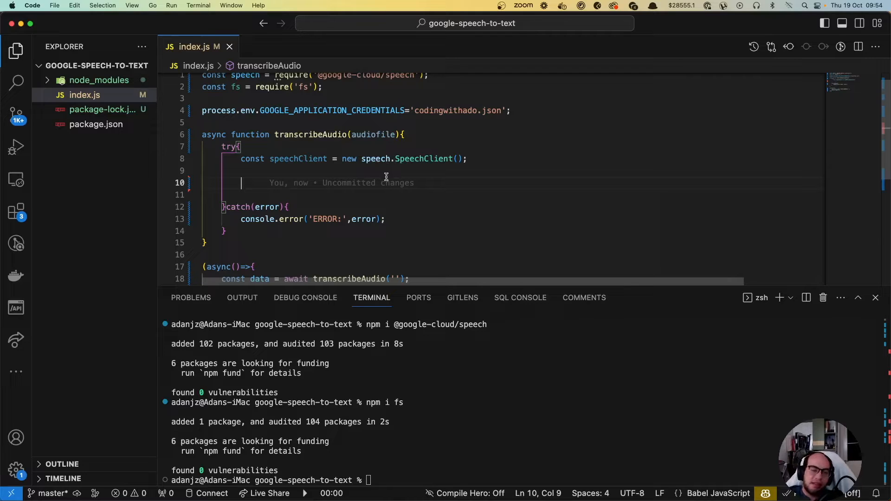
# Read audiofile with fs.readFileSync and convert it to a base64 audioBytes string
pyautogui.write('const')
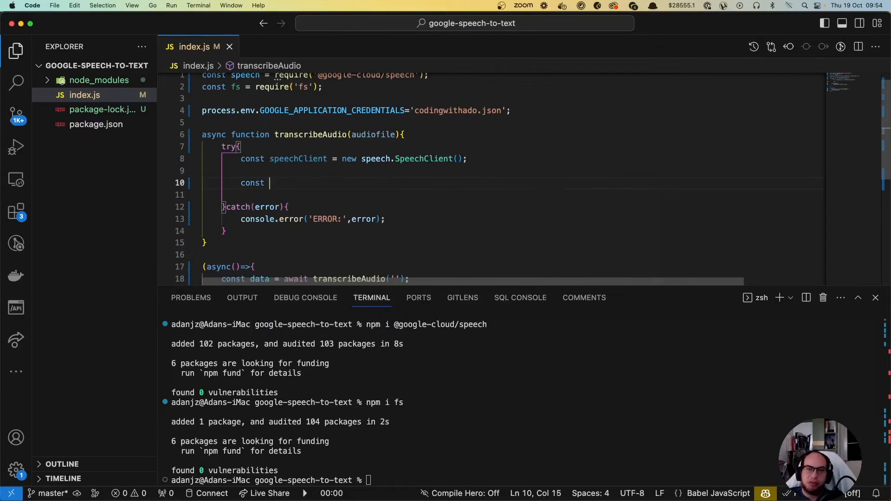
pyautogui.write('file =')
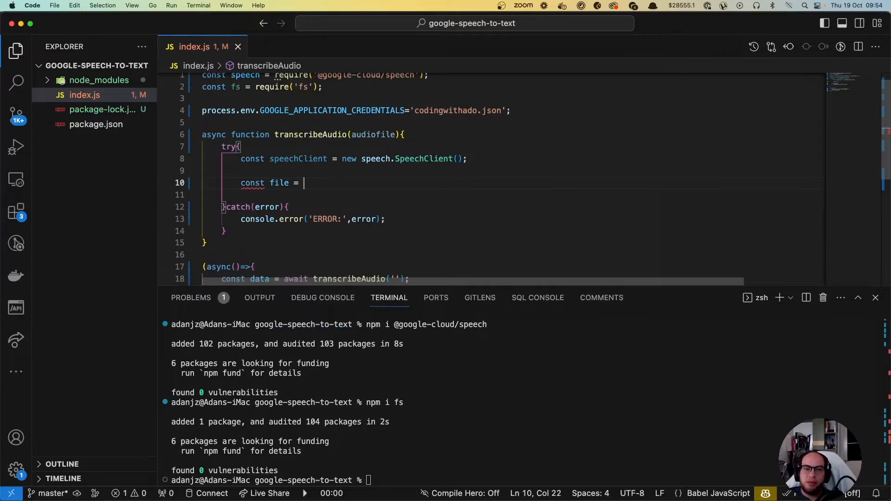
pyautogui.write('fs.readFileSync(audiofile);')
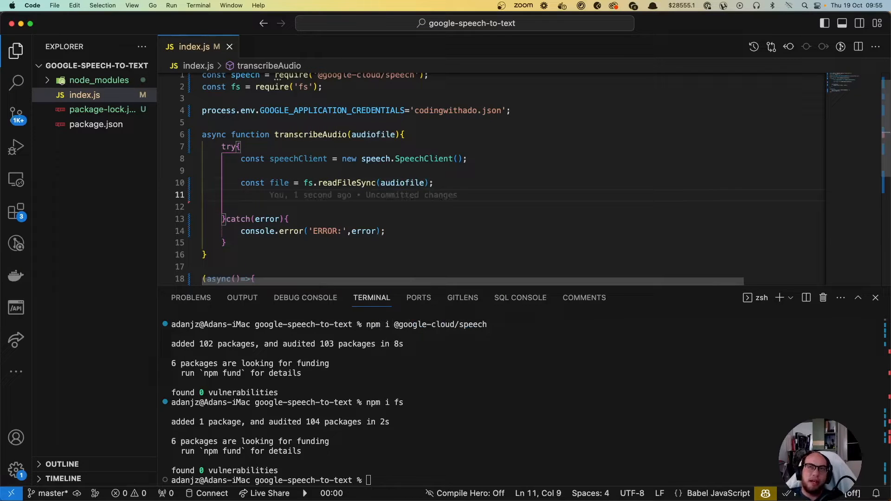
pyautogui.write('const audio')
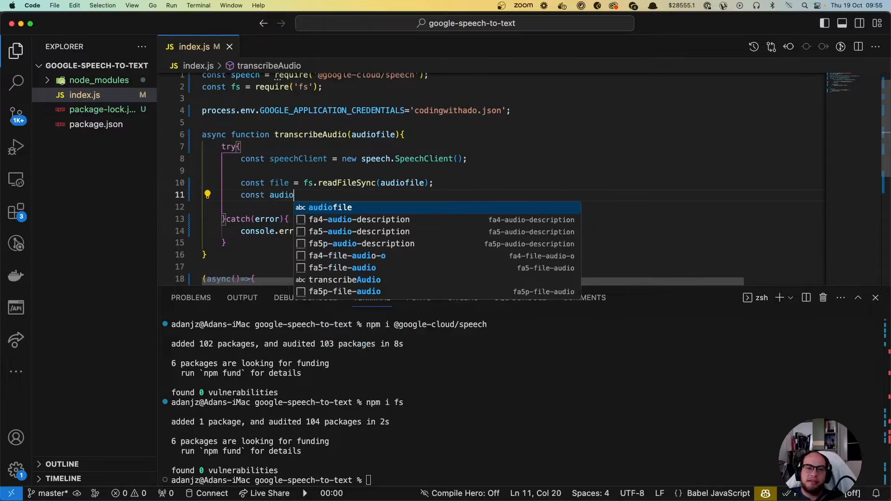
pyautogui.write('Bytes =')
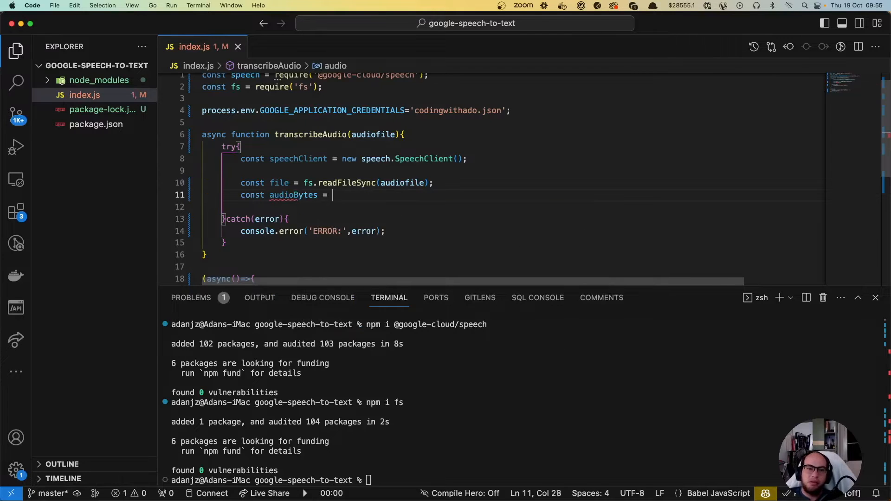
pyautogui.write('file.')
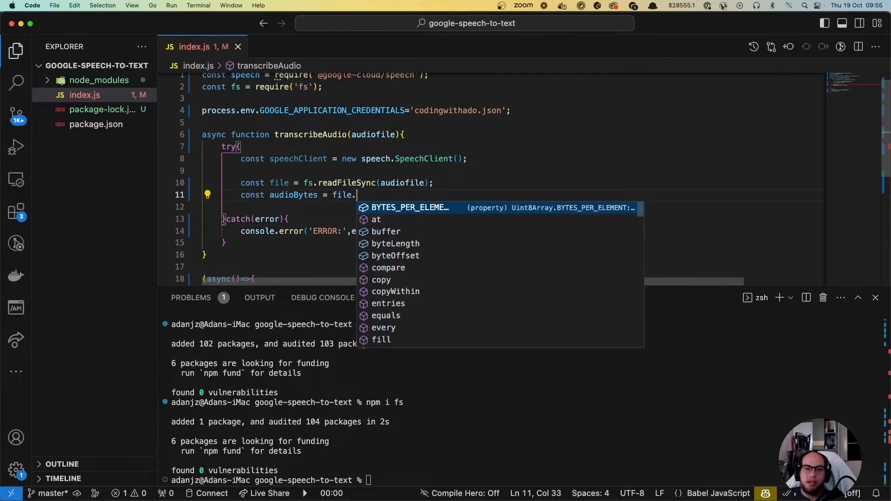
pyautogui.write("toString('v")
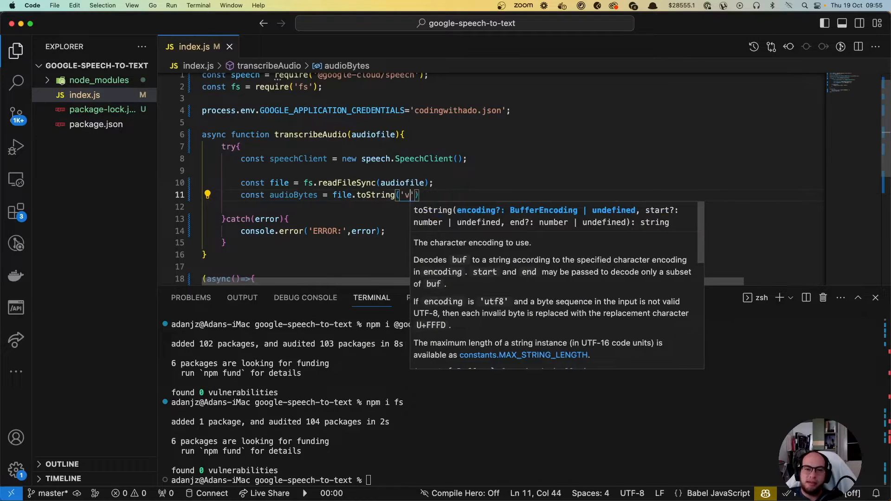
pyautogui.write('base64')
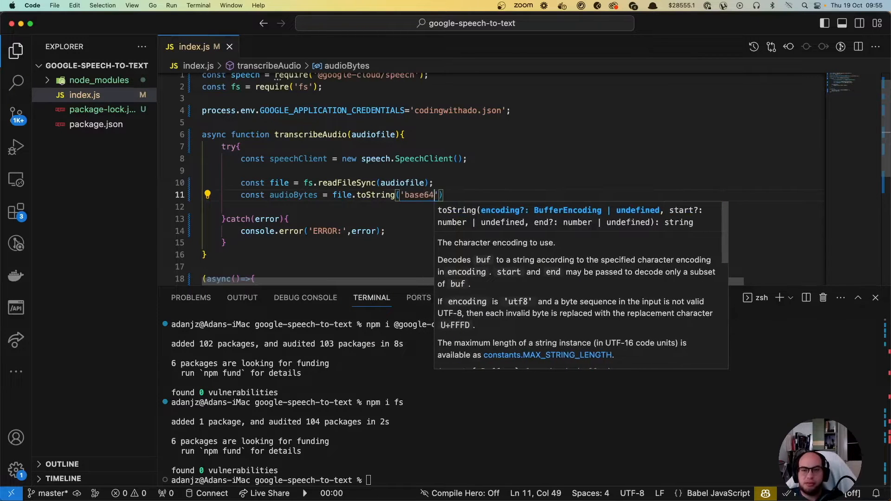
pyautogui.write(');')
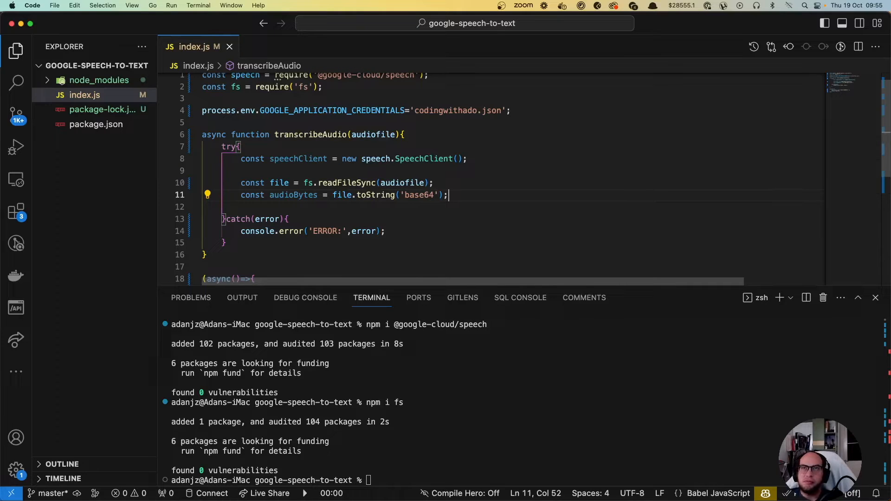
pyautogui.write('c')
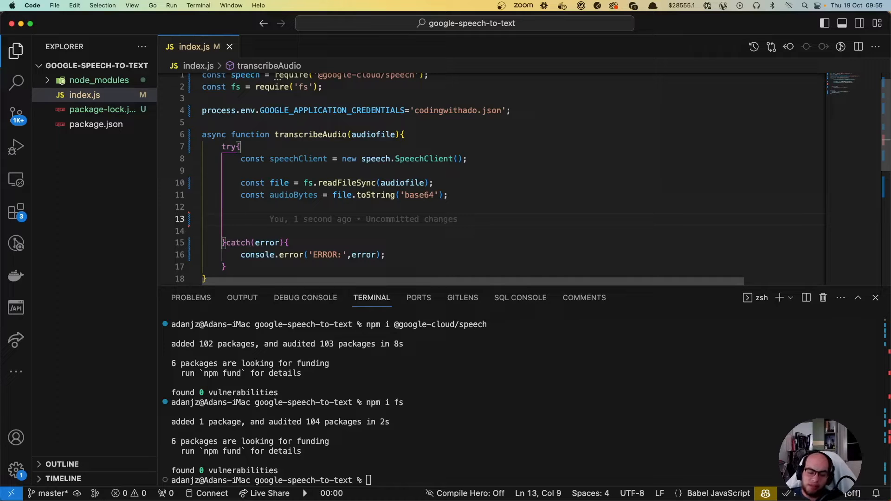
# Declare an audio object with content: audioBytes and start an empty config object
pyautogui.write('const audio =')
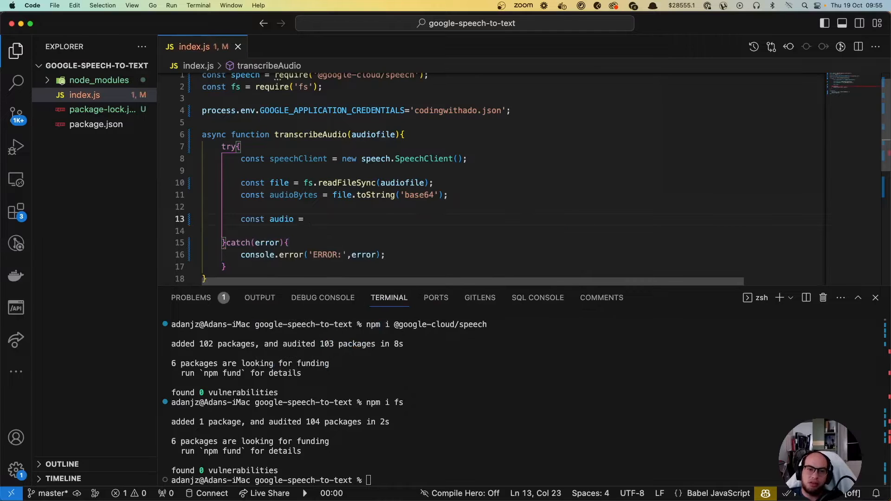
pyautogui.write('{')
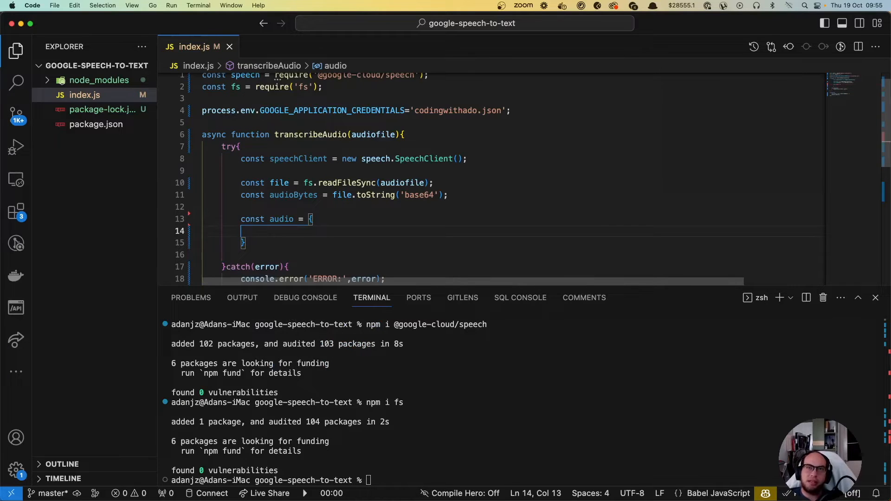
pyautogui.write('content')
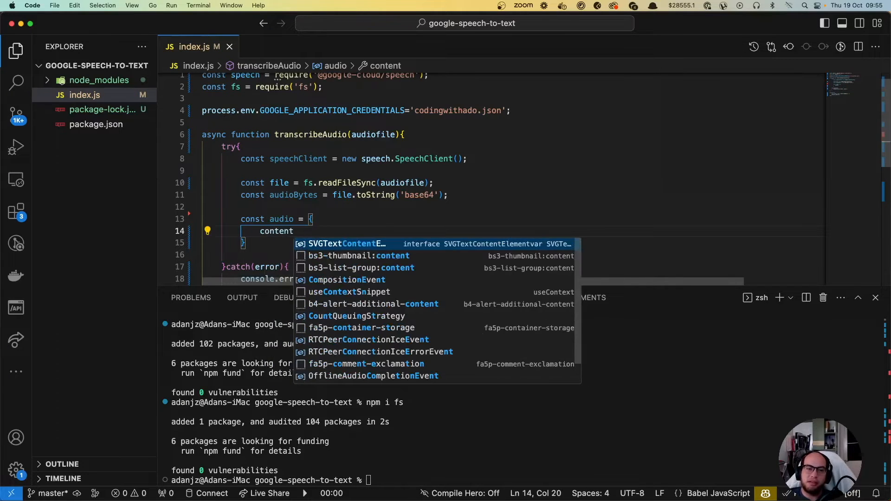
pyautogui.write(':')
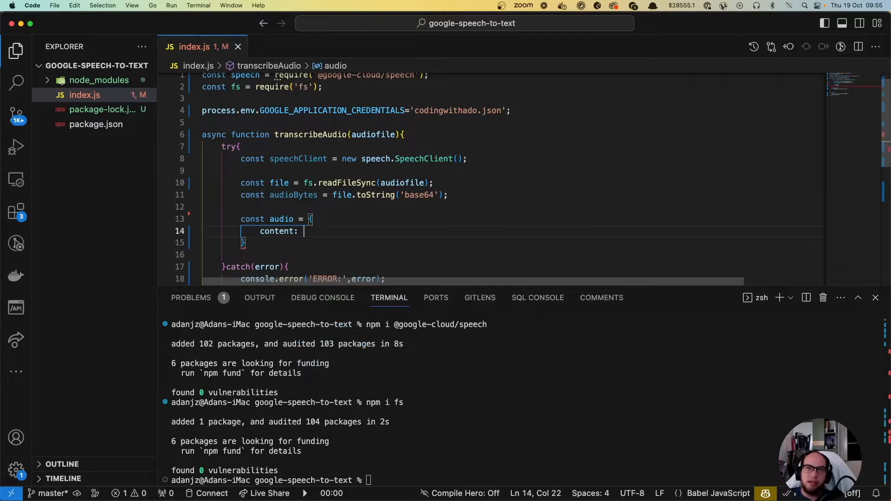
pyautogui.write('audioBytes')
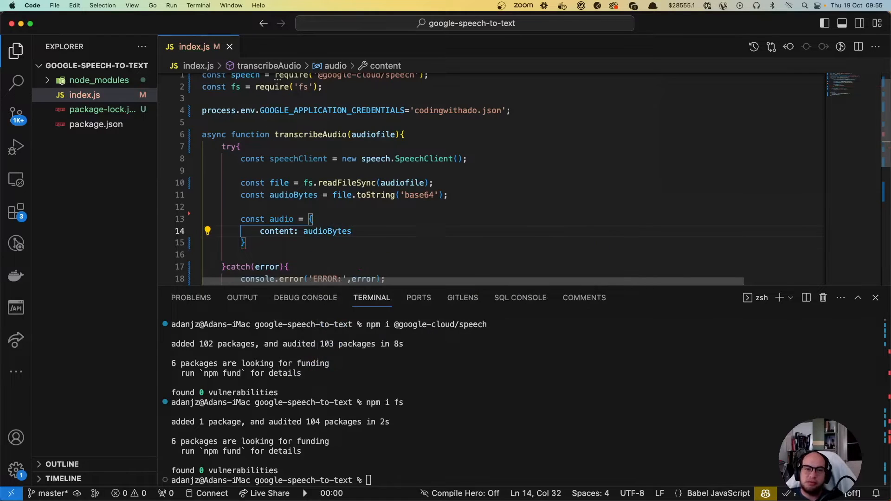
pyautogui.write('cons')
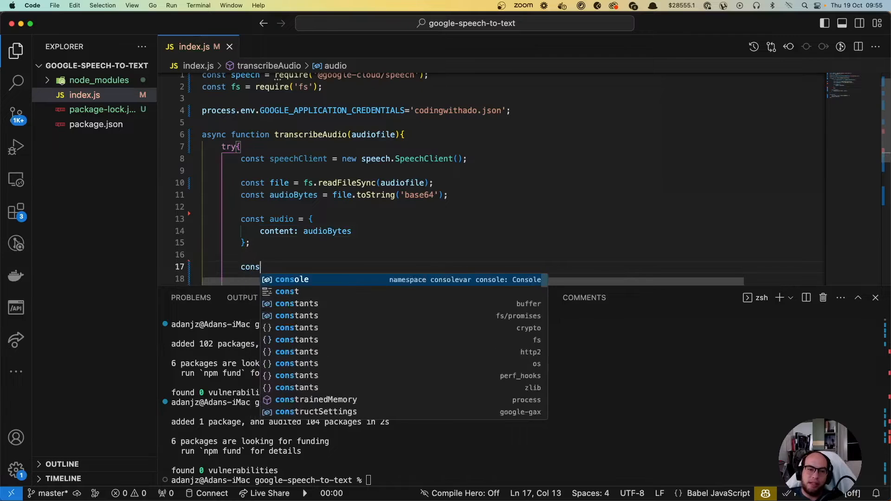
pyautogui.write('onfig = {')
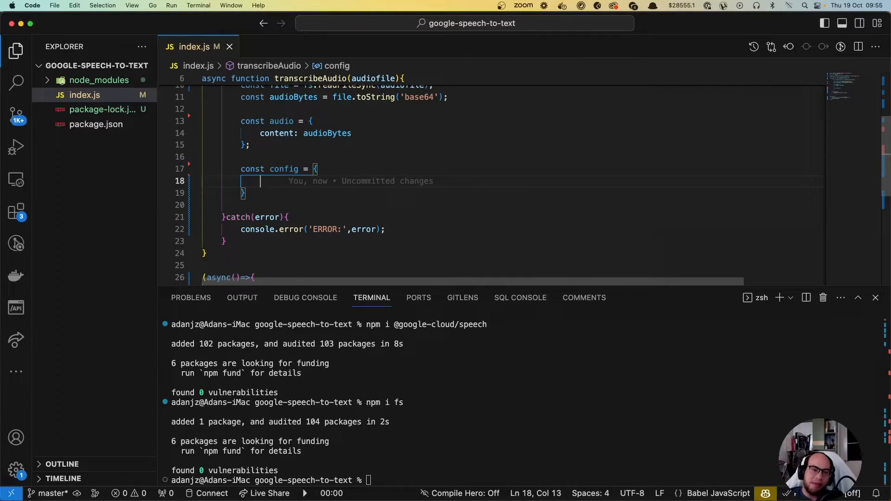
# List encoding, sampleRateHertz and languageCode 'en-US' keys inside config
pyautogui.write('encodi')
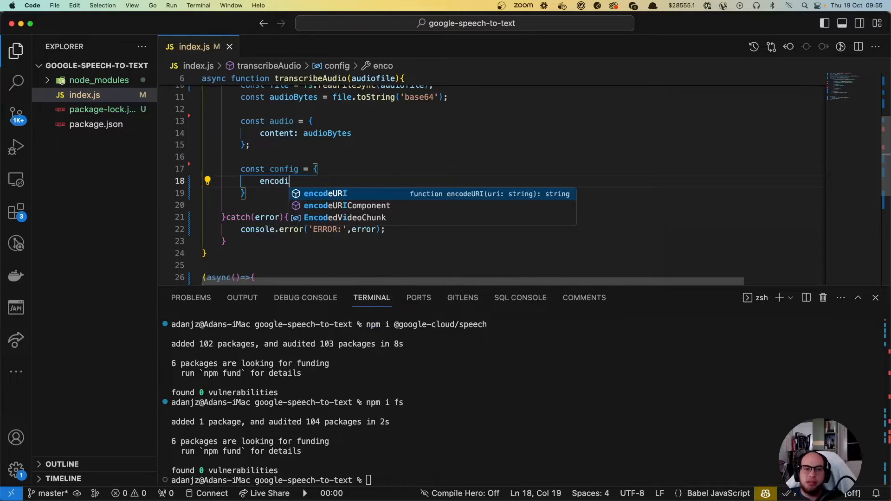
pyautogui.write('ng:')
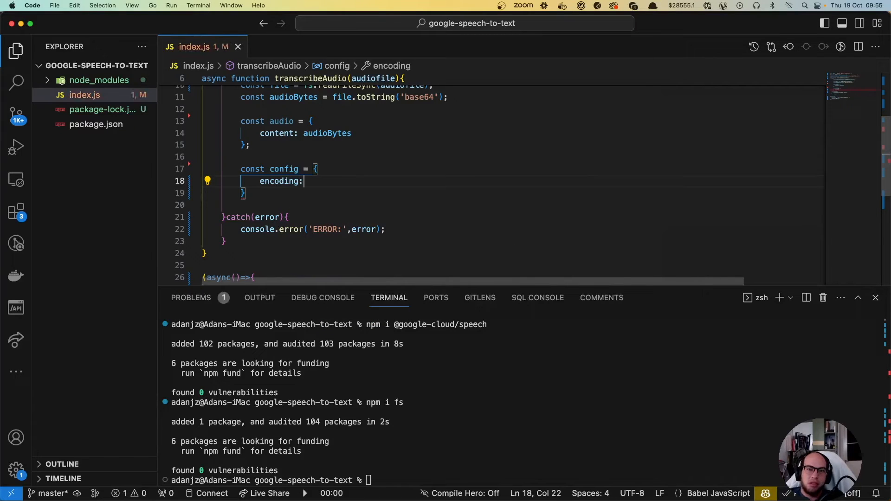
pyautogui.write(',')
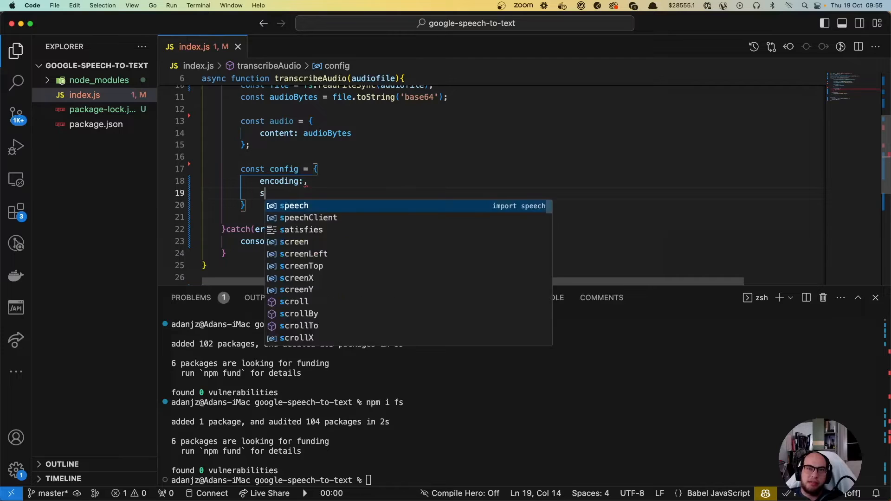
pyautogui.write('ampleRateH')
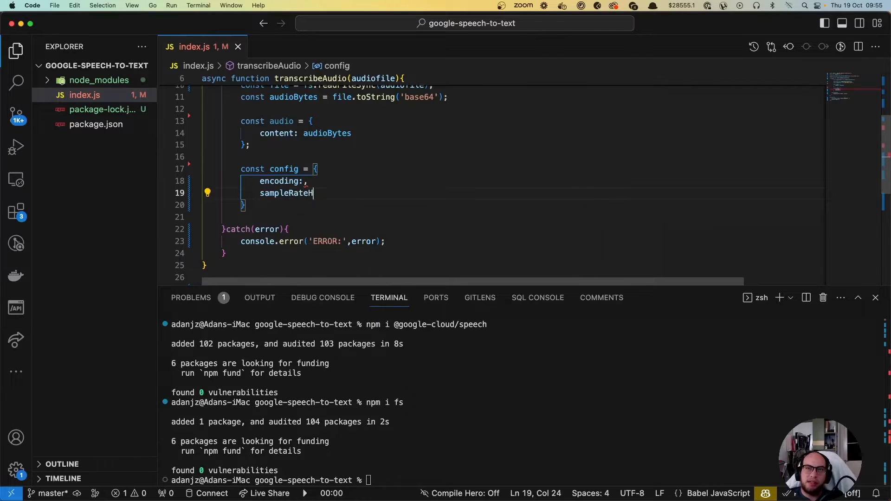
pyautogui.write('ertz')
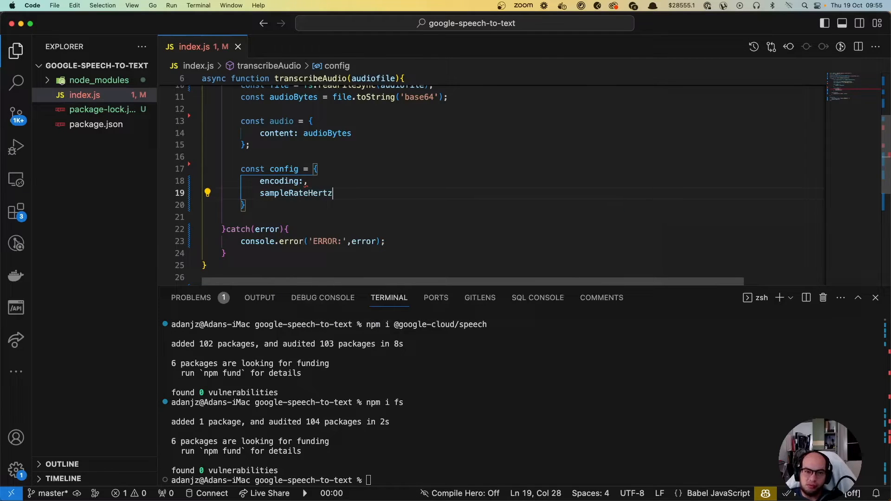
pyautogui.write(':.')
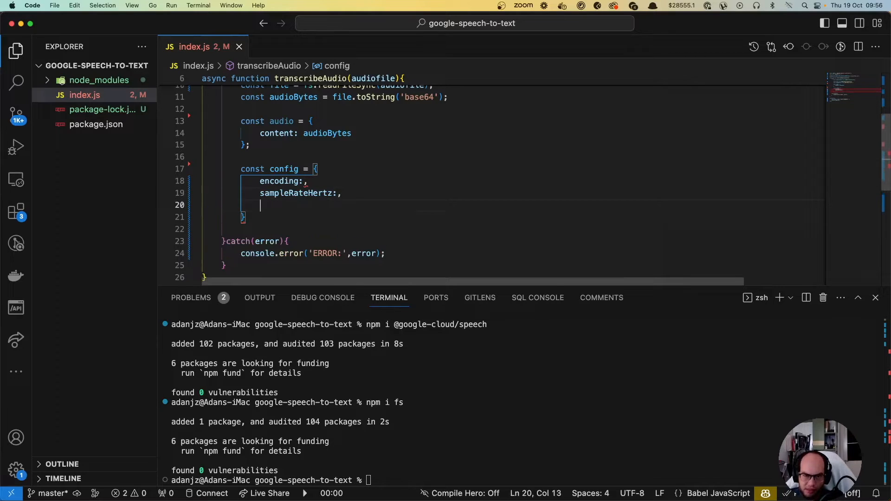
pyautogui.write('langageR')
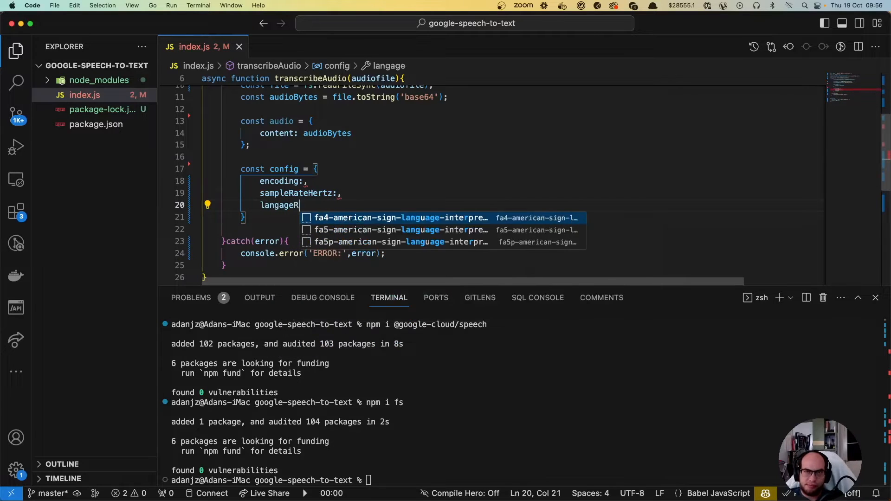
pyautogui.write('Code:')
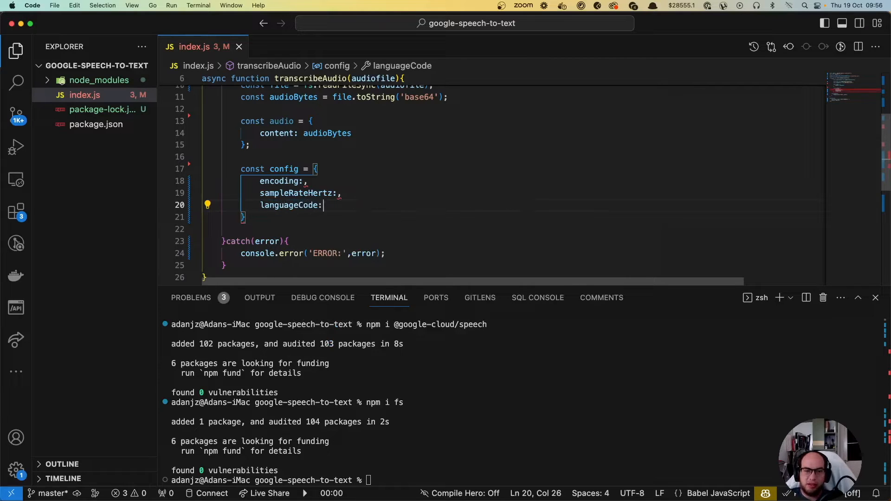
pyautogui.write("''")
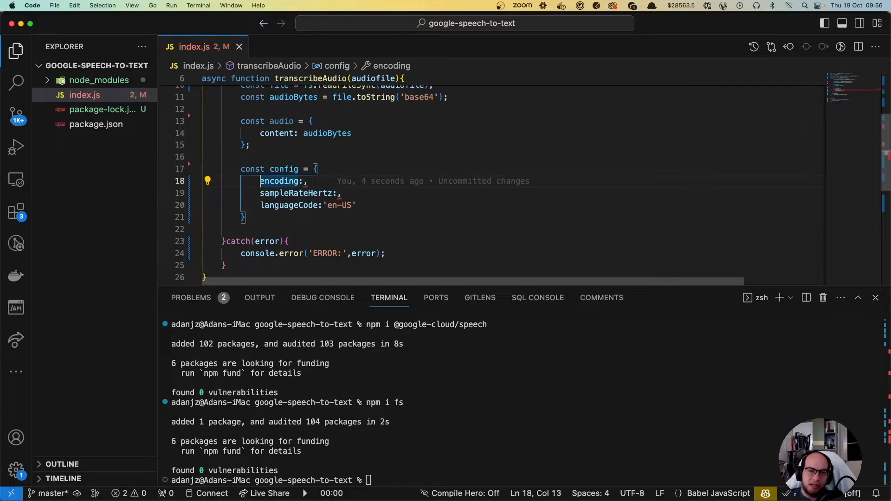
pyautogui.click(260, 169)
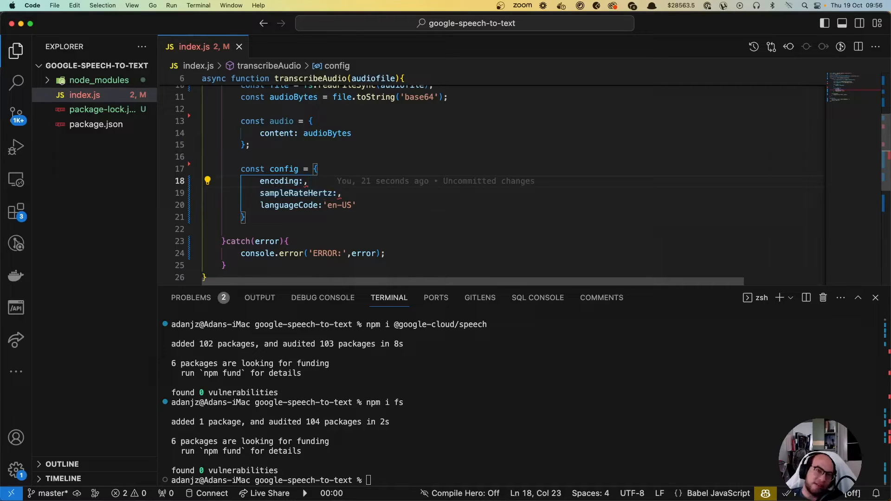
# Fill encoding with 'LINEAR16' and sampleRateHertz with 44100, then begin the return line
pyautogui.write("''")
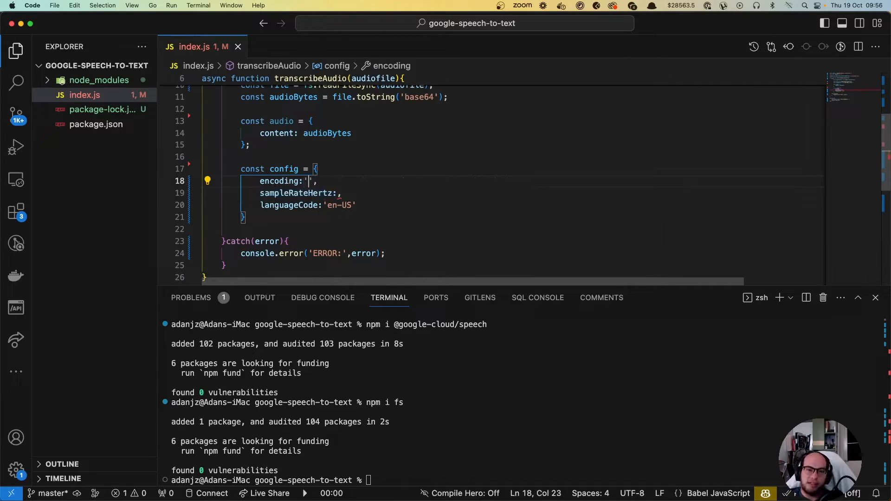
pyautogui.write('LINEAR16')
pyautogui.click(540, 194)
pyautogui.write("'")
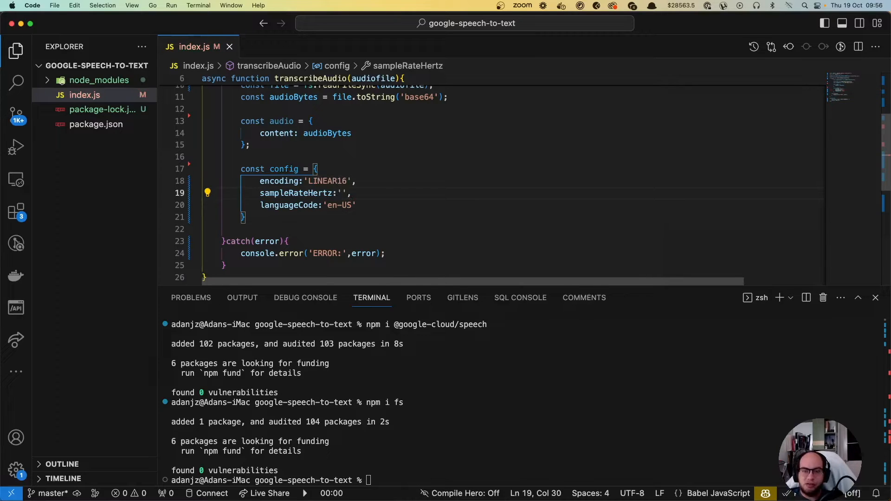
pyautogui.write('44100')
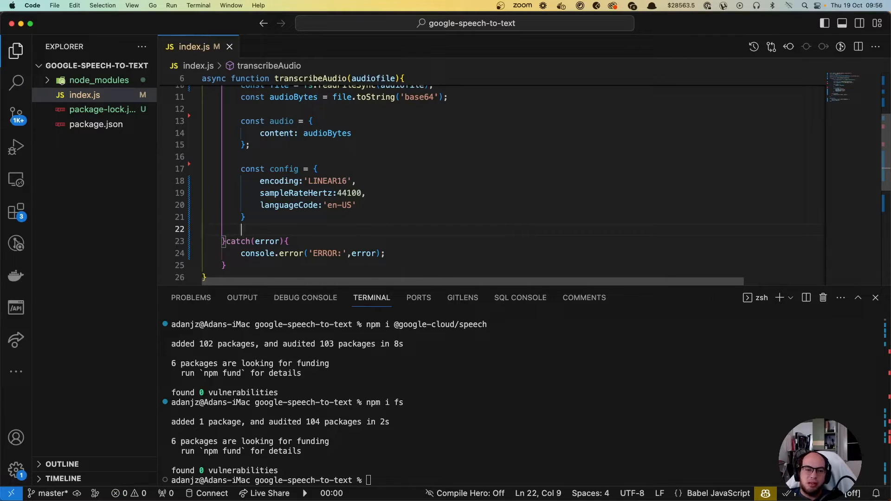
pyautogui.write('return new Prom')
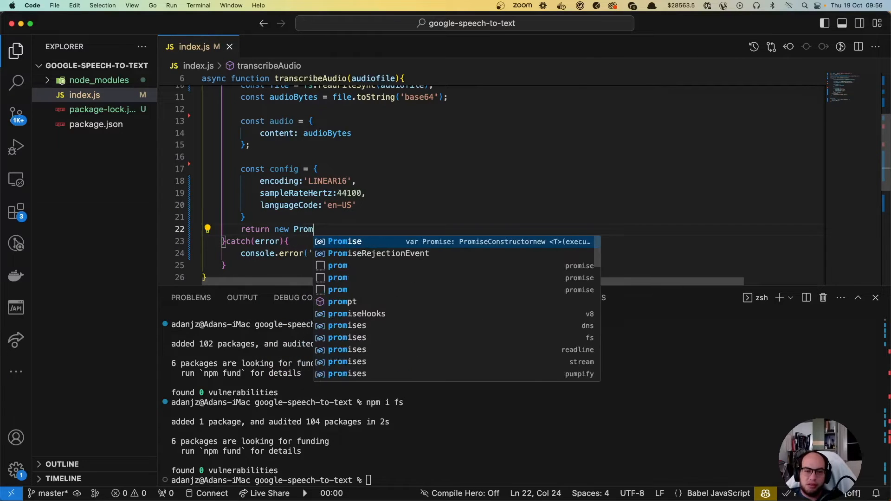
# Return a new Promise that calls speechClient.recognize with {audio, config}
pyautogui.write('ise((resolve,reject)=')
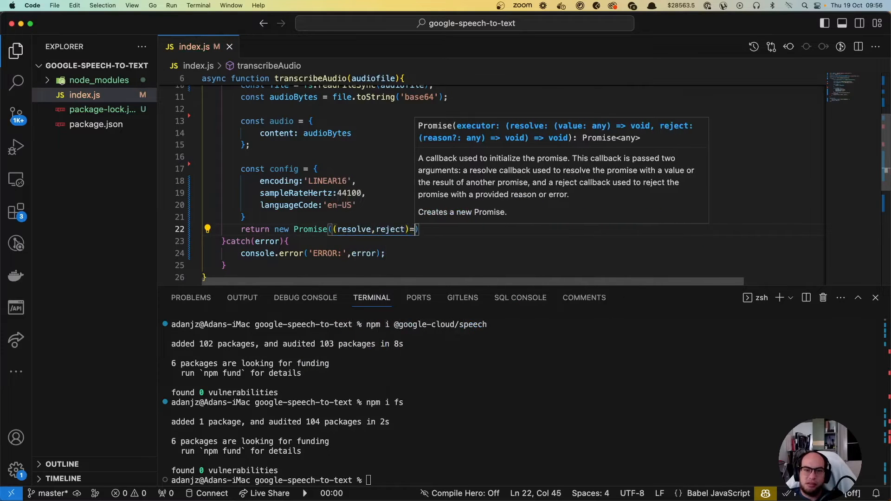
pyautogui.write('{')
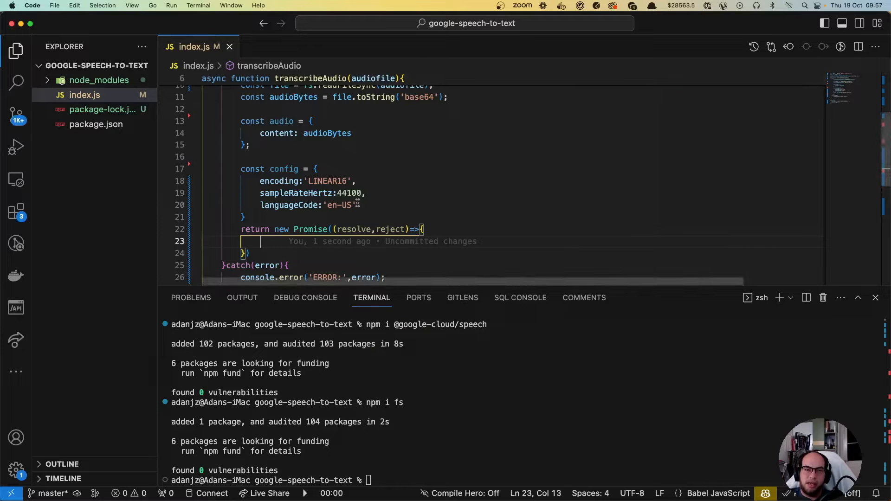
pyautogui.write('speechClient.re')
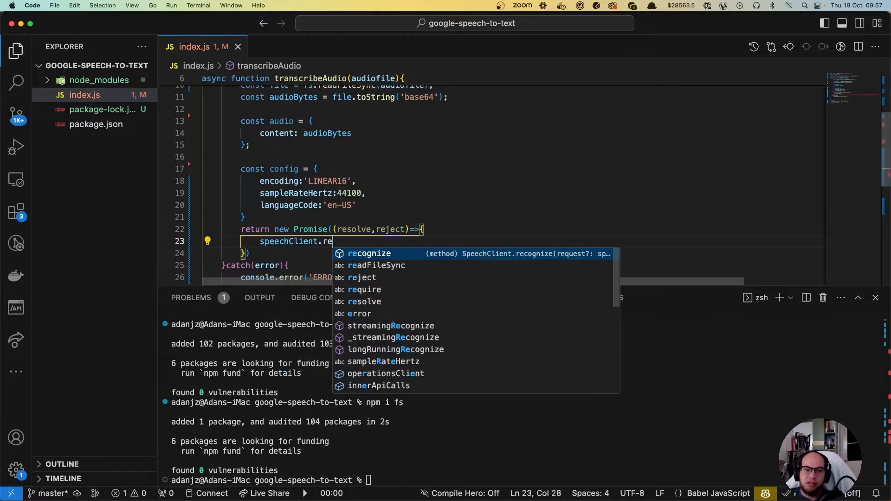
pyautogui.click(368, 253)
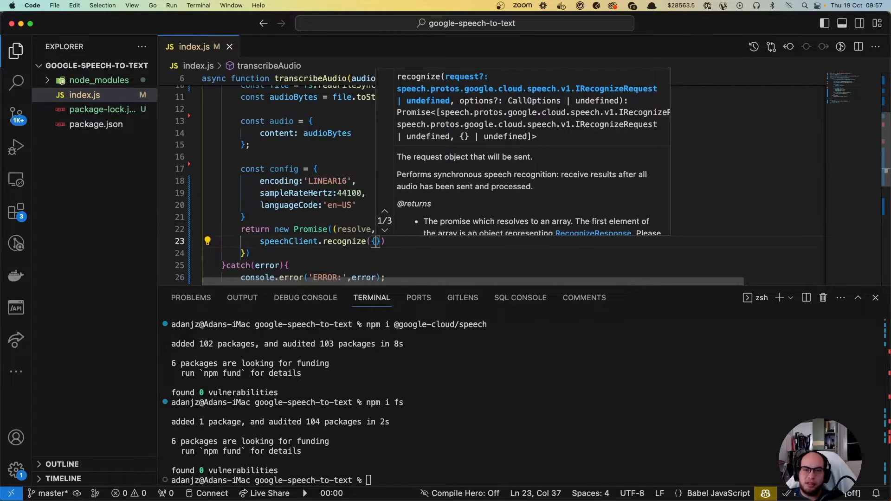
pyautogui.write('audio,cof')
pyautogui.write('re')
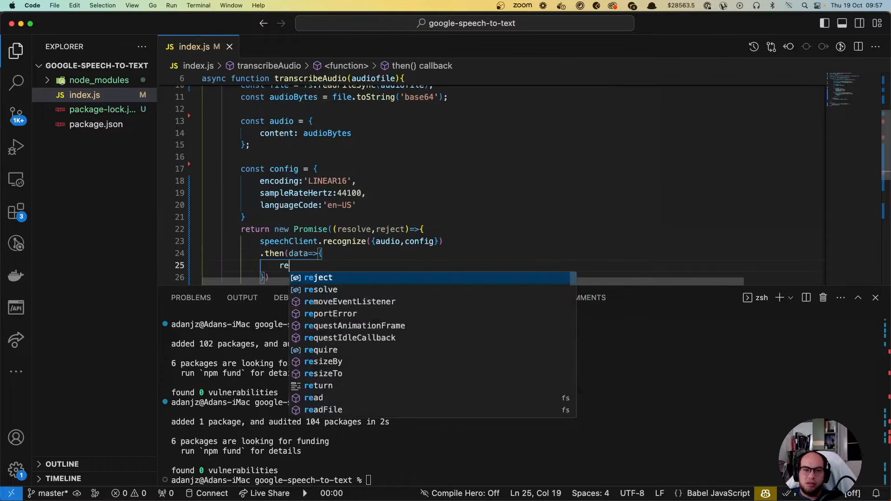
# Resolve the Promise with the recognize data and reject on error in .catch
pyautogui.write('solve')
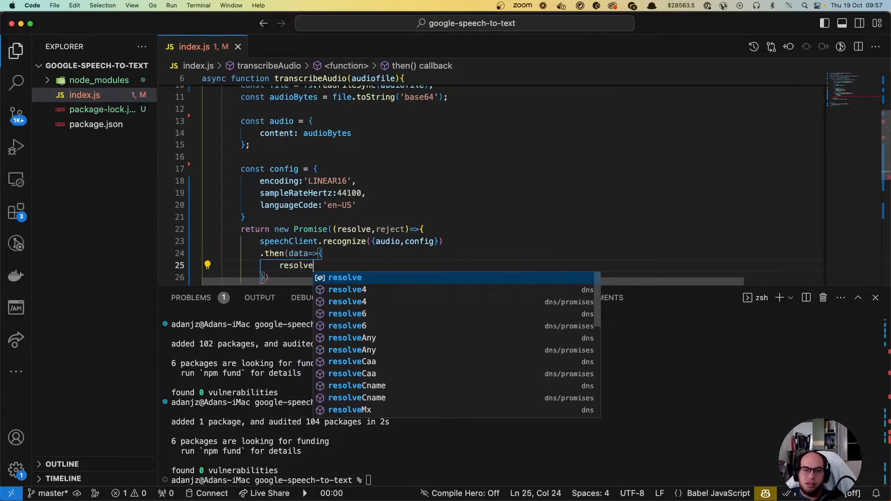
pyautogui.write('(data)')
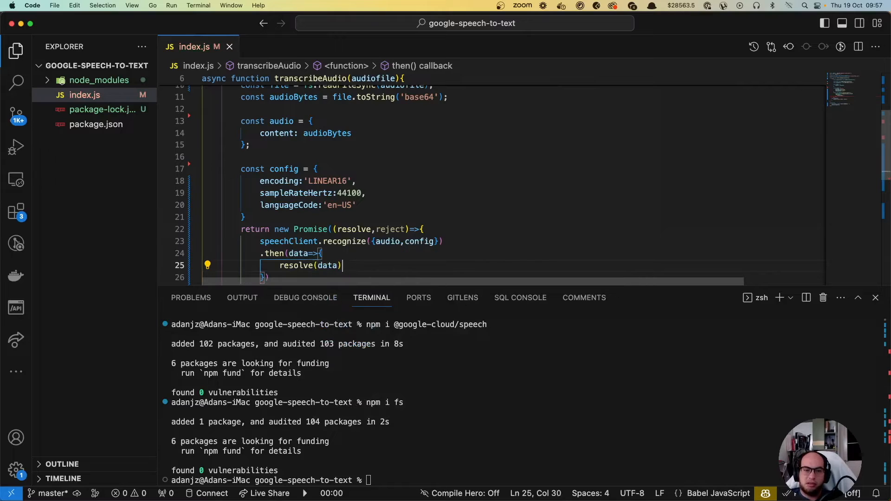
pyautogui.write(';')
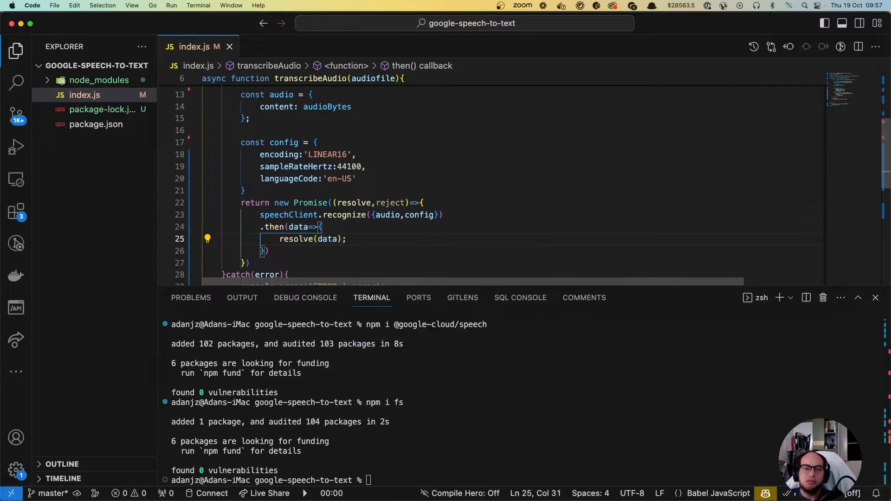
pyautogui.write('.catch')
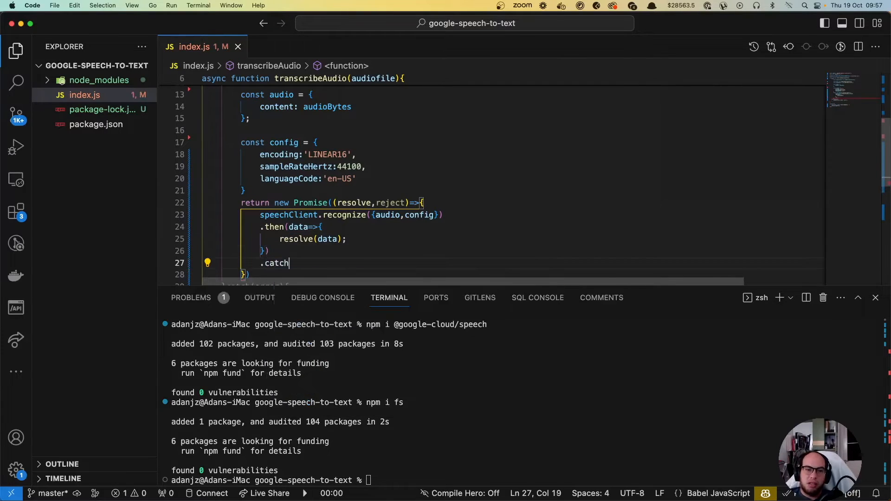
pyautogui.write('(error=>')
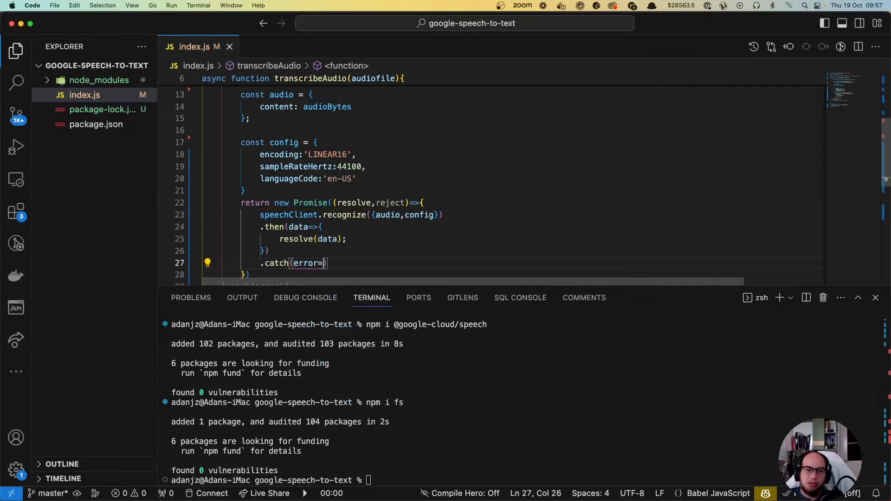
pyautogui.write('rej')
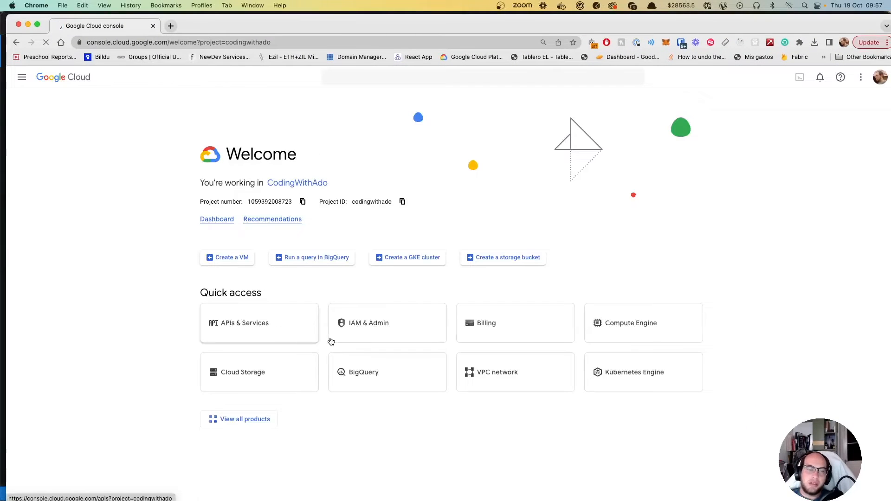
# Go to the APIs & Services overview from the Welcome page's Quick access tile
pyautogui.click(245, 323)
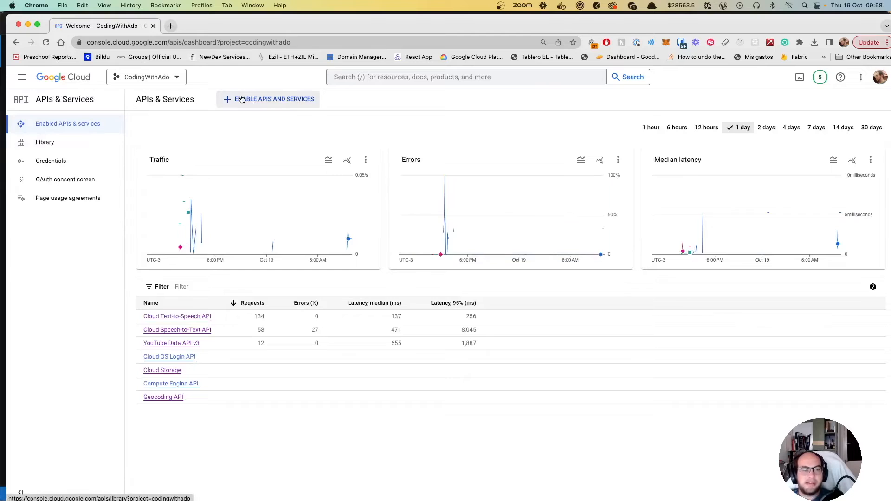
# Search the API Library for 'speech', confirm Cloud Speech-to-Text API is enabled and view its Pricing
pyautogui.click(268, 100)
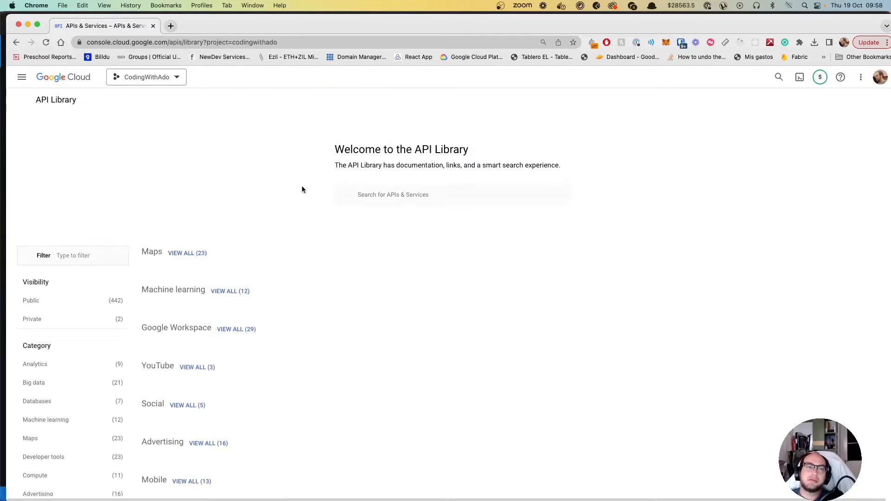
pyautogui.write('speech')
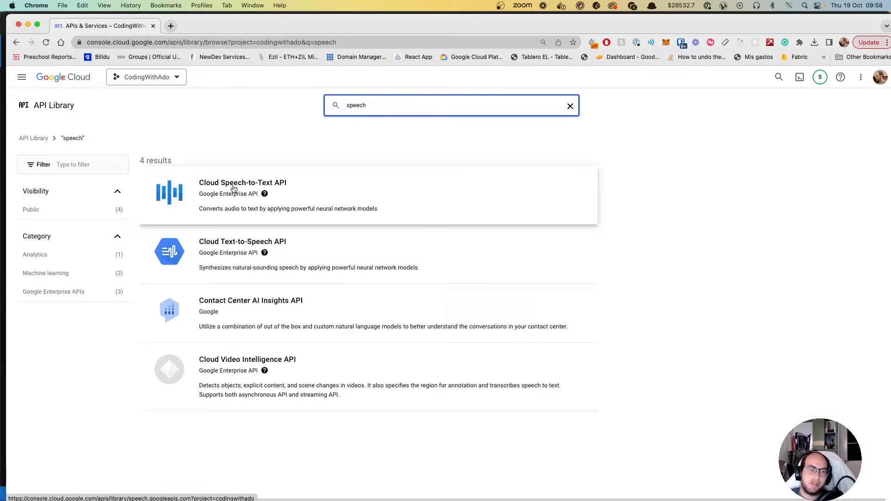
pyautogui.click(242, 183)
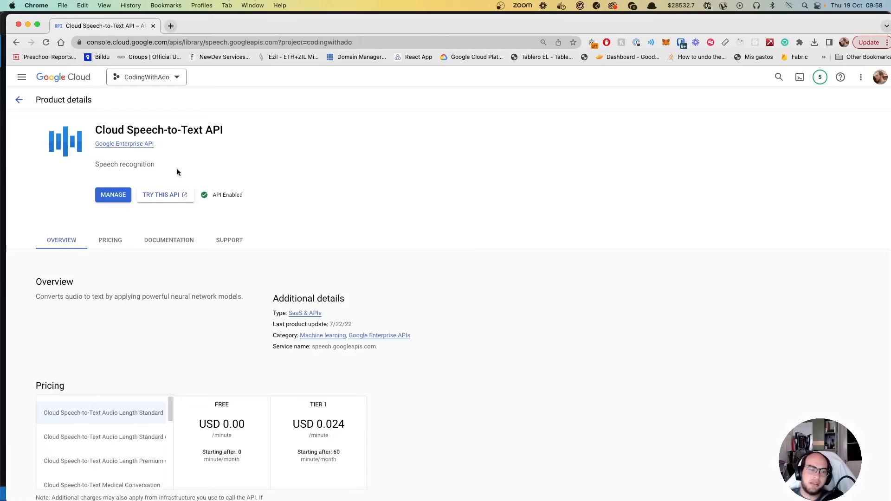
pyautogui.moveTo(113, 194)
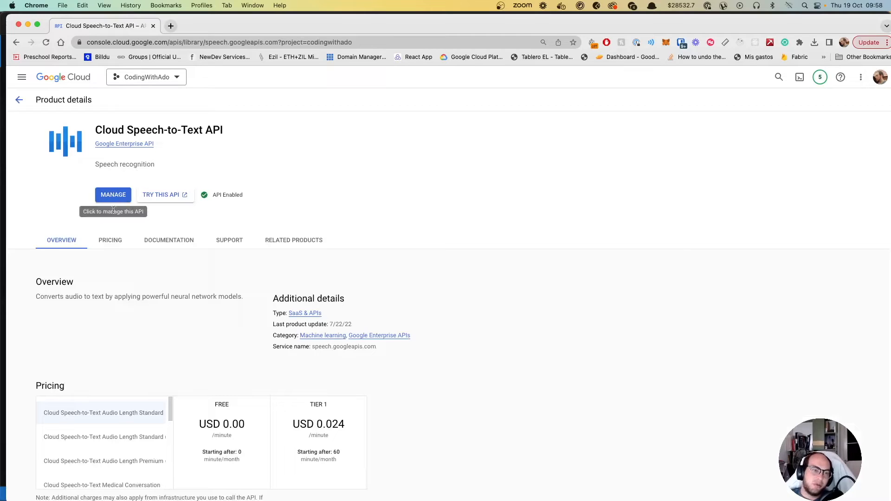
pyautogui.moveTo(165, 194)
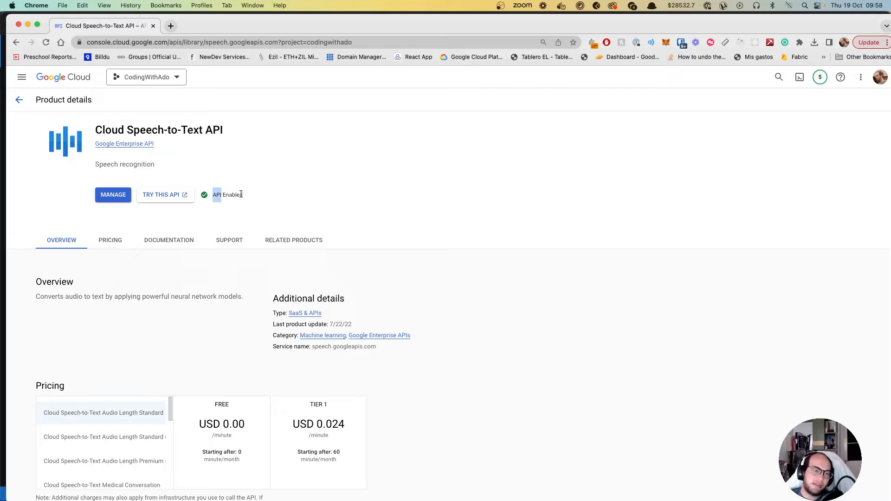
pyautogui.moveTo(165, 194)
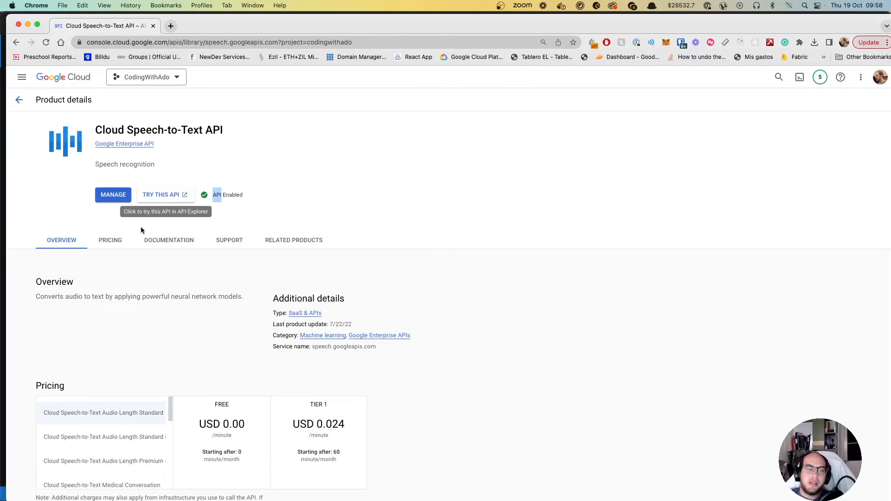
pyautogui.scroll(-3)
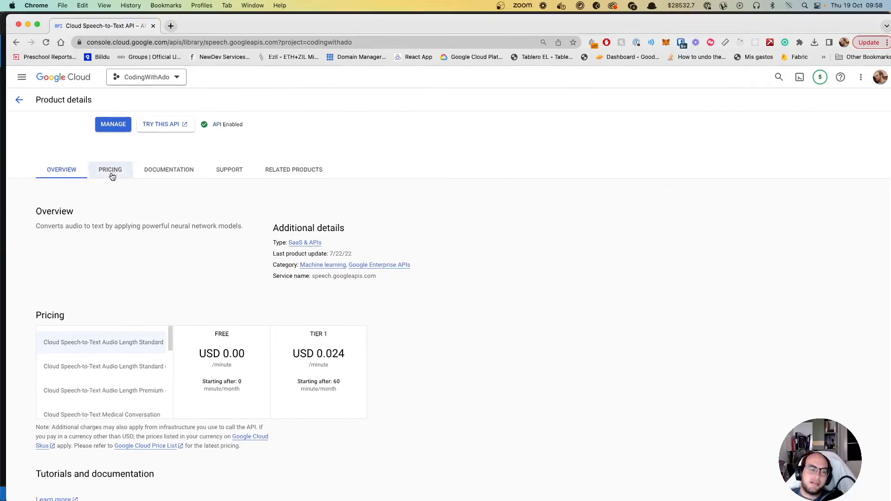
pyautogui.click(110, 169)
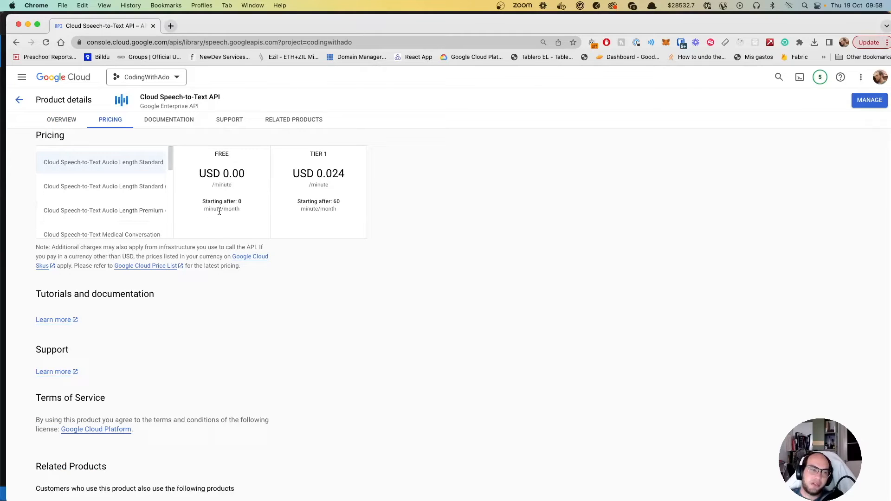
pyautogui.moveTo(235, 215)
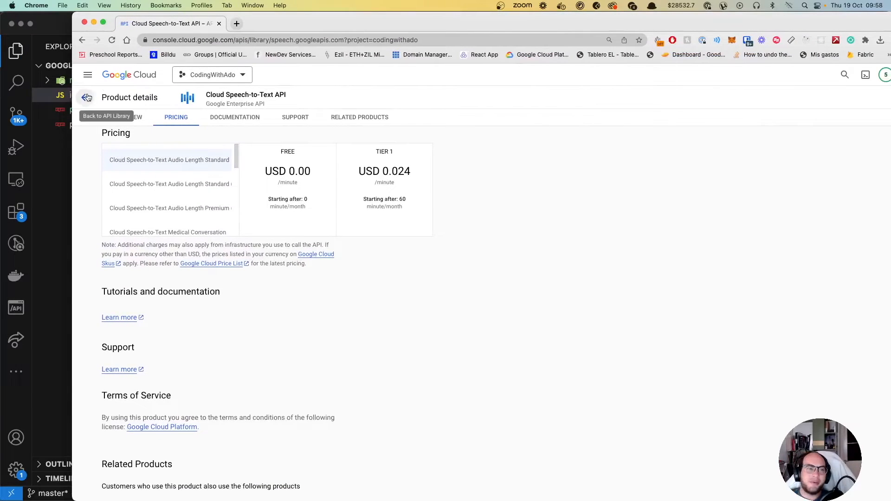
# From the Credentials page, start creating a new service account credential
pyautogui.click(87, 75)
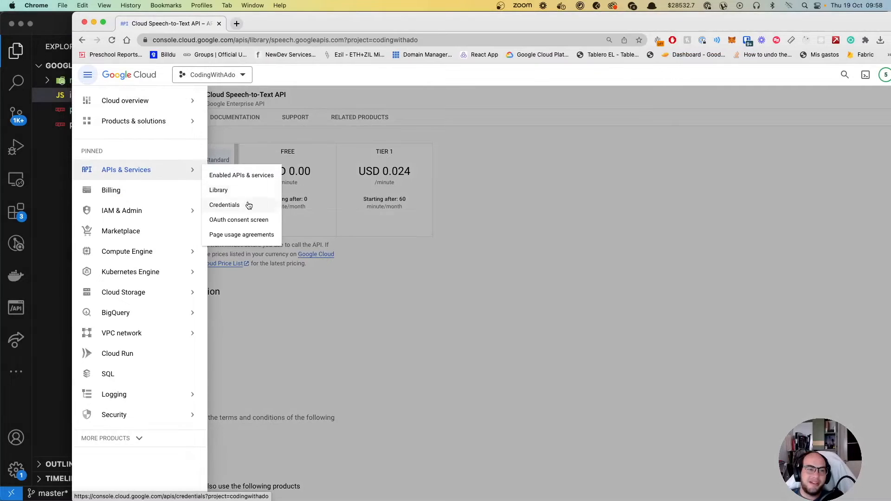
pyautogui.click(223, 204)
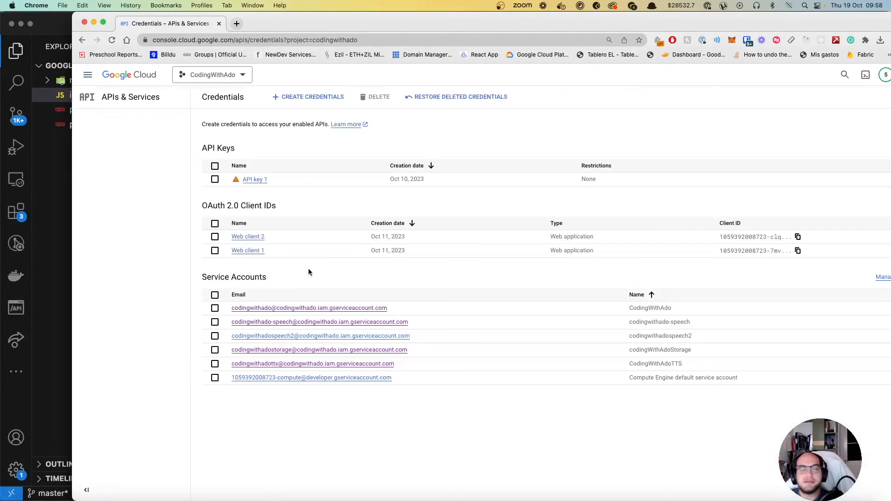
pyautogui.click(308, 97)
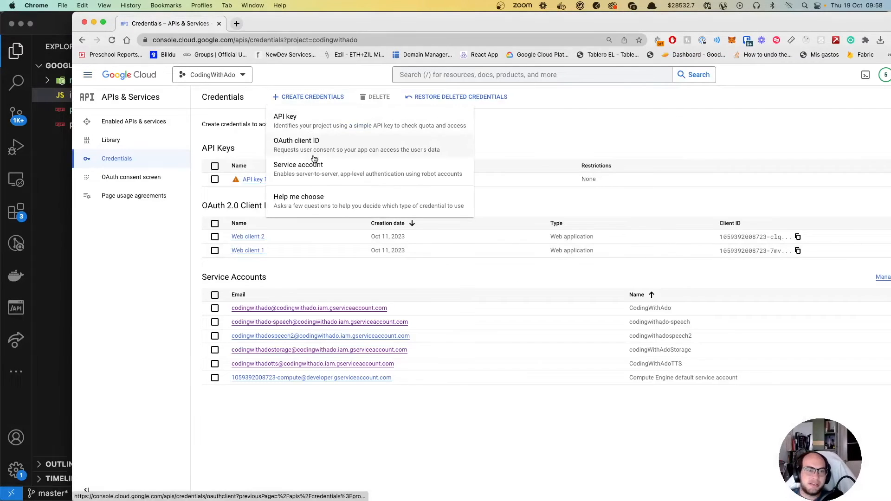
pyautogui.click(298, 169)
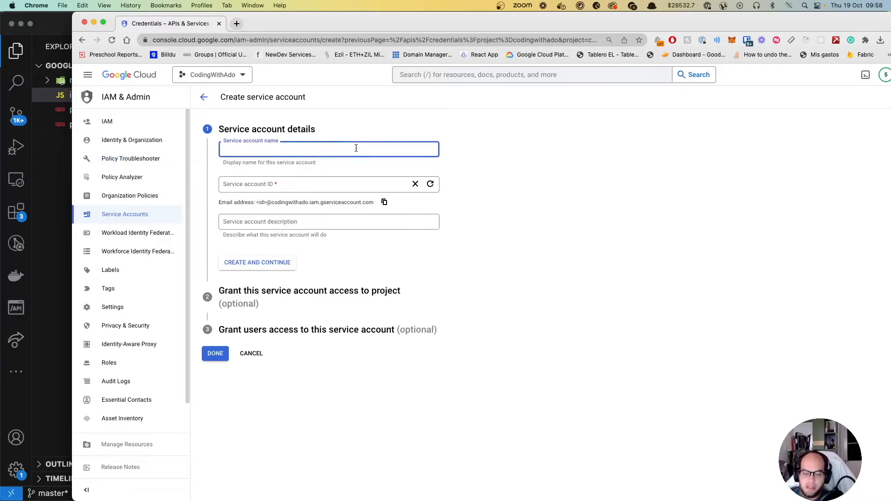
# Name the service account codingwithadostt and finish creating it
pyautogui.write('codingwithadostt')
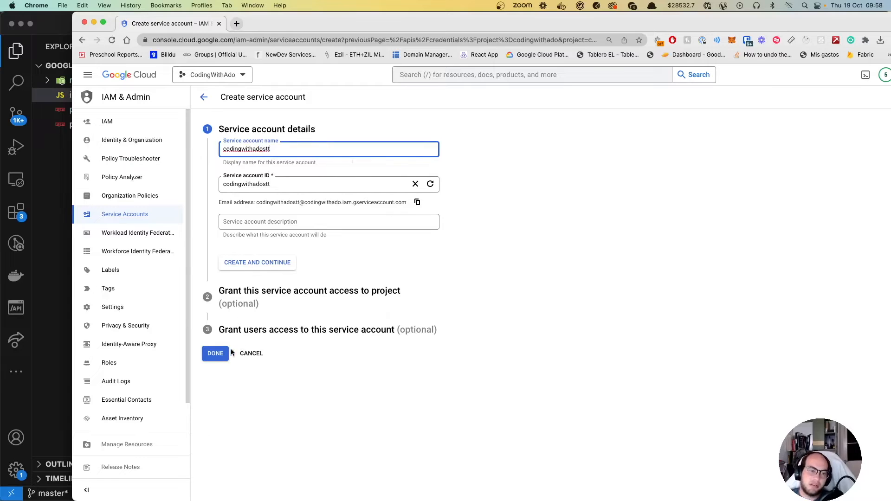
pyautogui.click(215, 353)
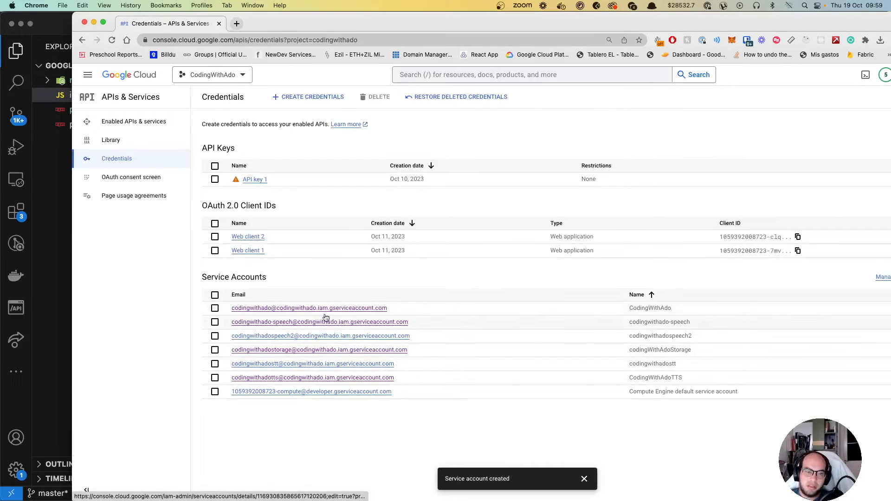
# Create a new JSON private key for the codingwithadostt service account
pyautogui.click(320, 322)
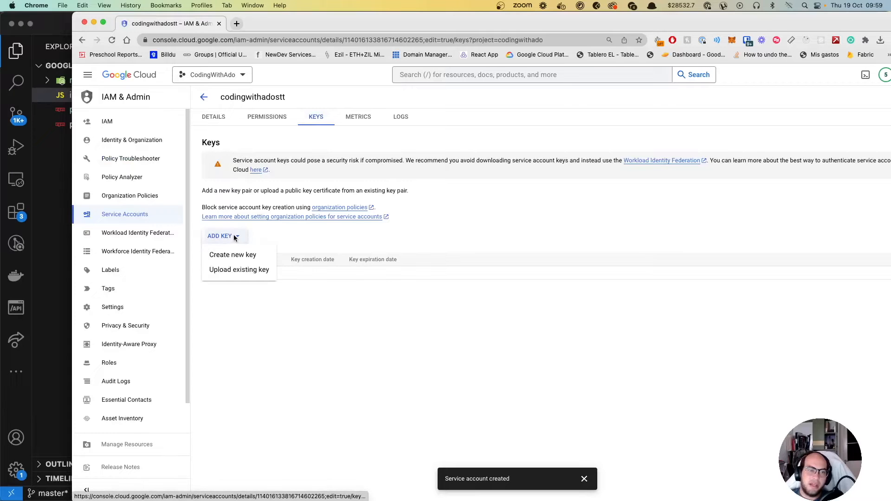
pyautogui.click(232, 254)
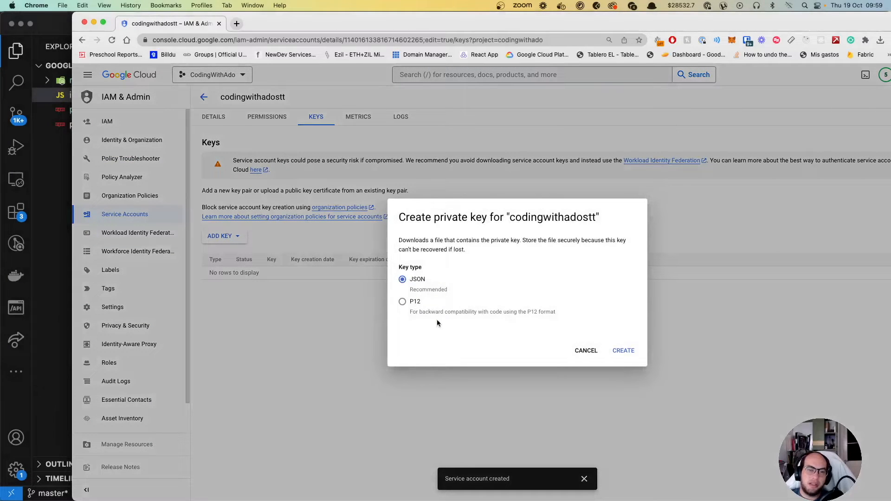
pyautogui.click(623, 350)
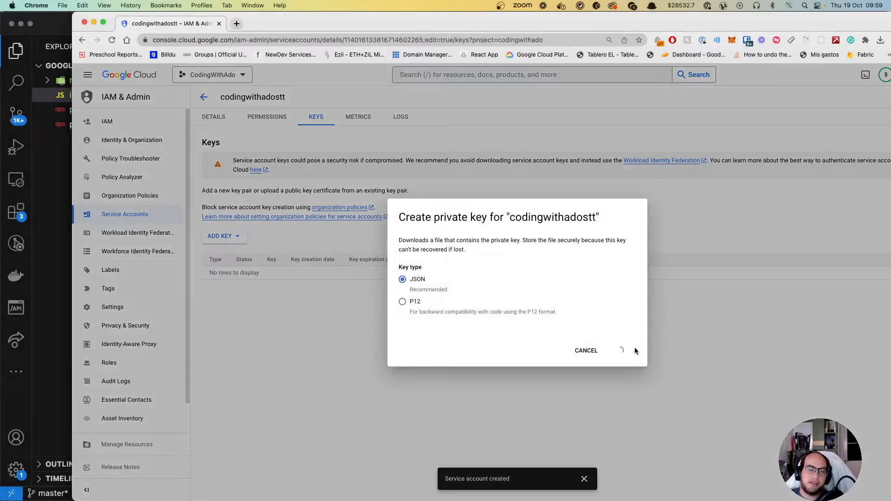
pyautogui.click(634, 350)
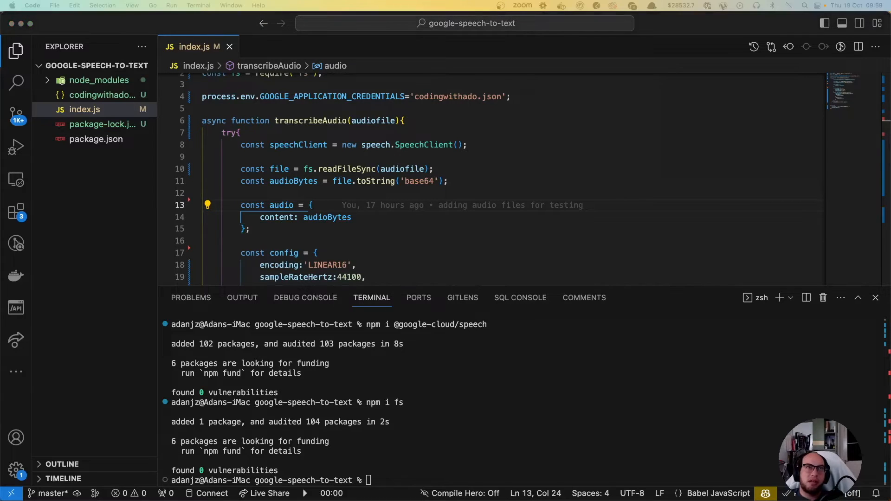
# With the audio files in the project, pass 'voip.wav' to transcribeAudio in index.js
pyautogui.click(86, 153)
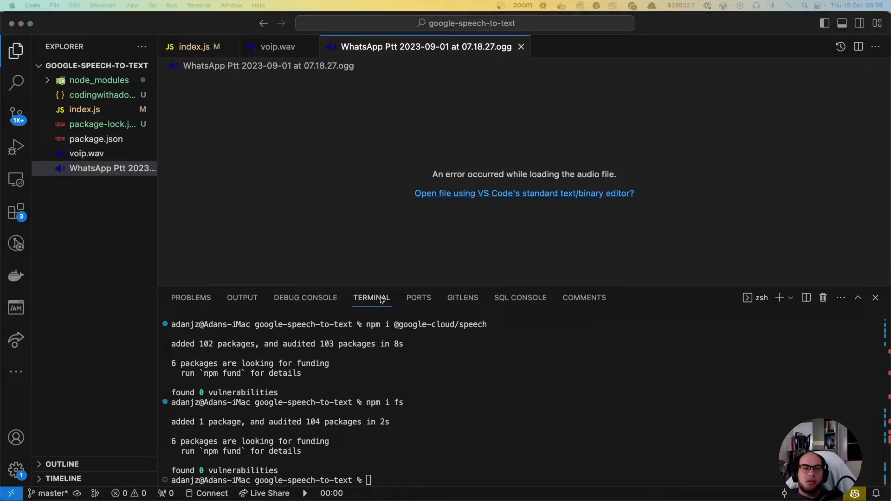
pyautogui.click(196, 46)
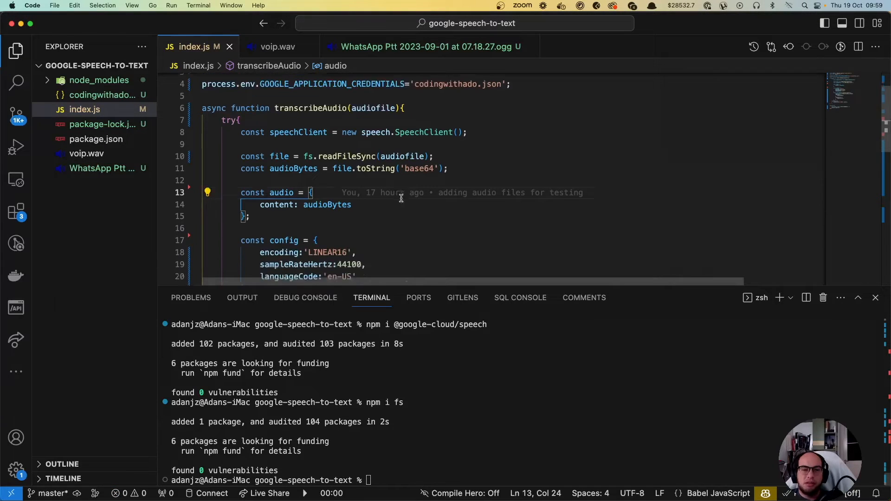
pyautogui.scroll(-3)
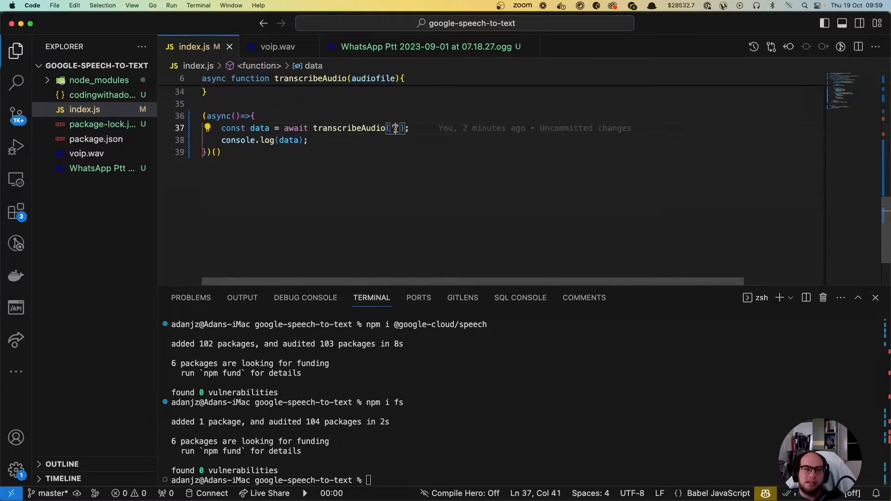
pyautogui.write("'voip.wav")
pyautogui.click(496, 480)
pyautogui.write('node inde')
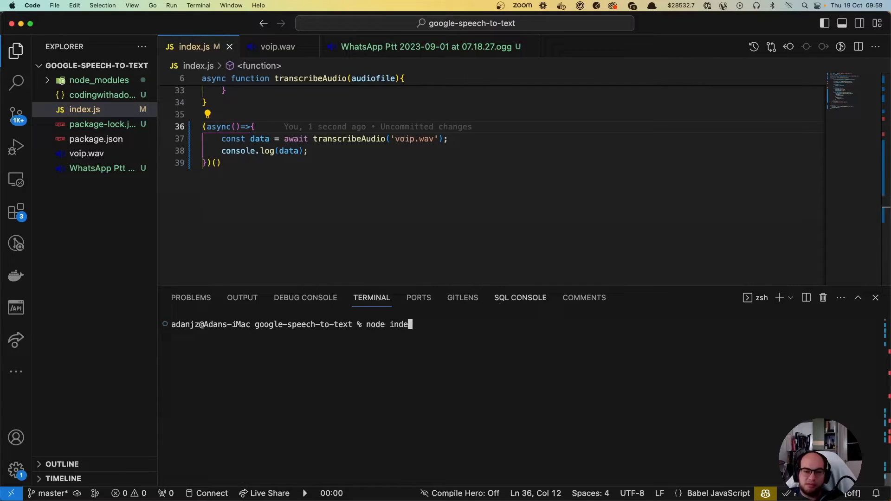
# Run index.js, hit the sample-rate mismatch, change sampleRateHertz 44100 to 8000 and prepare to rerun
pyautogui.press('Enter')
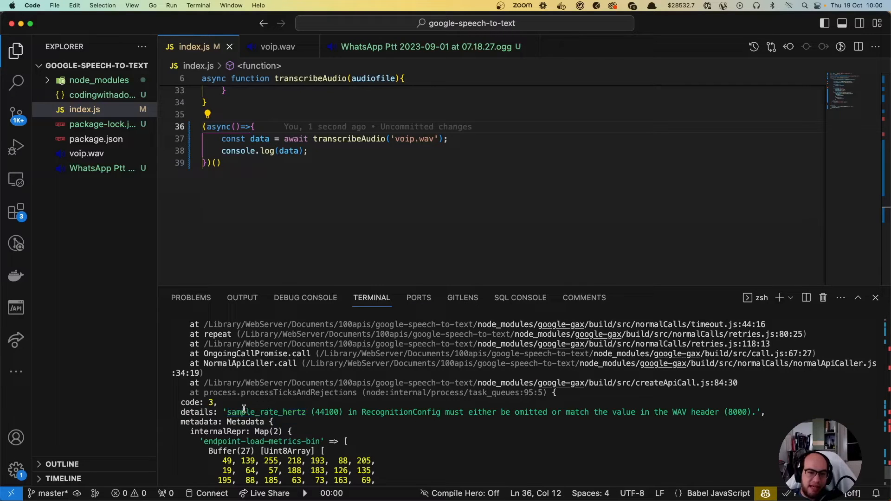
pyautogui.doubleClick(265, 412)
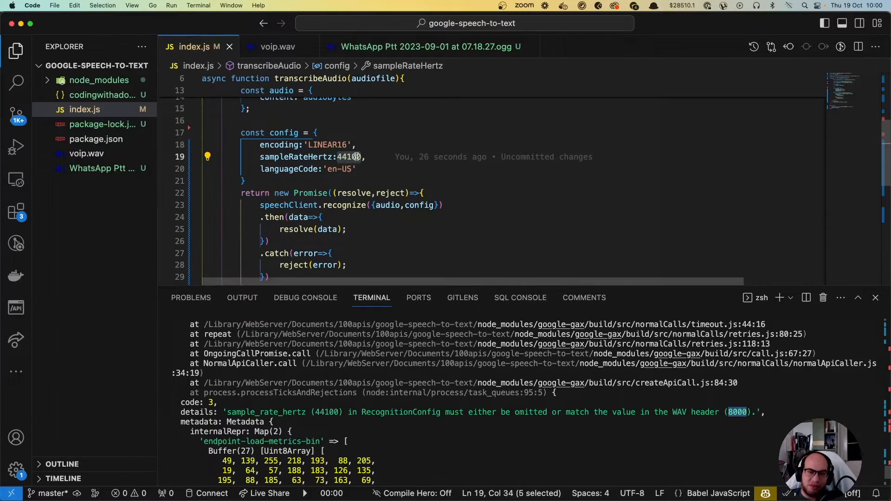
pyautogui.write('8000')
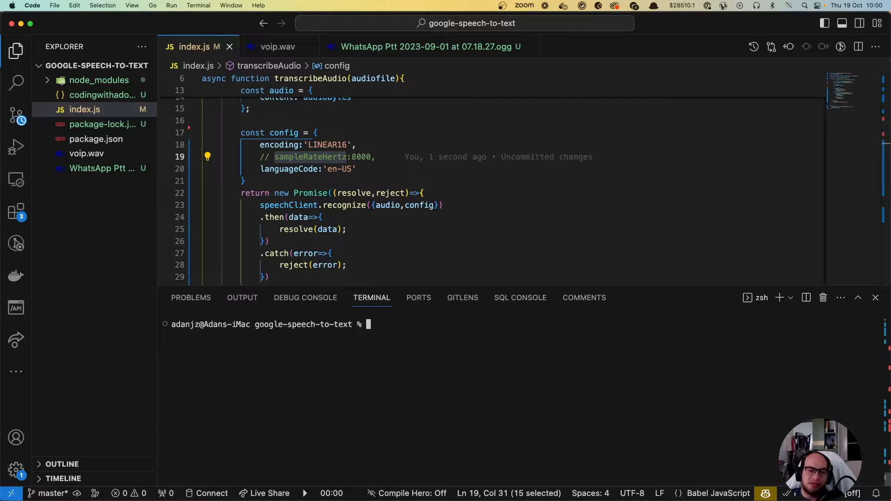
pyautogui.write('node index.js')
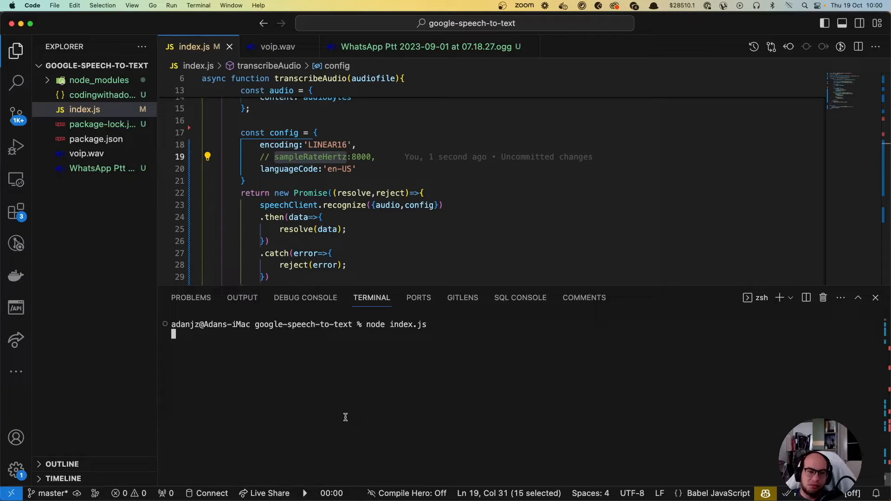
pyautogui.moveTo(352, 408)
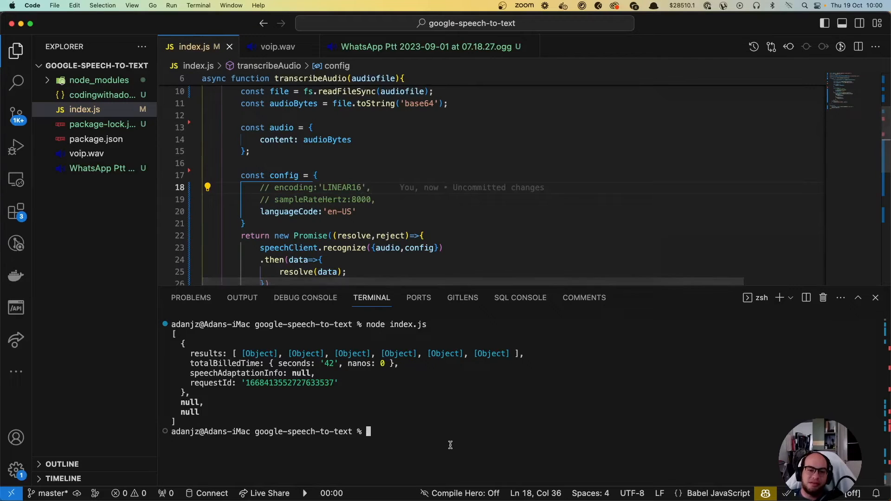
# Rerun node index.js with encoding commented out and review the six voip.wav results
pyautogui.write('node index.js')
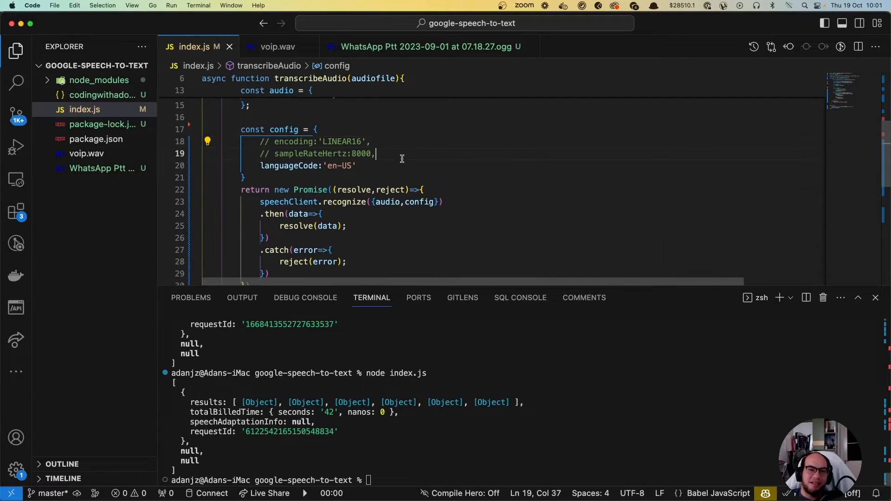
pyautogui.scroll(-3)
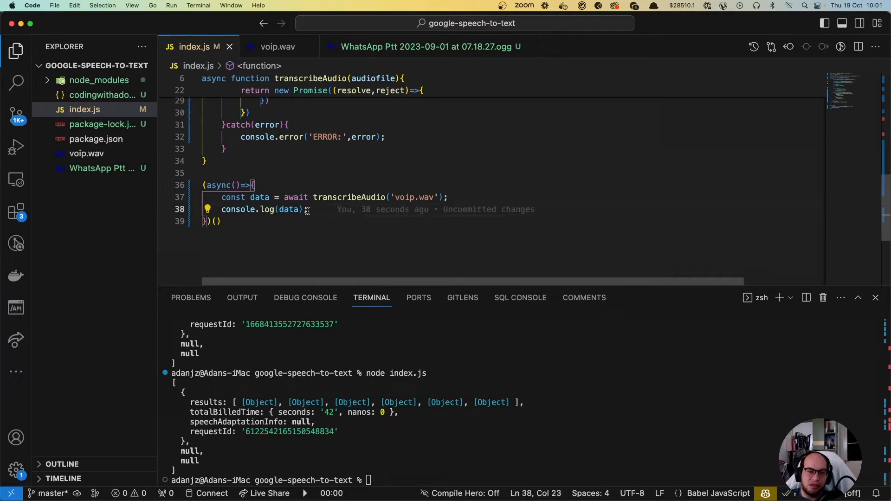
# Log data[0].results instead and rerun to print each result's alternatives
pyautogui.write('[0]')
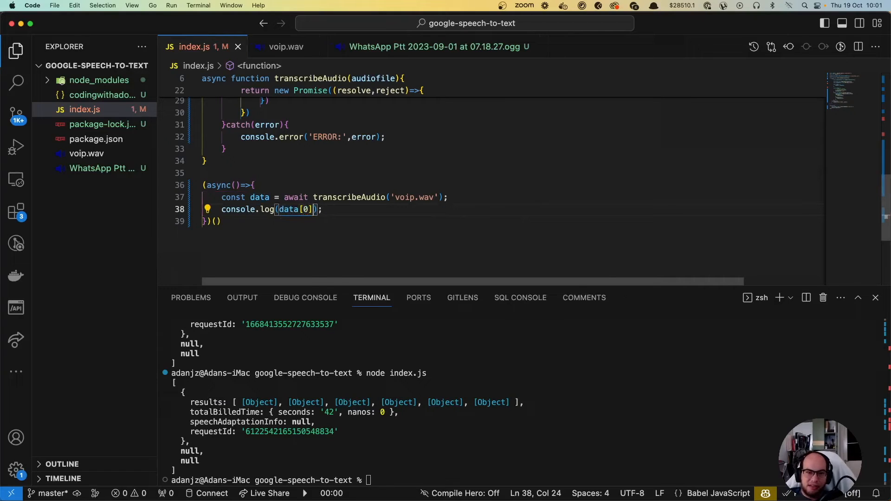
pyautogui.write('.result')
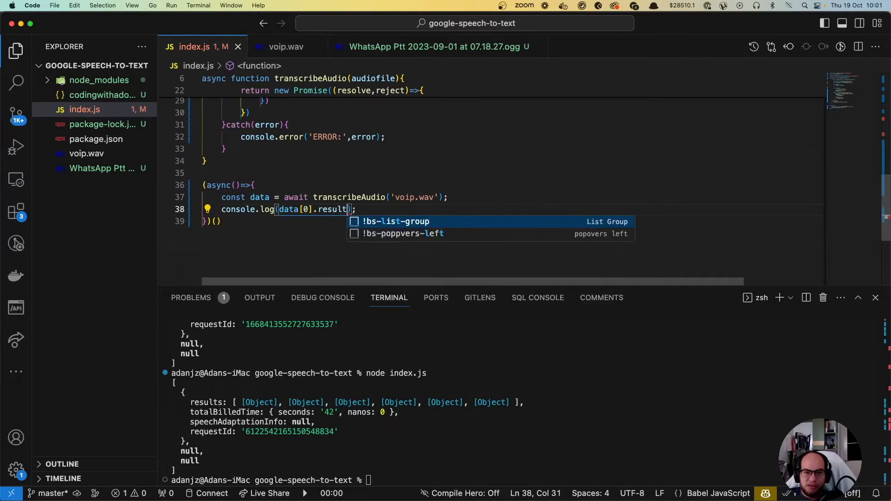
pyautogui.write('s')
pyautogui.click(527, 481)
pyautogui.write('node index.js')
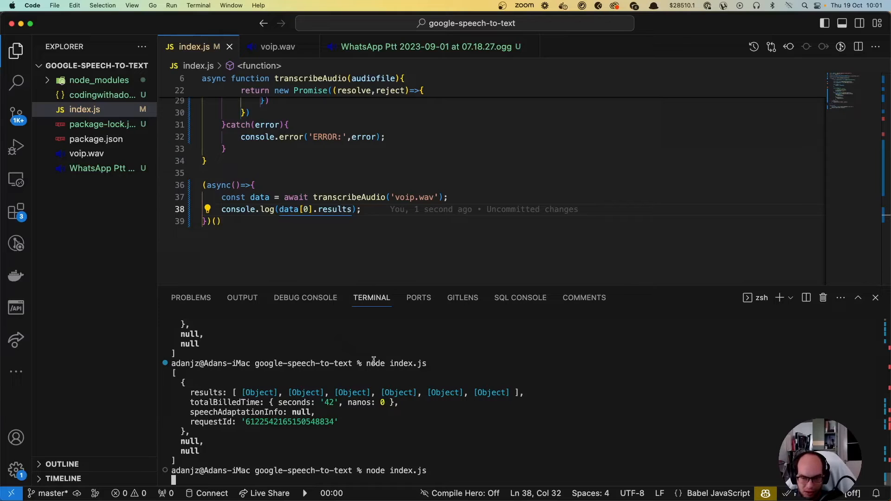
pyautogui.scroll(-3)
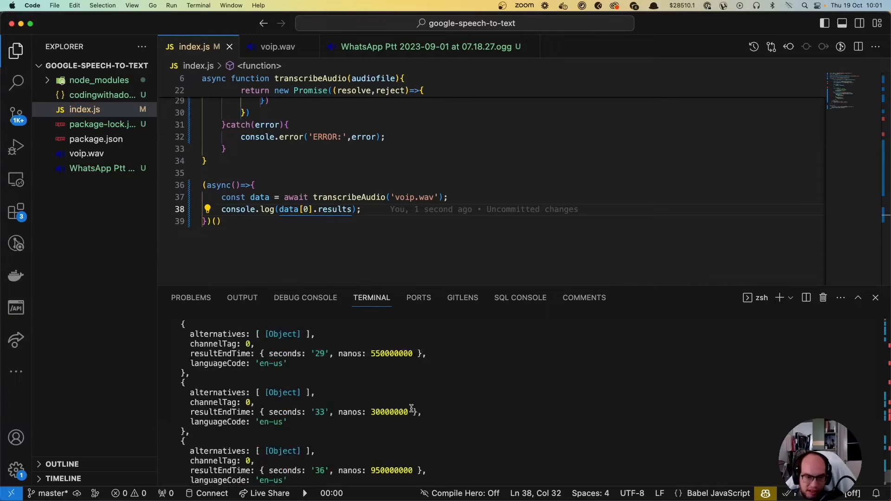
pyautogui.press('enter')
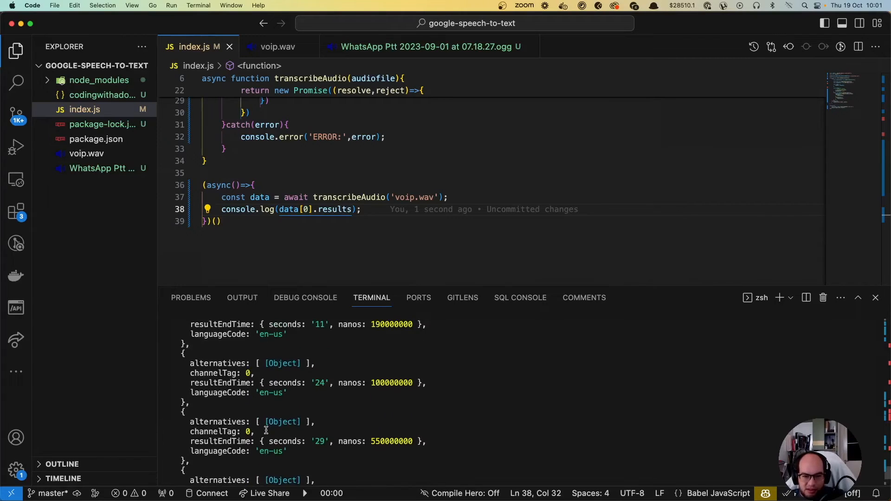
pyautogui.rightClick(437, 395)
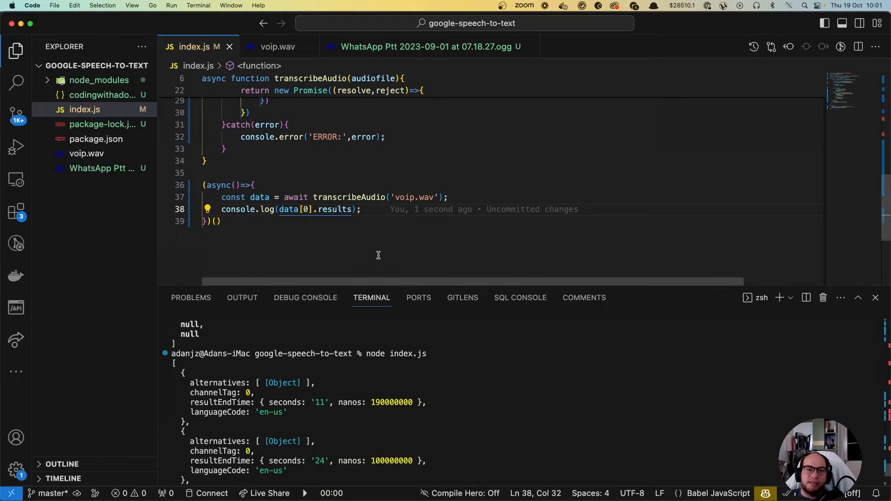
# Map results to r.alternatives entries joined by '\n' in the console.log
pyautogui.write('.')
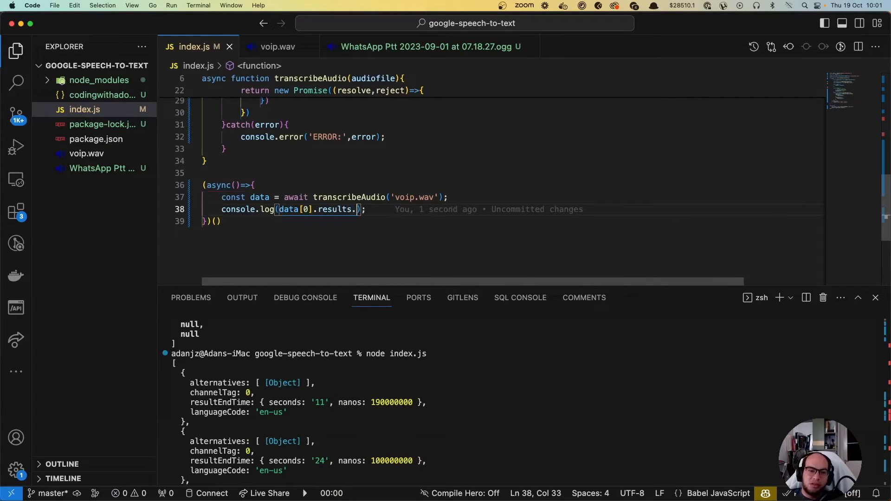
pyautogui.write('map(')
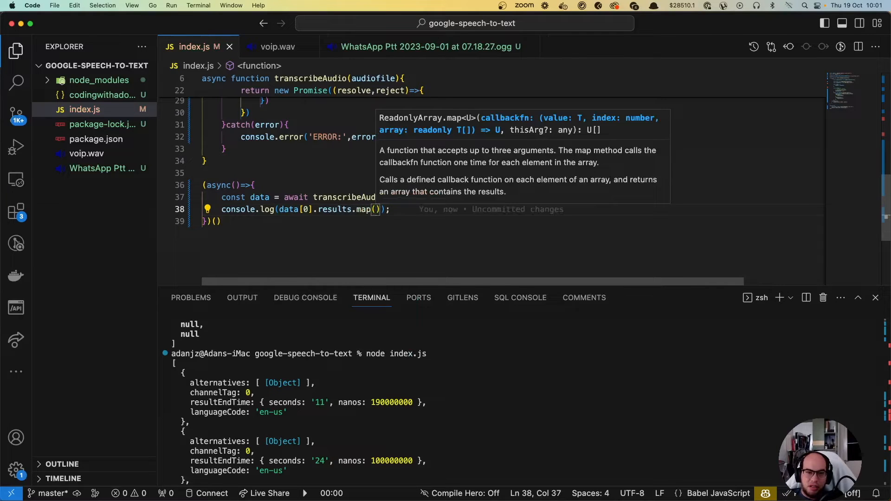
pyautogui.write('r=>r.')
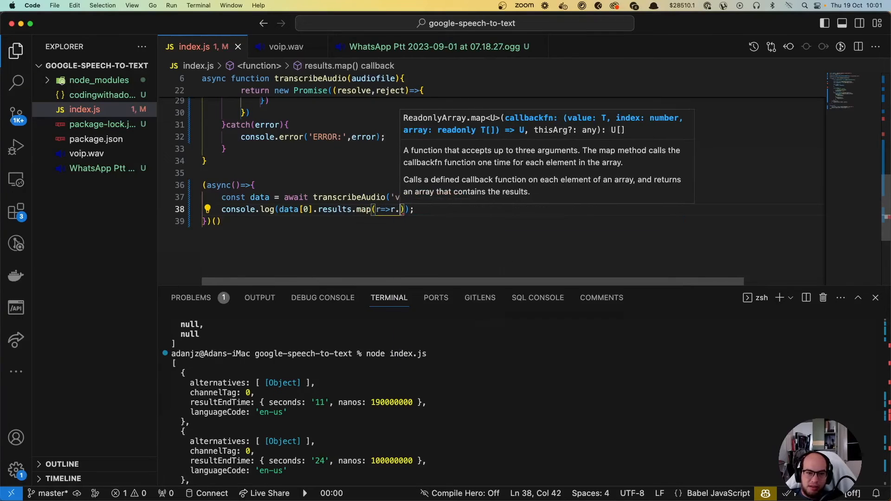
pyautogui.write('ale')
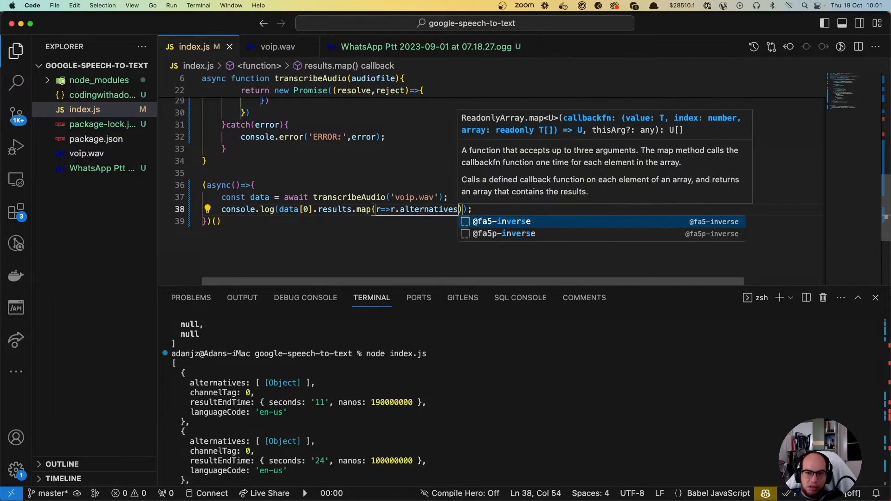
pyautogui.write('[0]')
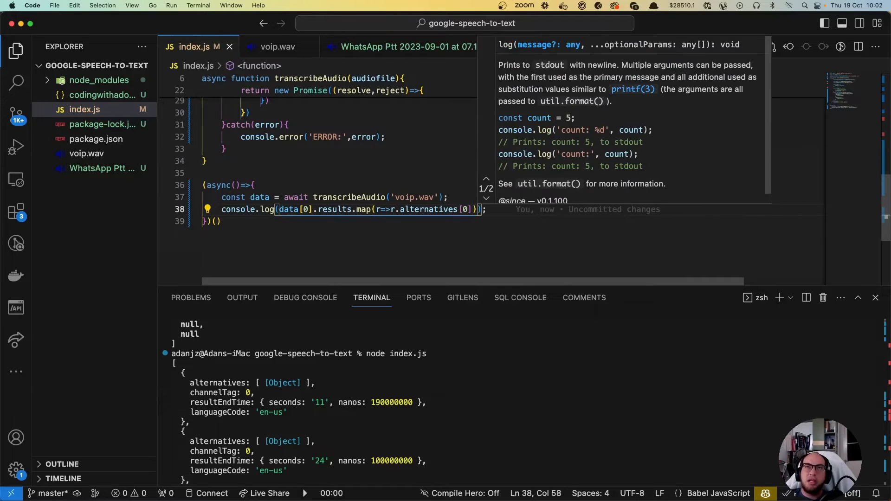
pyautogui.write('.join')
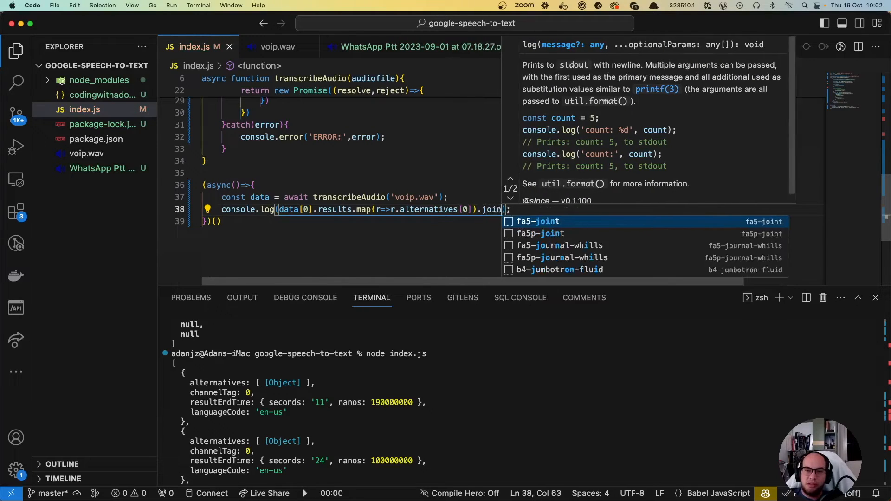
pyautogui.write("('\\n'")
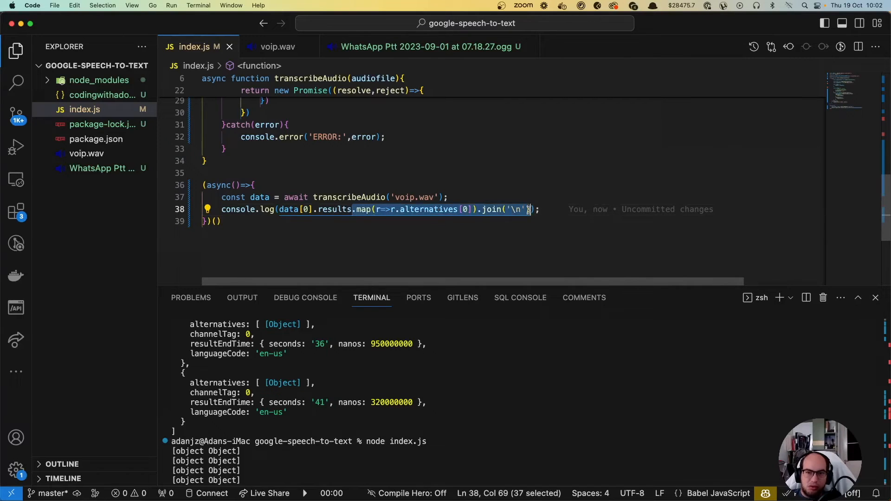
# Rewrite the mapping as alternatives.transcript joined by newlines, which prints blank lines
pyautogui.write('alert')
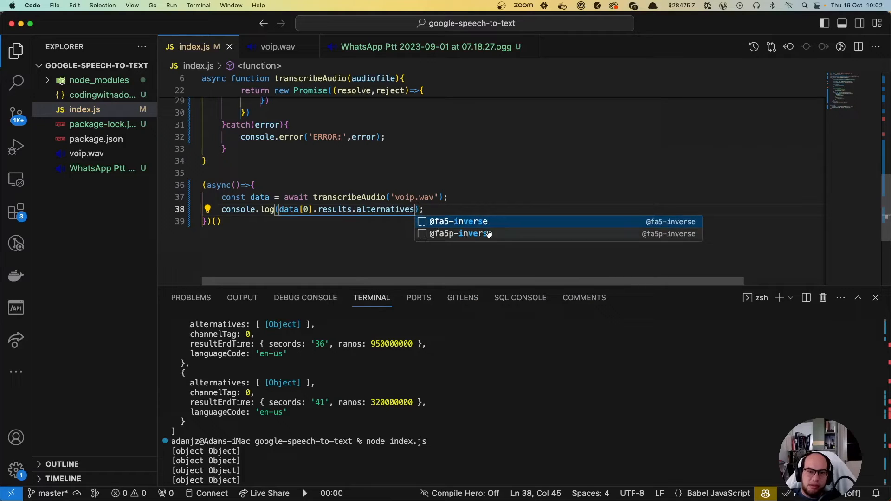
pyautogui.write('[0]')
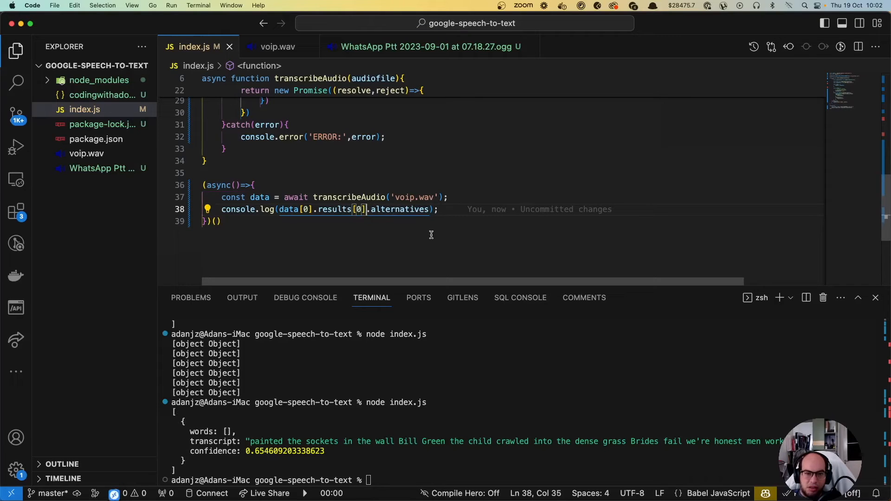
pyautogui.write(".map(r=>r.alternatives[0]).join('\\n')")
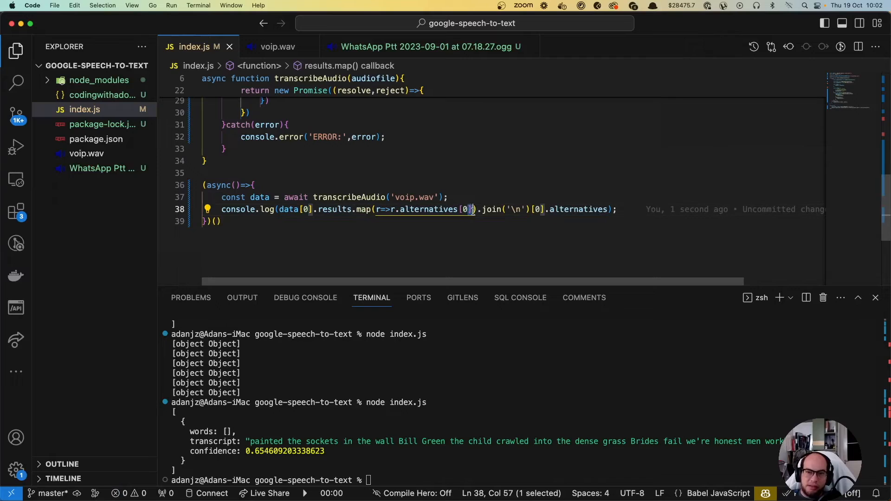
pyautogui.write('.')
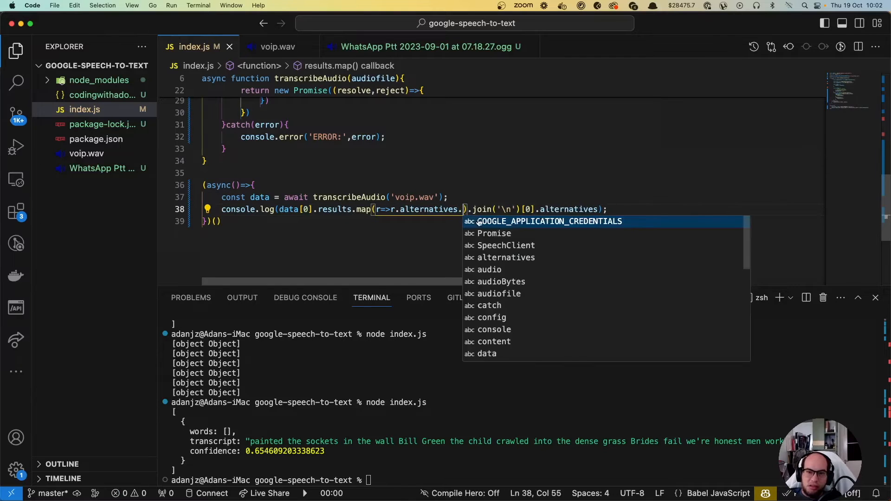
pyautogui.write('trans')
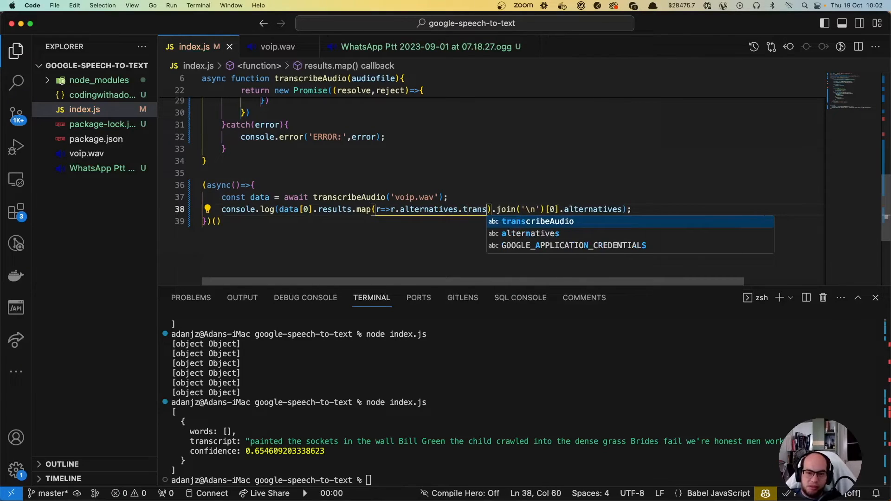
pyautogui.write('cript')
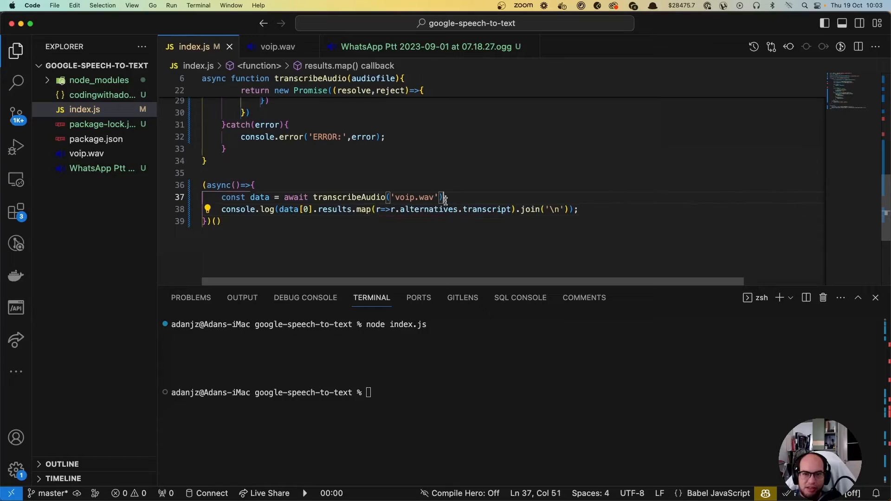
# Add a temporary console.log of results[0].alternatives and run node index.js
pyautogui.write('c')
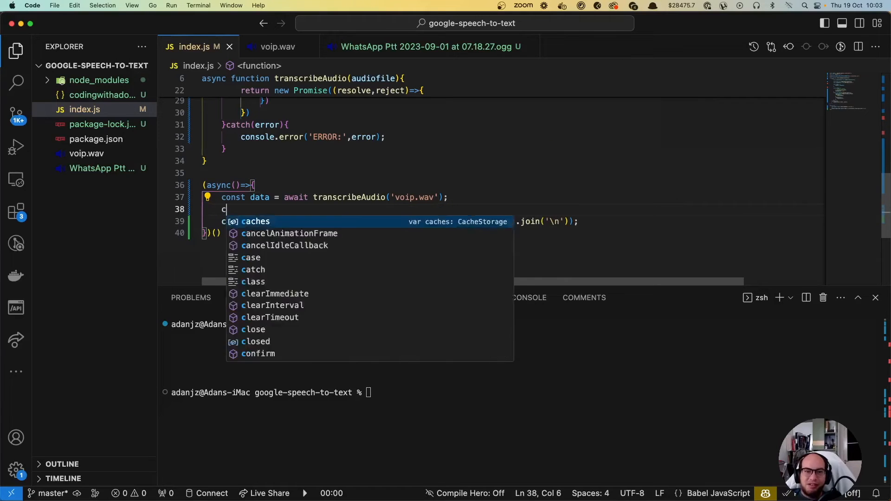
pyautogui.write('onsole.logg')
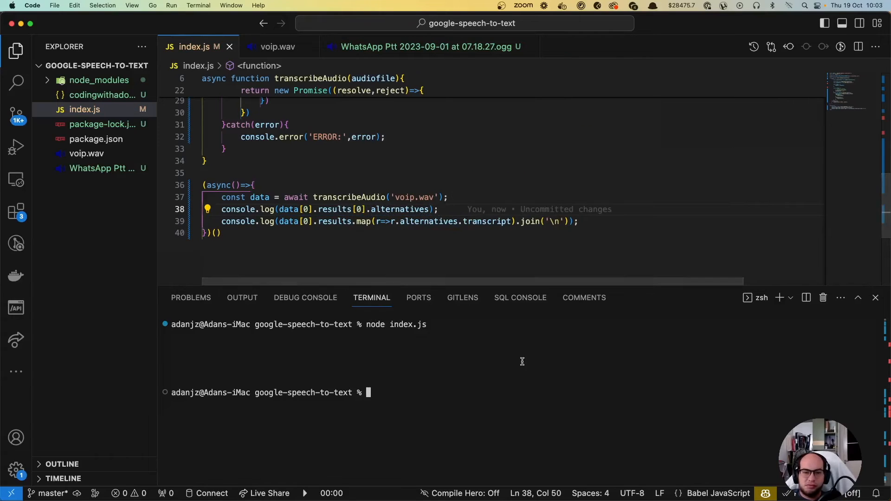
pyautogui.write('node index.js')
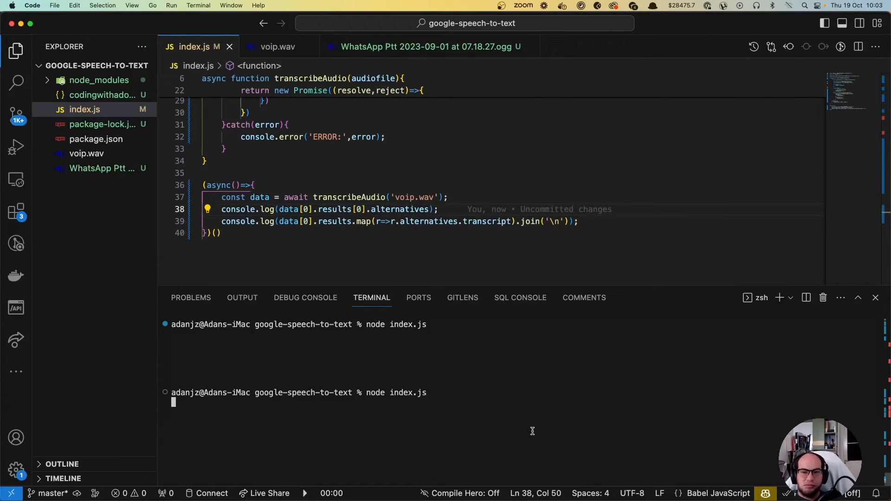
pyautogui.moveTo(555, 406)
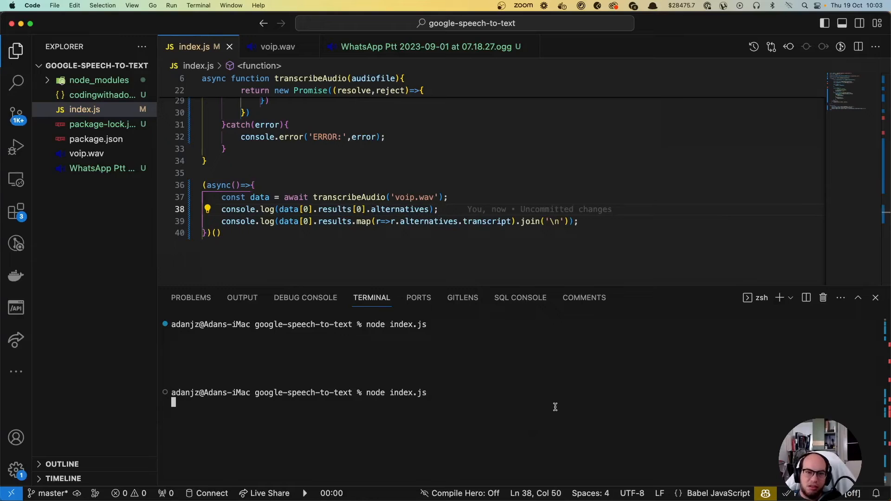
pyautogui.moveTo(533, 395)
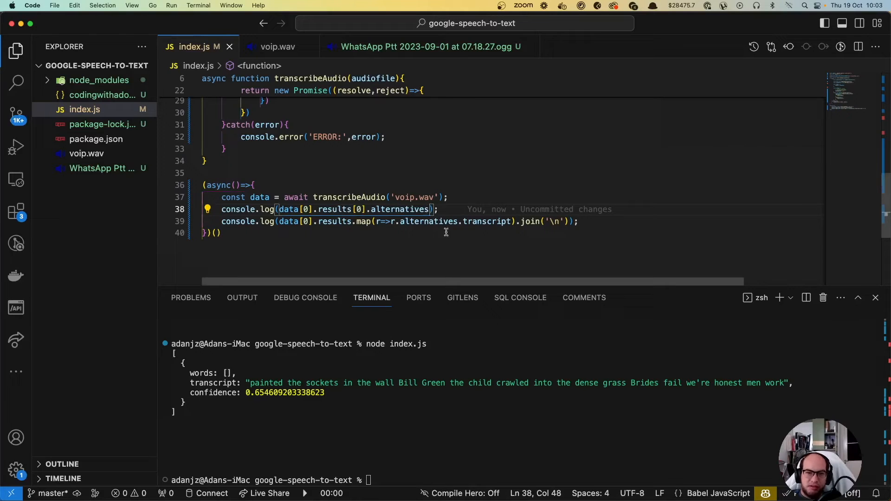
# Fix the map to alternatives[0].transcript and clear the terminal for a fresh run
pyautogui.write('[0]')
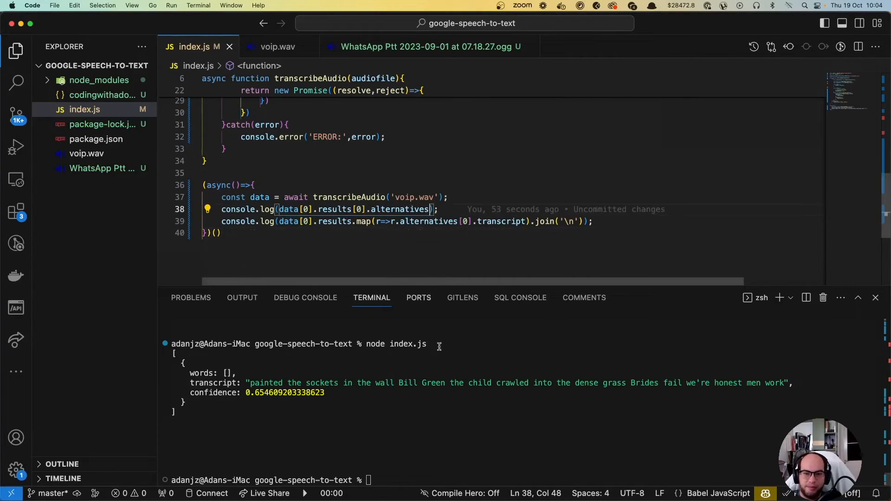
pyautogui.write('c')
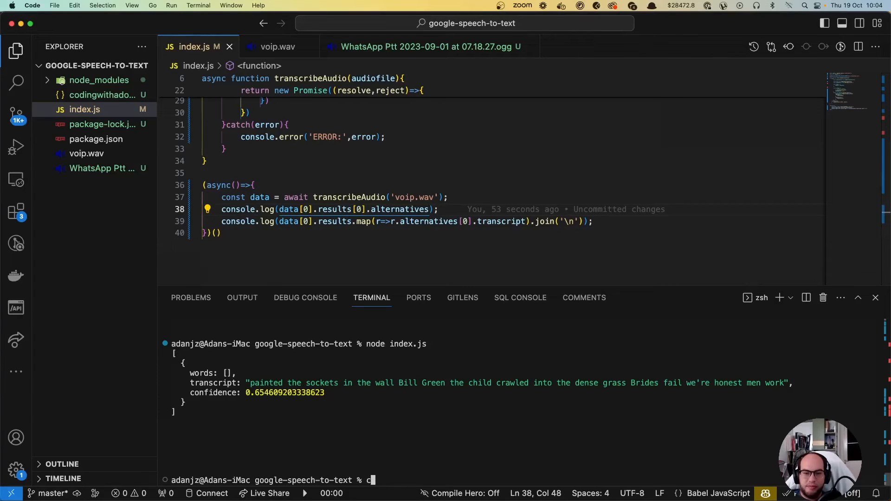
pyautogui.write('lear')
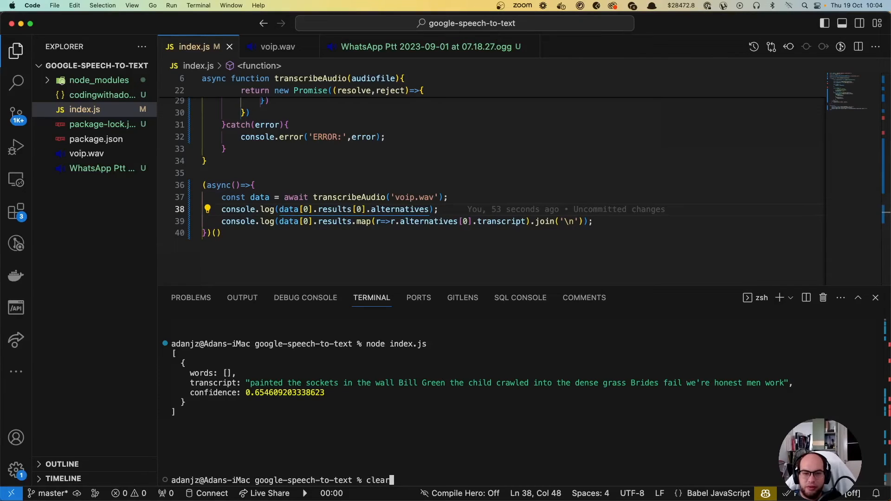
pyautogui.press('enter')
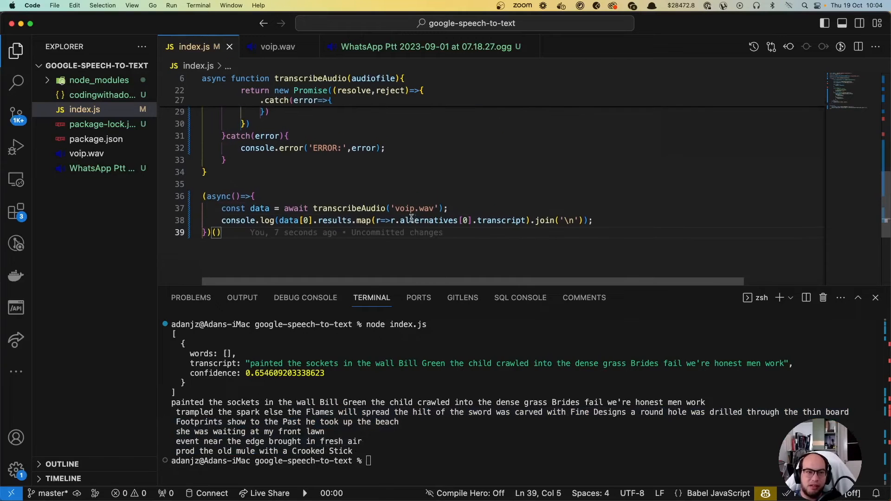
# Point the transcription call at the 'WhatsApp Ptt 2023-09-01 at 07.18.27' ogg recording
pyautogui.rightClick(103, 168)
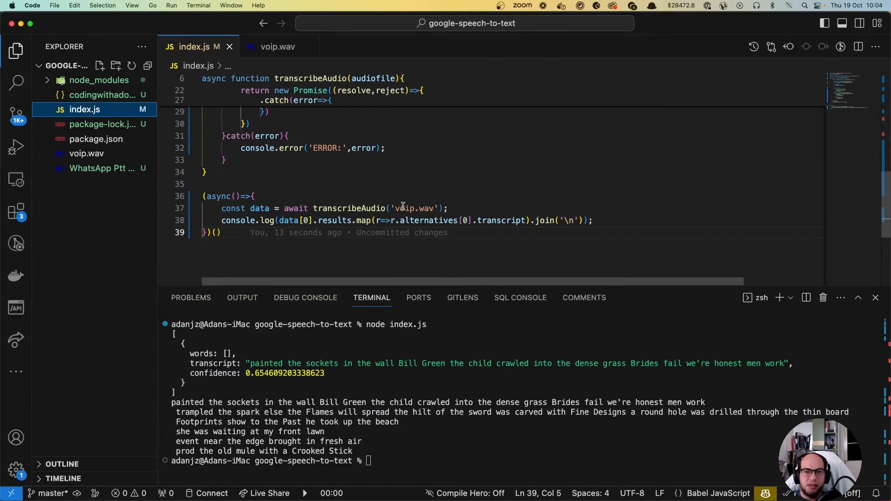
pyautogui.doubleClick(415, 208)
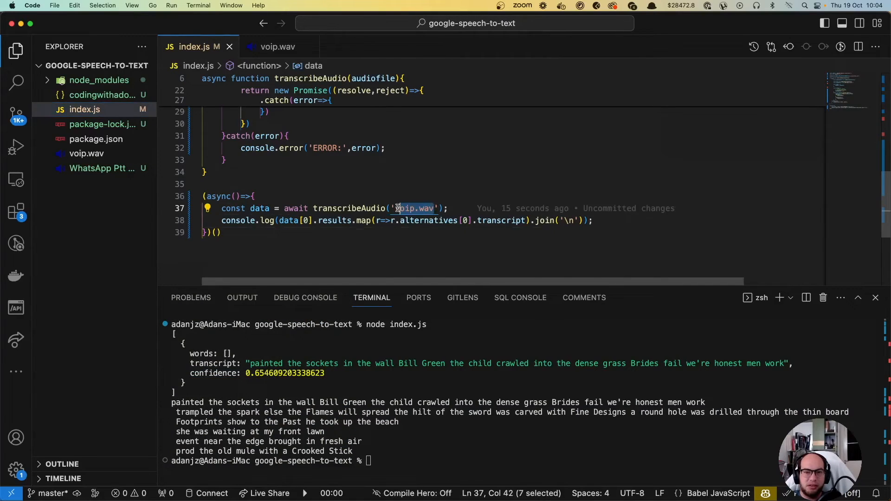
pyautogui.write('WhatsApp Ptt 2023-09-01 at 07.18.27.o')
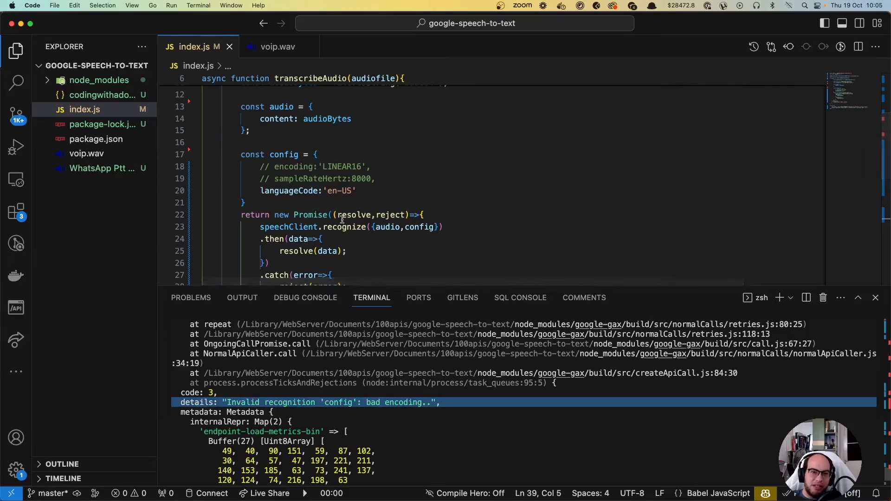
# Re-enable the encoding 'LINEAR16' line in the recognition config
pyautogui.click(322, 166)
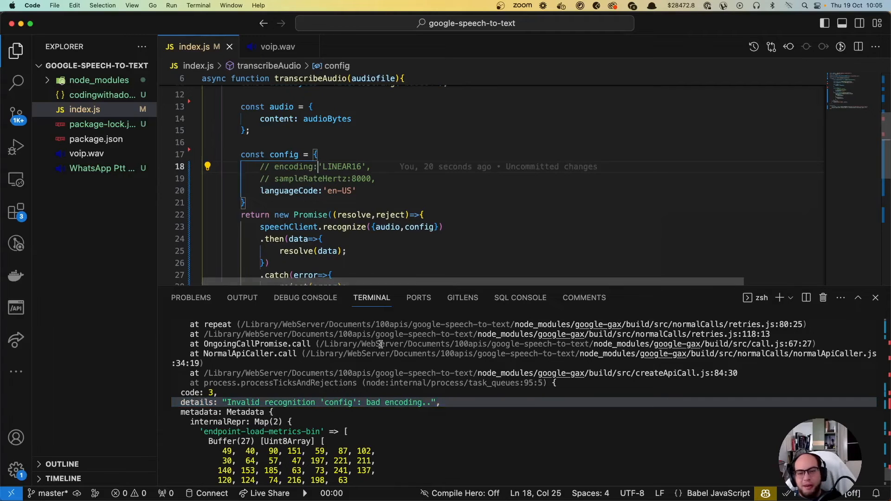
pyautogui.scroll(-3)
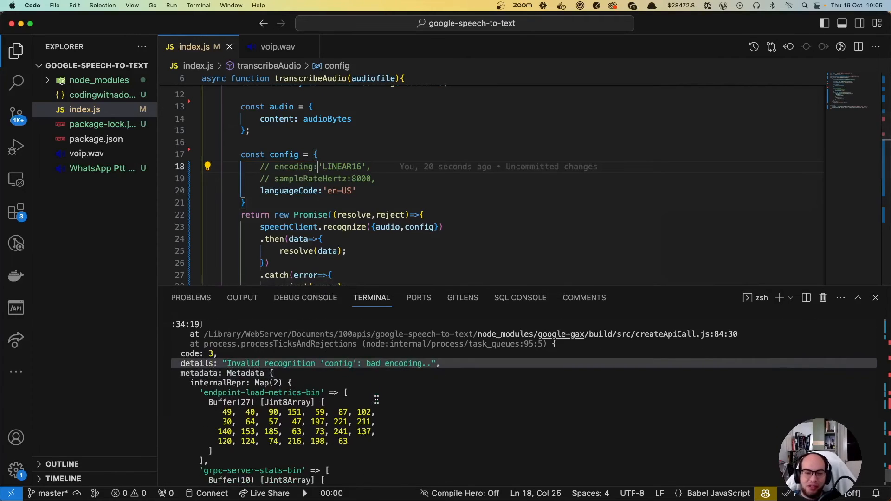
pyautogui.scroll(-3)
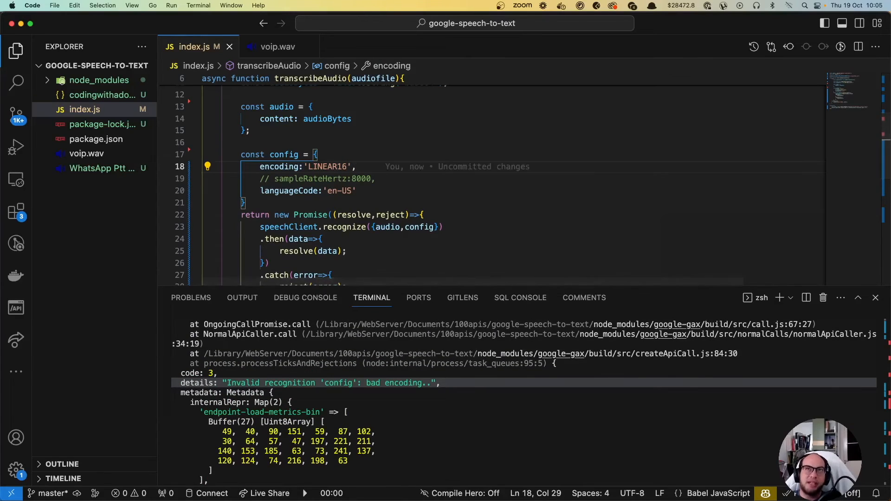
# Change encoding to OGG_OPUS and rerun node index.js, hitting the Opus sample rate error
pyautogui.doubleClick(327, 166)
pyautogui.write('OGG_OPUS')
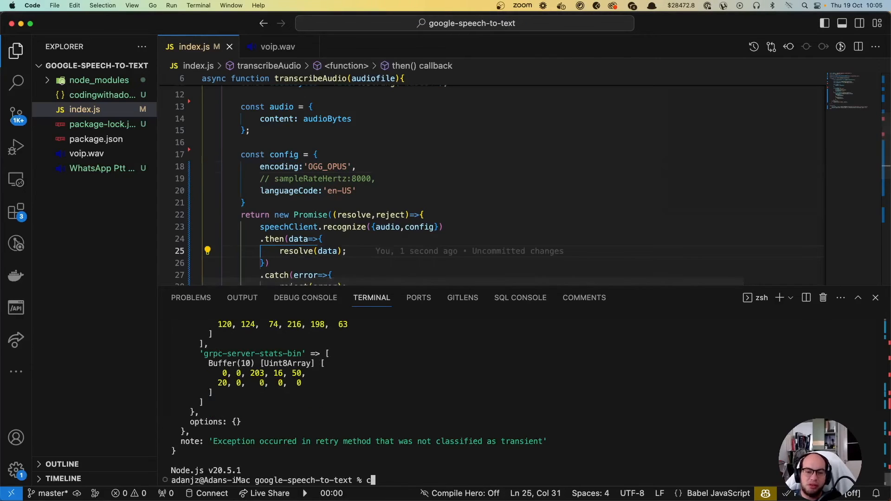
pyautogui.write('node index.js')
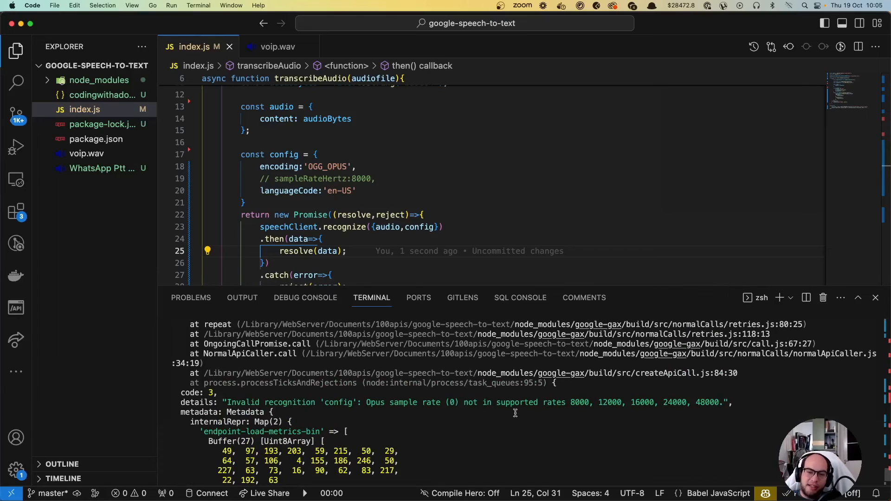
pyautogui.tripleClick(455, 402)
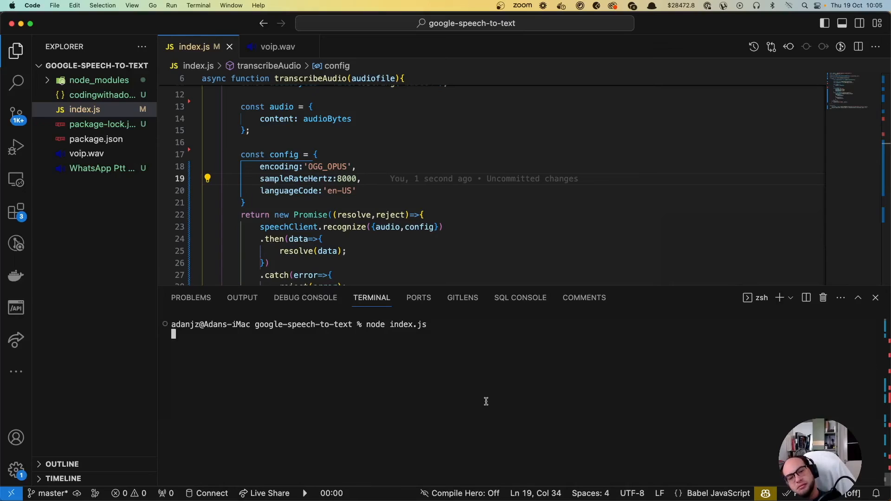
pyautogui.moveTo(344, 415)
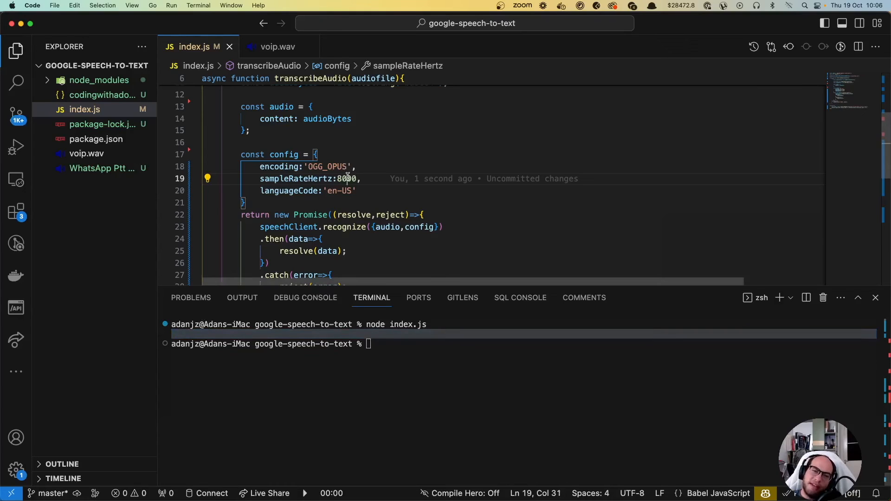
# Set sampleRateHertz to 16000 and rerun node index.js to get the full transcript
pyautogui.write('16000')
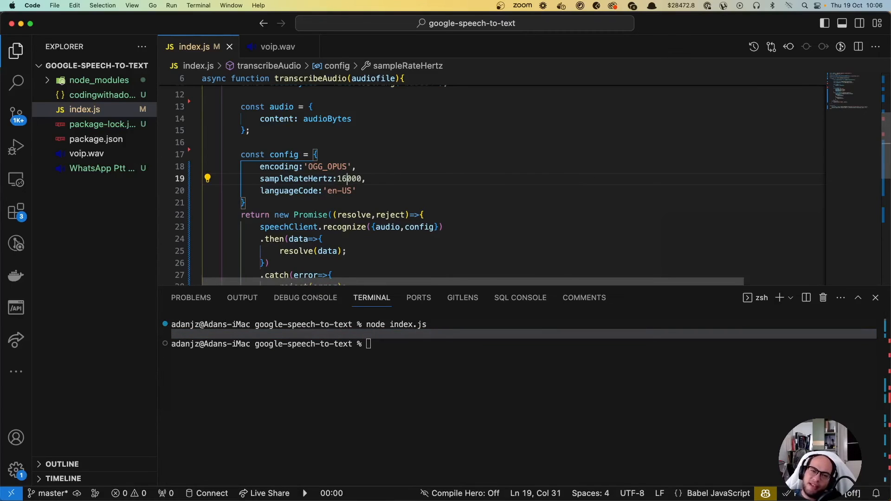
pyautogui.write('node index.js')
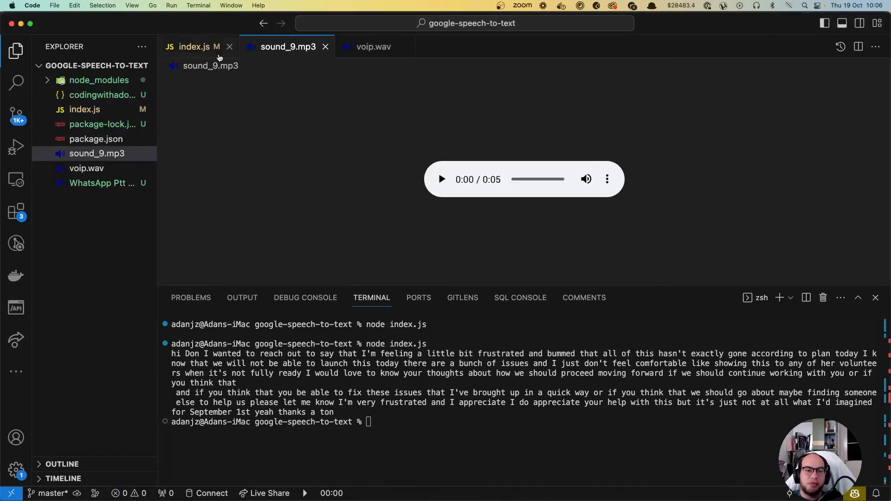
# Clear the terminal, play the sound_9.mp3 preview, and return to index.js
pyautogui.write('c')
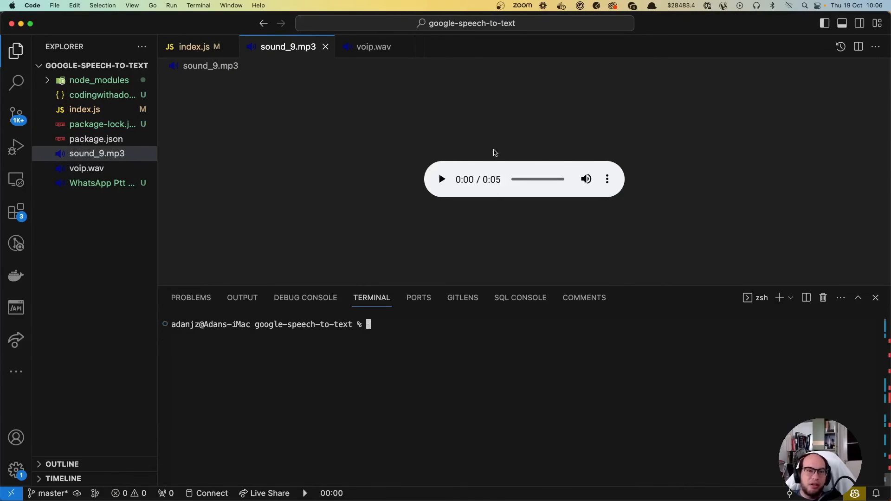
pyautogui.click(442, 179)
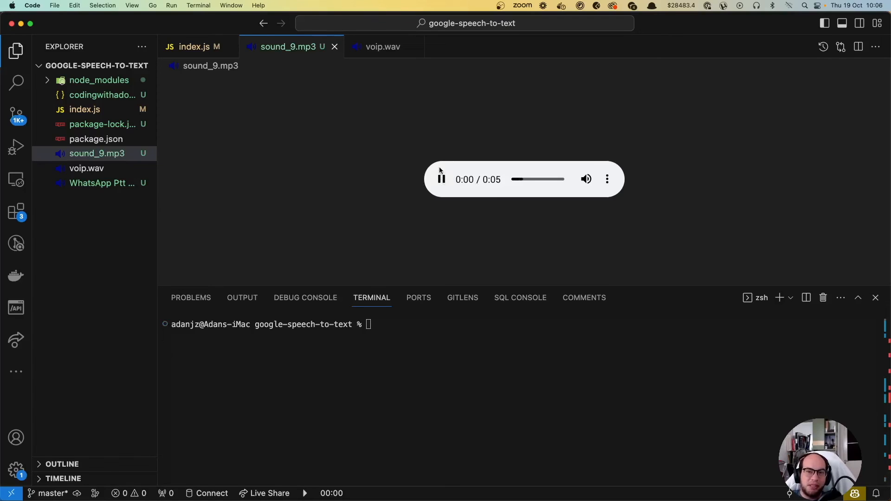
pyautogui.click(193, 47)
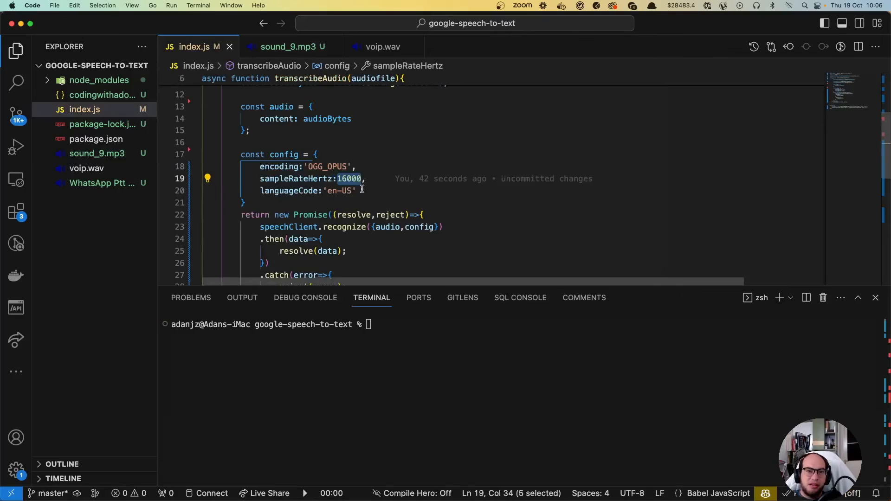
# Make transcribeAudio use 'sound_9.mp3' instead of the WhatsApp file
pyautogui.press('cmd+/')
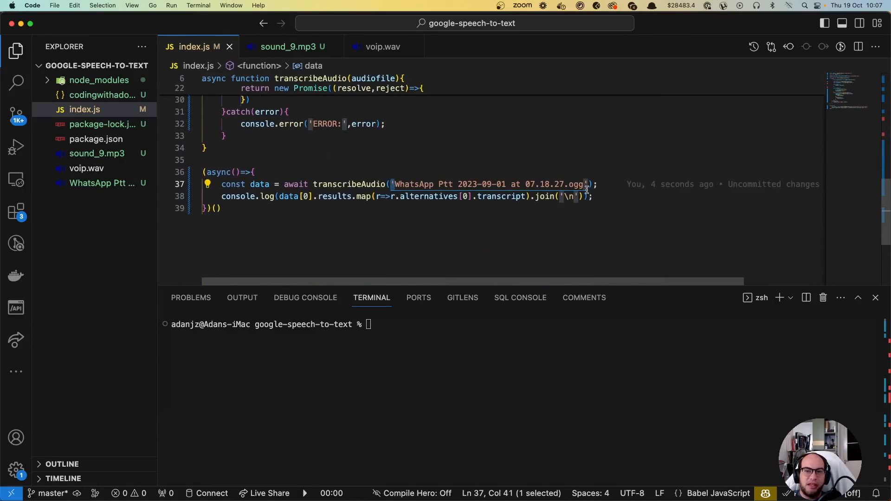
pyautogui.press('Backspace')
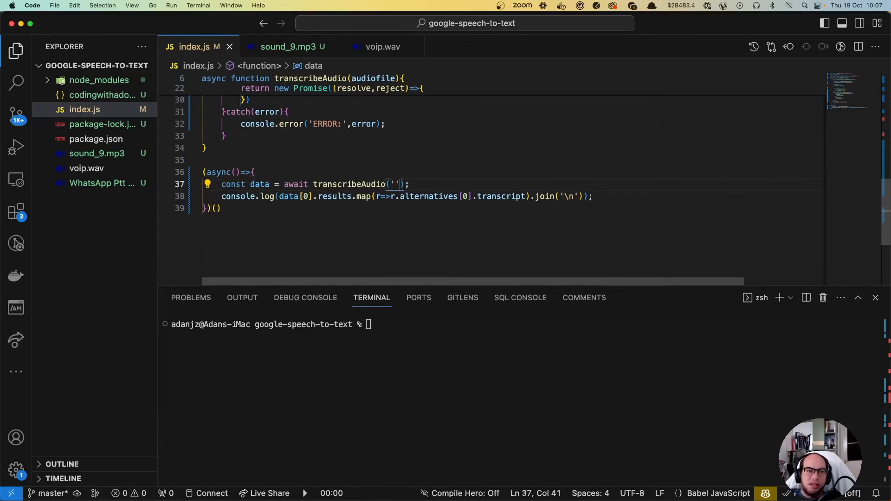
pyautogui.write('sound_9.')
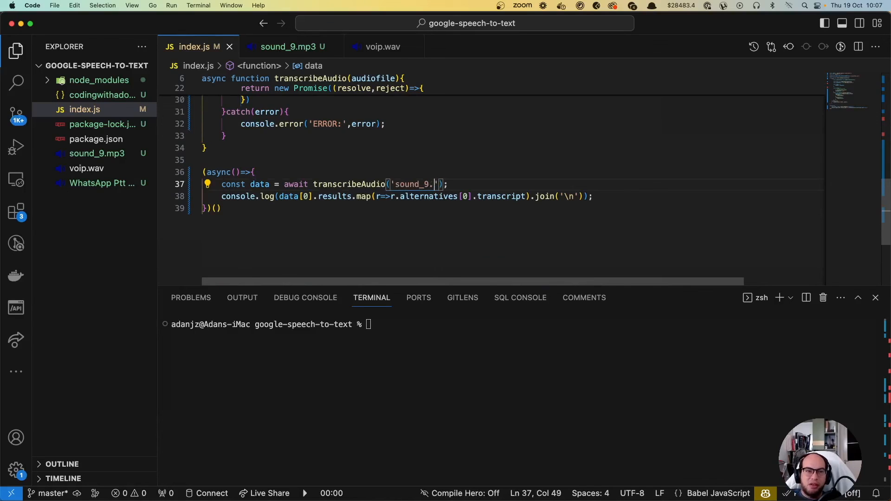
pyautogui.write('mp3')
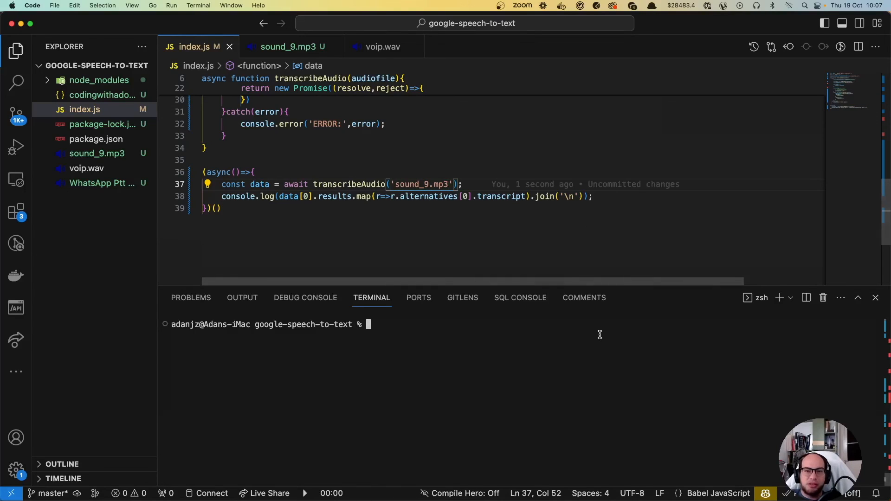
# Clear the terminal and rerun, getting the bad encoding error for OGG_OPUS
pyautogui.write('clear')
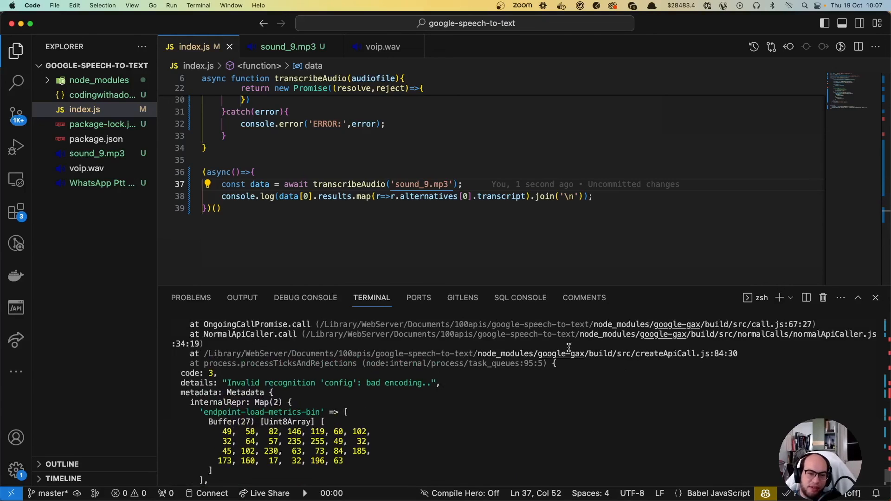
pyautogui.moveTo(325, 384); pyautogui.dragTo(418, 384)
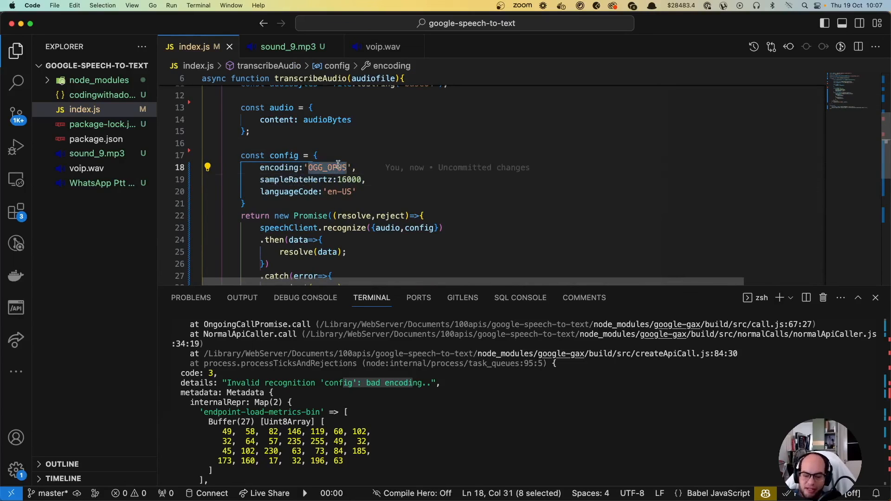
# Switch encoding back to LINEAR16 and rerun node index.js on sound_9.mp3
pyautogui.write('LINEAR16')
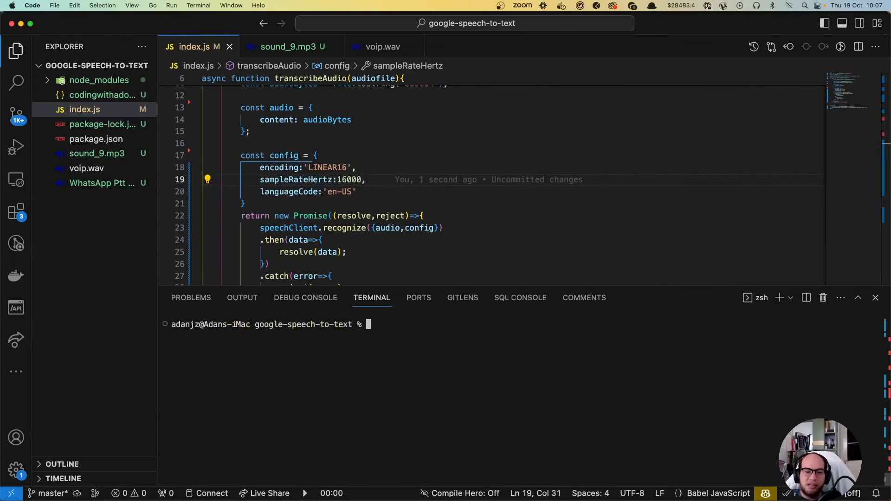
pyautogui.write('node index.js')
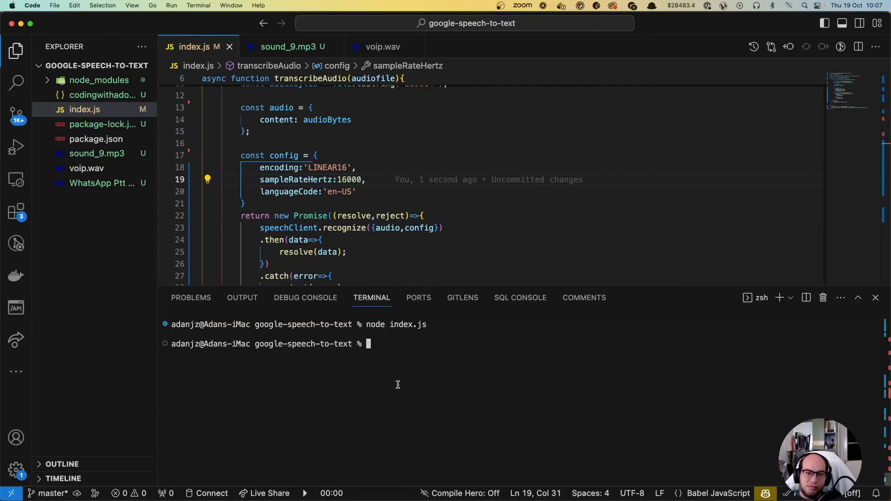
# Change sampleRateHertz from 16000 to 44100 and rerun; nothing is printed
pyautogui.doubleClick(350, 179)
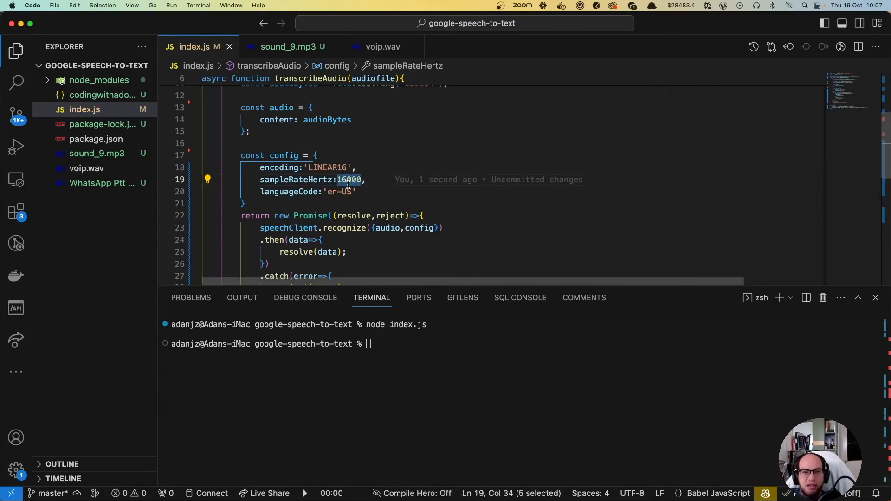
pyautogui.write('3')
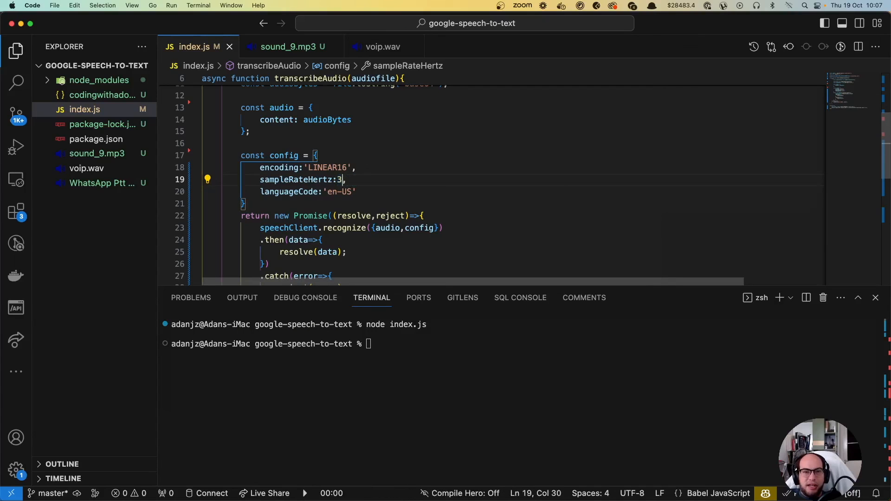
pyautogui.write('41000')
pyautogui.click(527, 344)
pyautogui.write('node index.js')
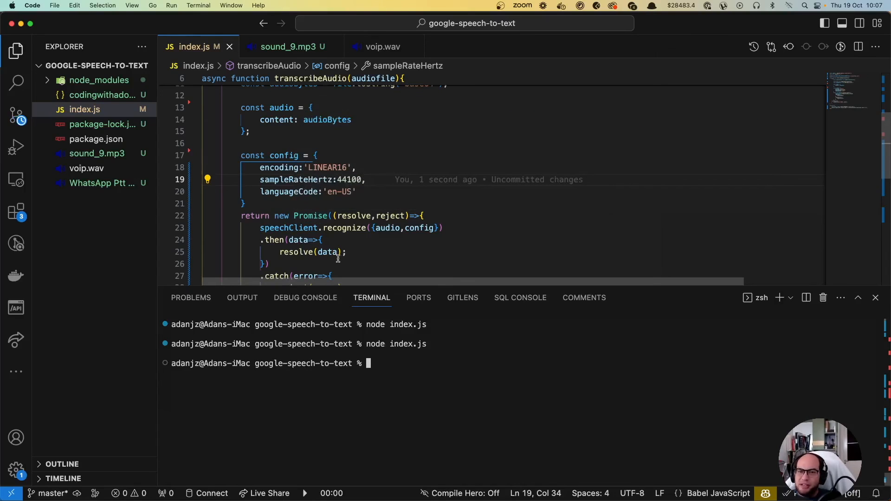
pyautogui.moveTo(388, 228)
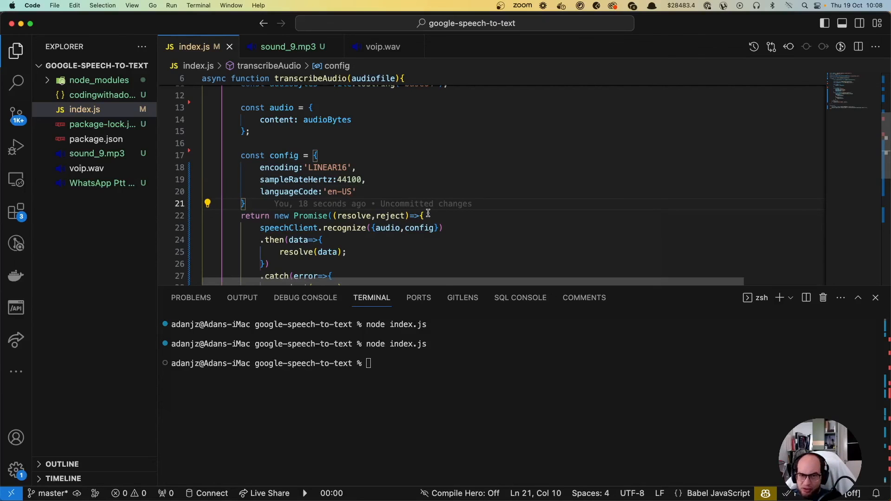
pyautogui.scroll(-3)
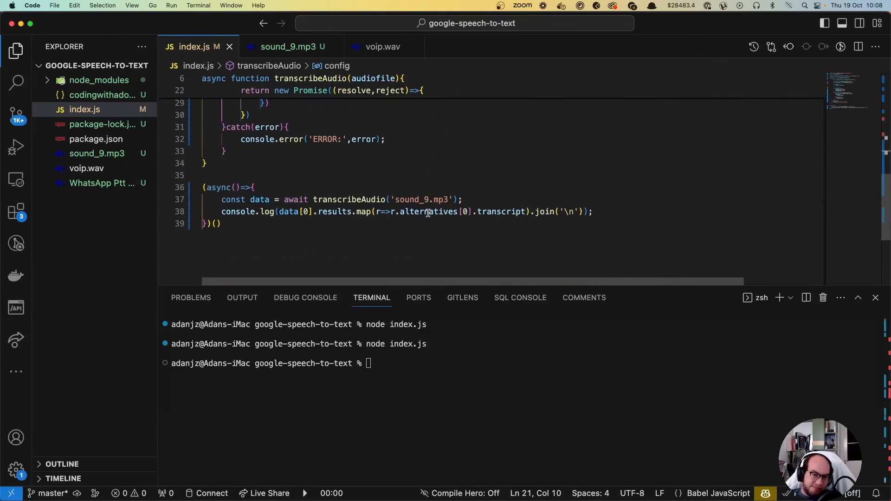